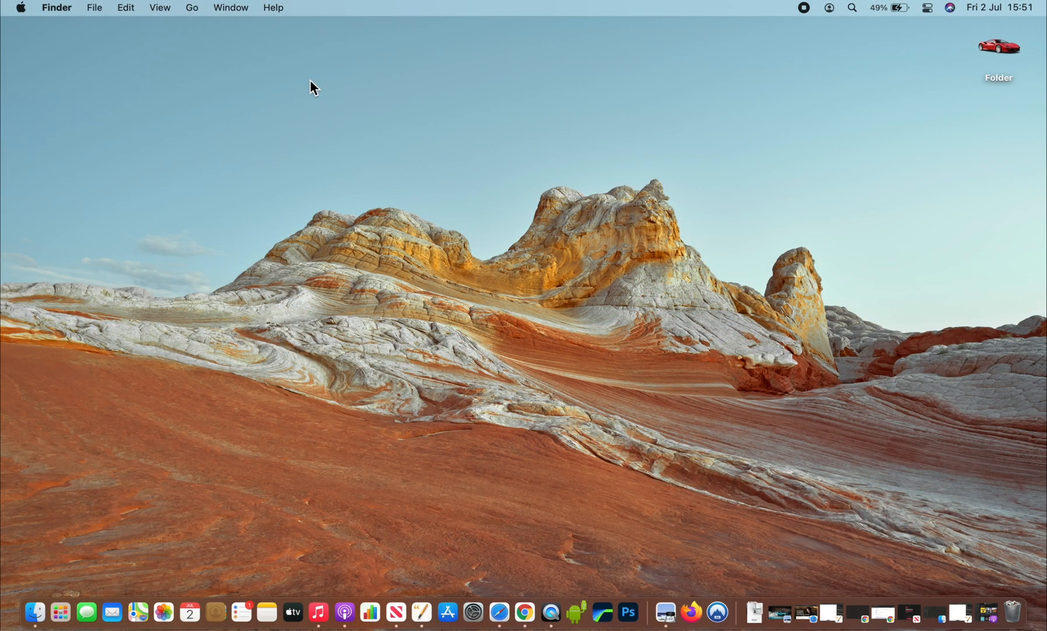
mouse_move(591, 5)
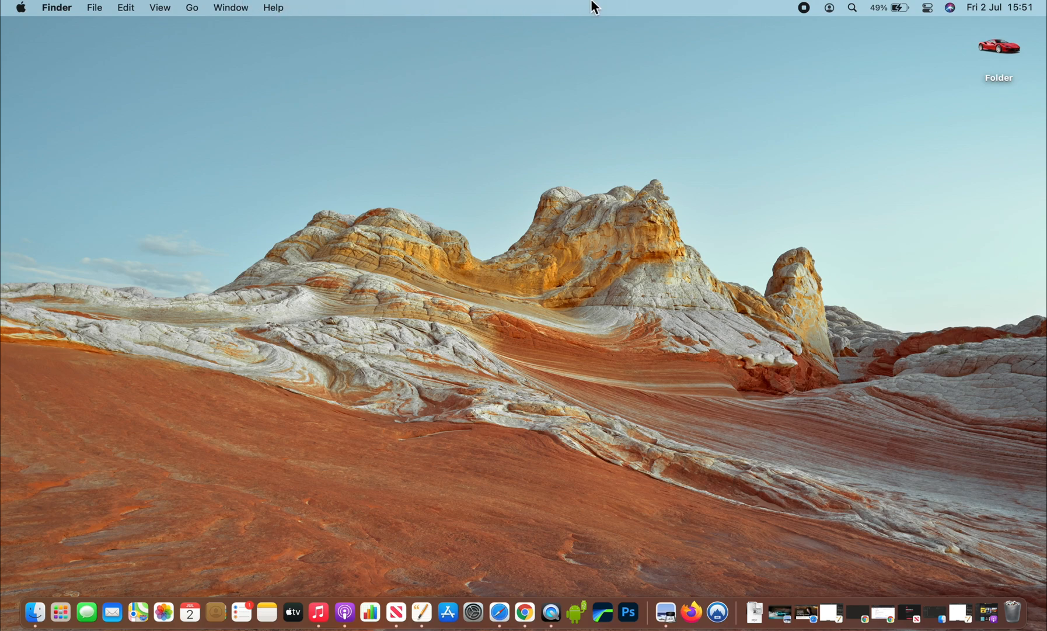
mouse_move(28, 12)
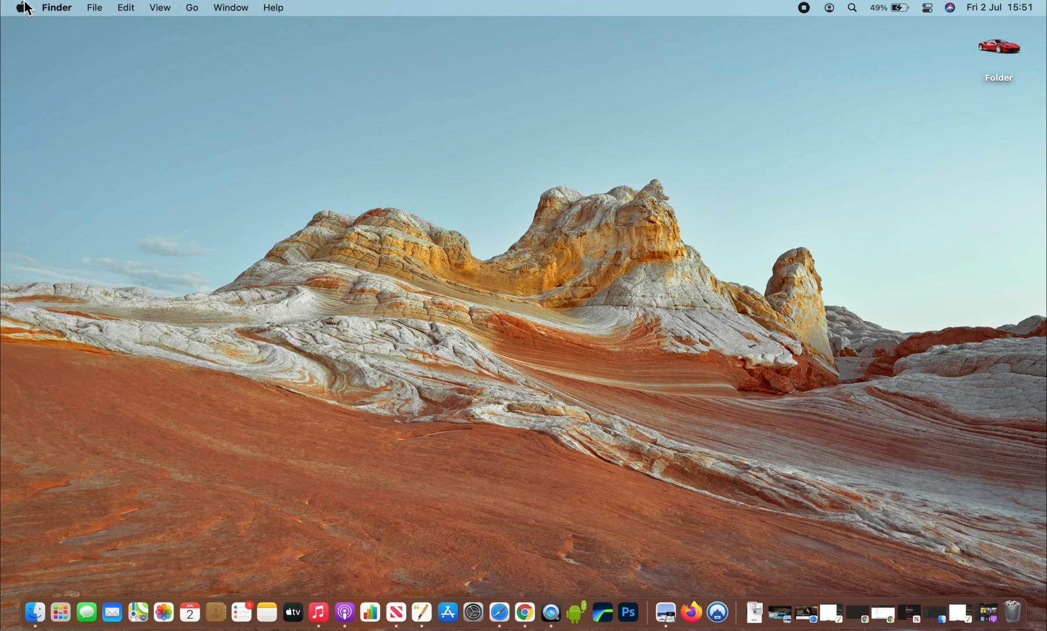
Step: Browse the Apple menu's system commands, then the Finder File menu
click(22, 7)
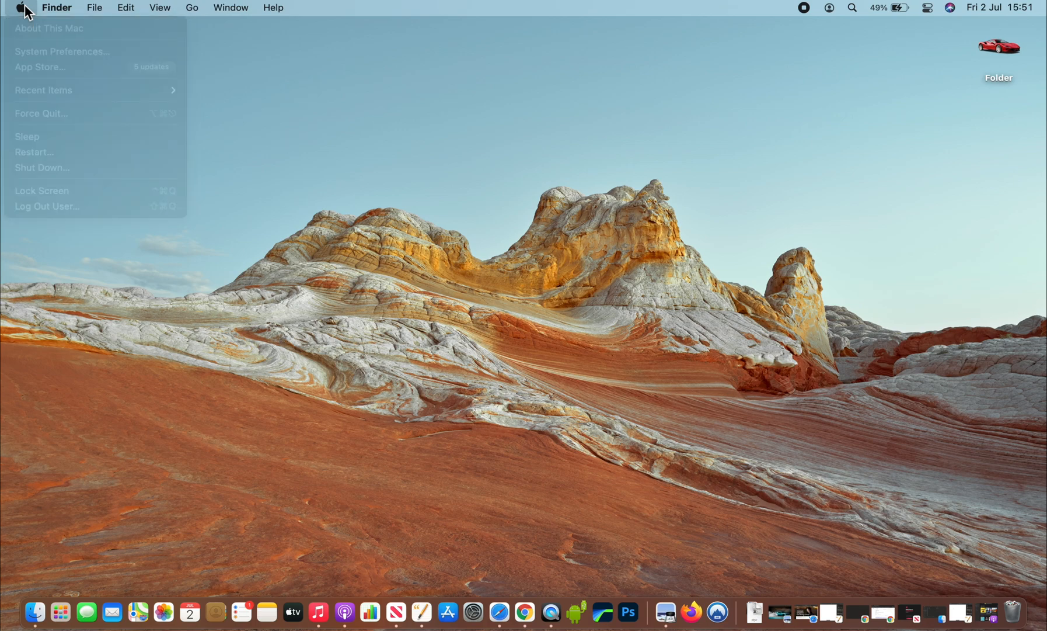
click(104, 18)
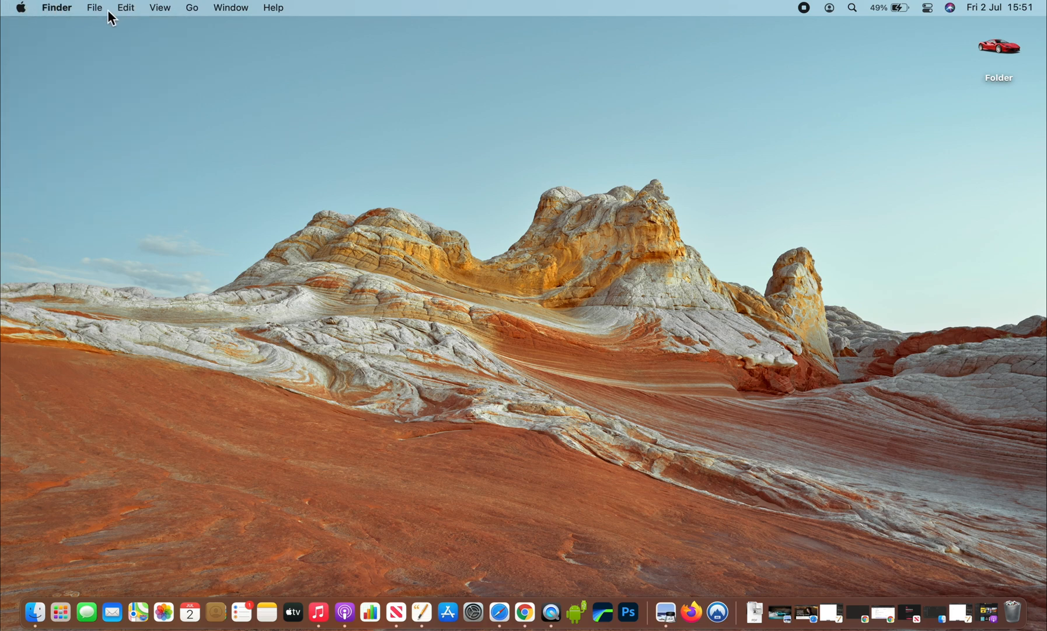
mouse_move(96, 17)
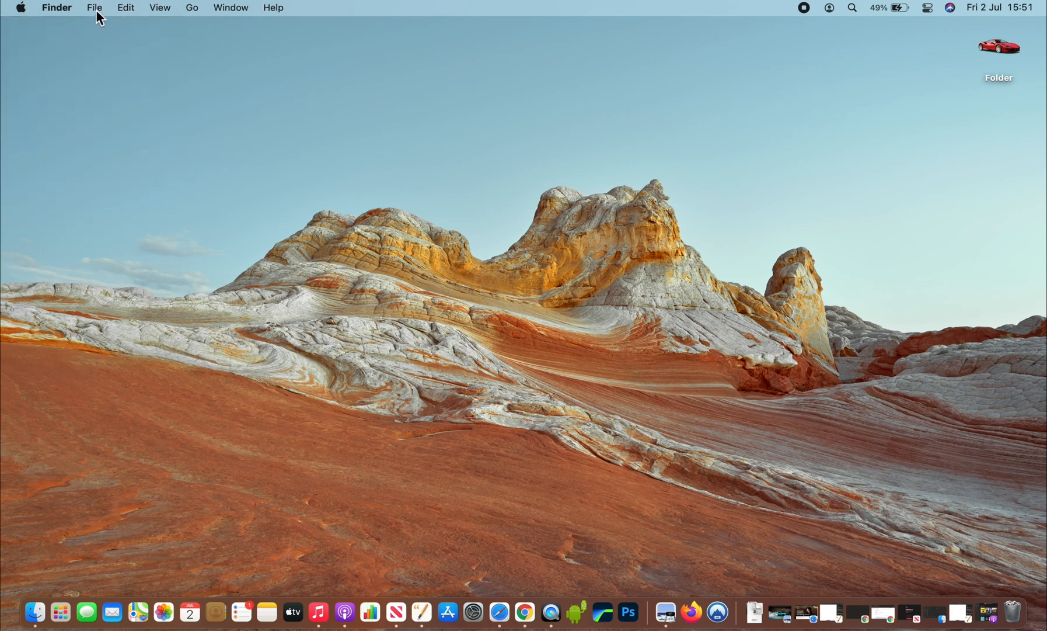
click(95, 7)
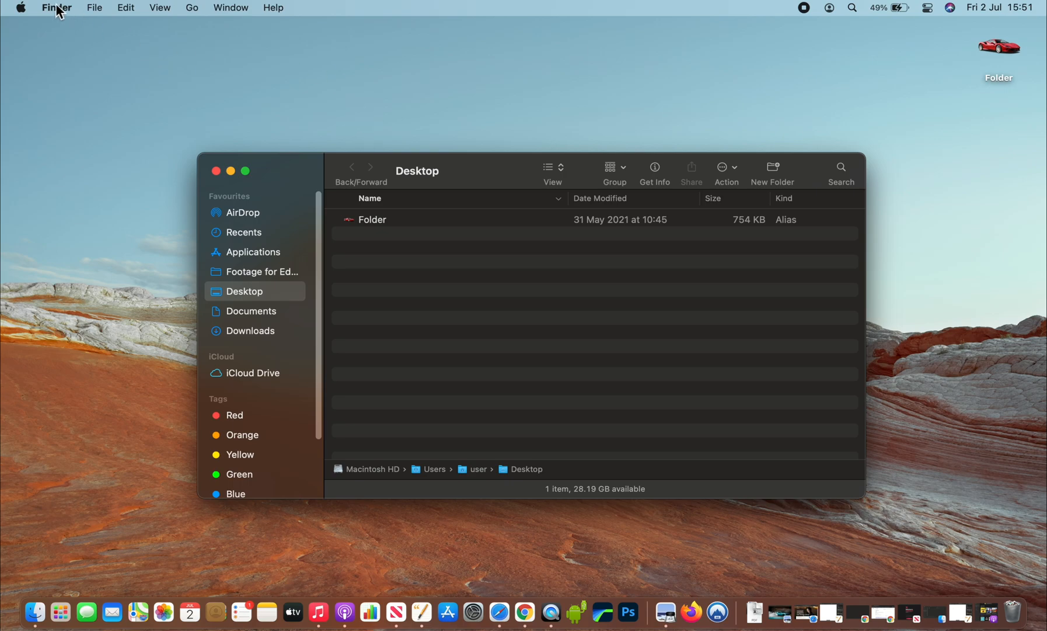
mouse_move(252, 8)
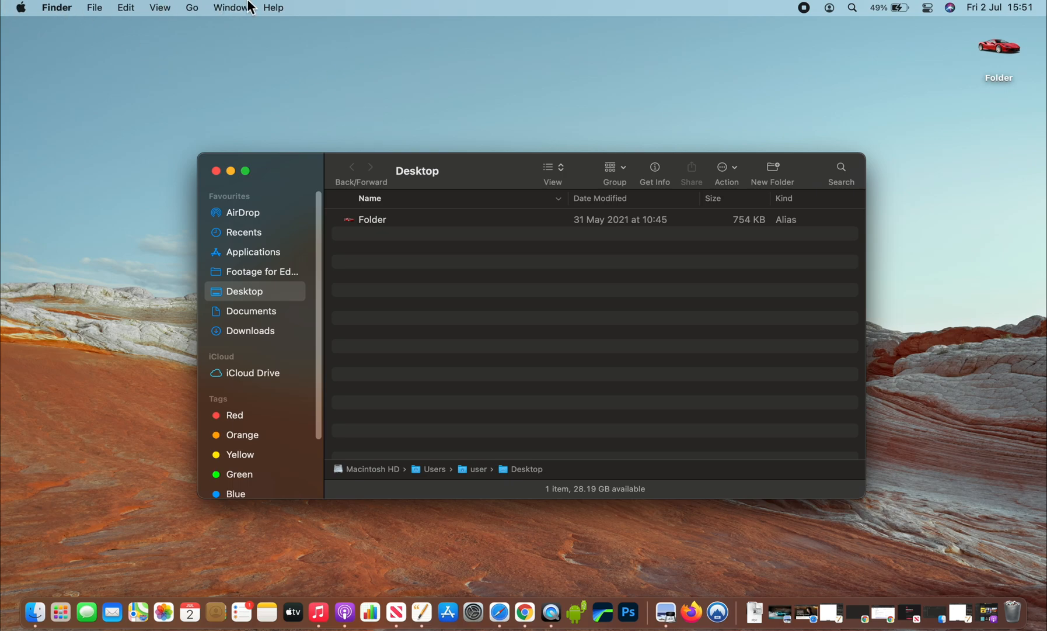
mouse_move(394, 618)
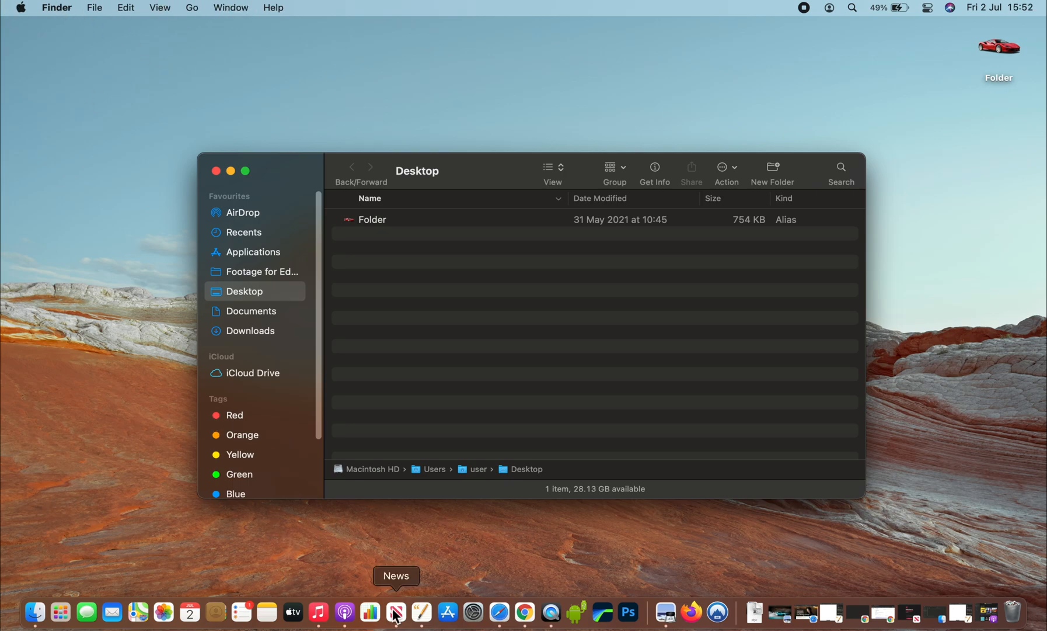
Step: Launch Pages from the Dock and look through its File and Format menus
click(432, 610)
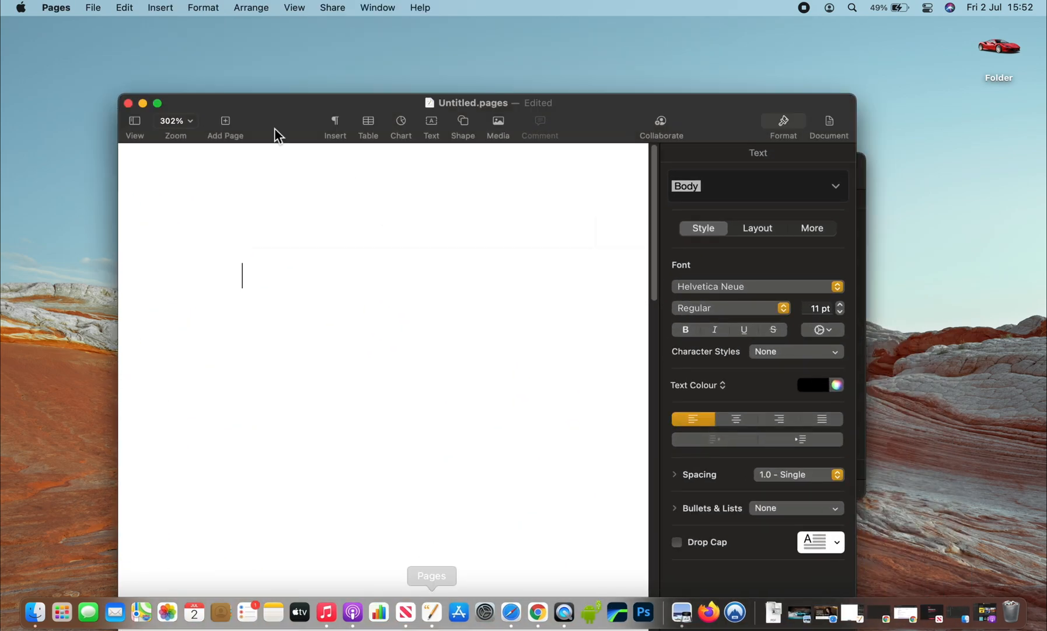
click(92, 7)
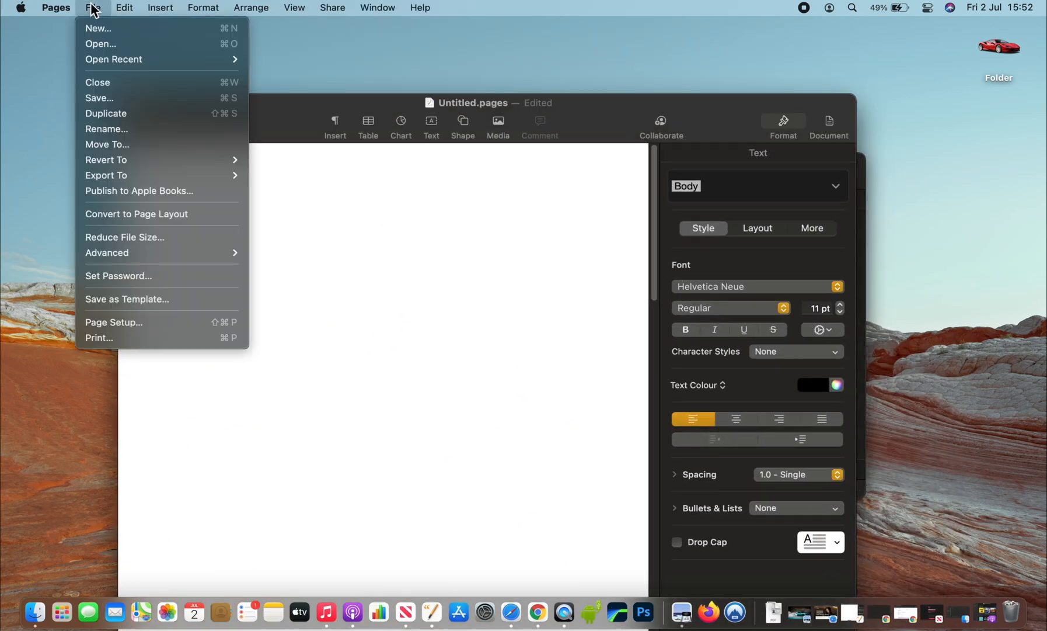
click(202, 7)
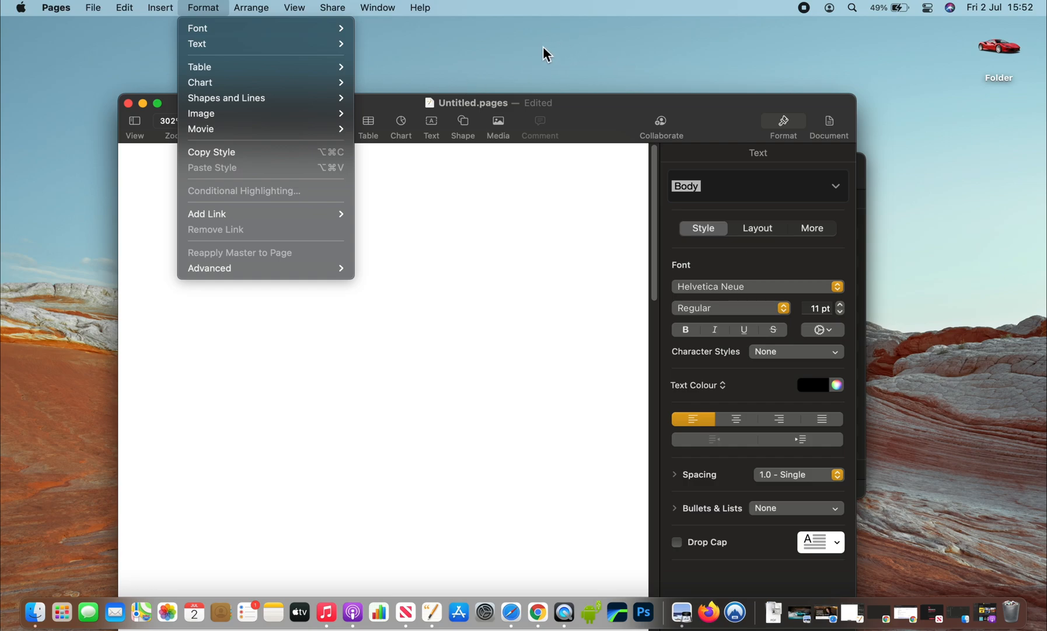
mouse_move(50, 60)
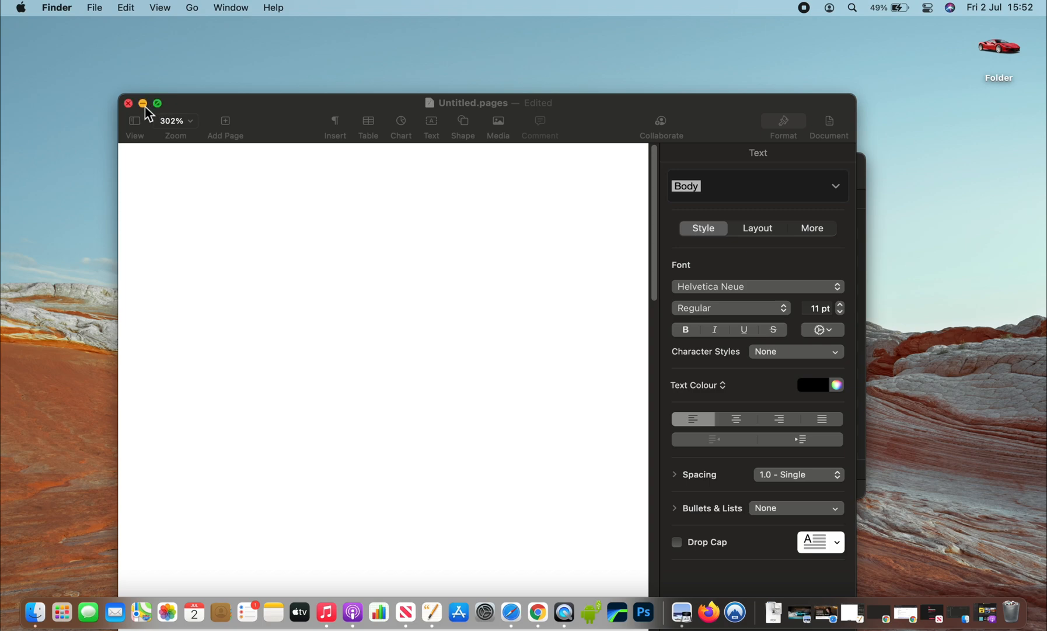
mouse_move(689, 40)
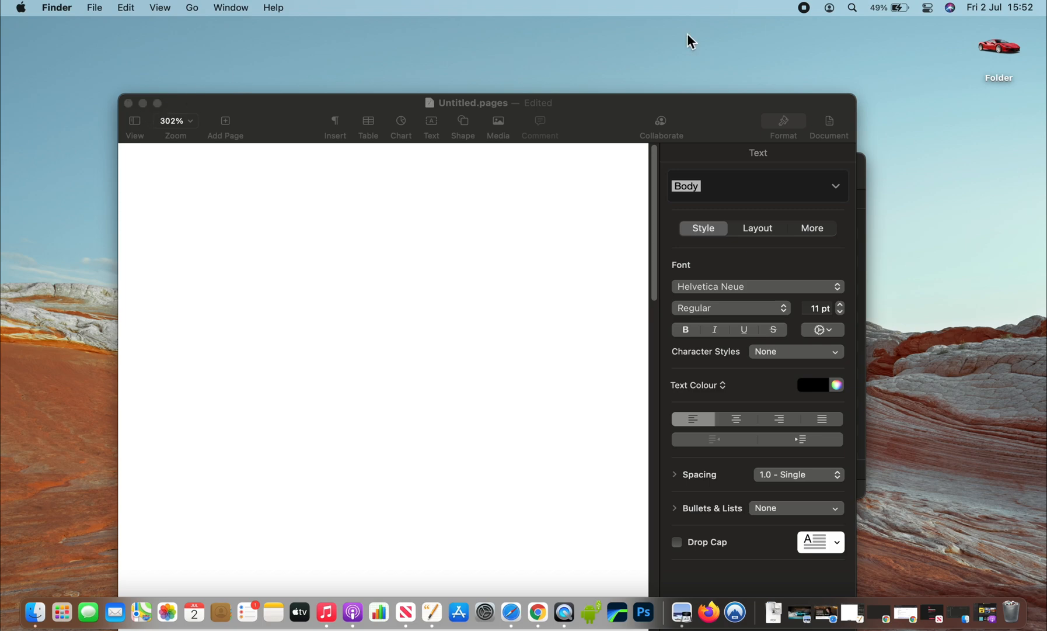
mouse_move(131, 165)
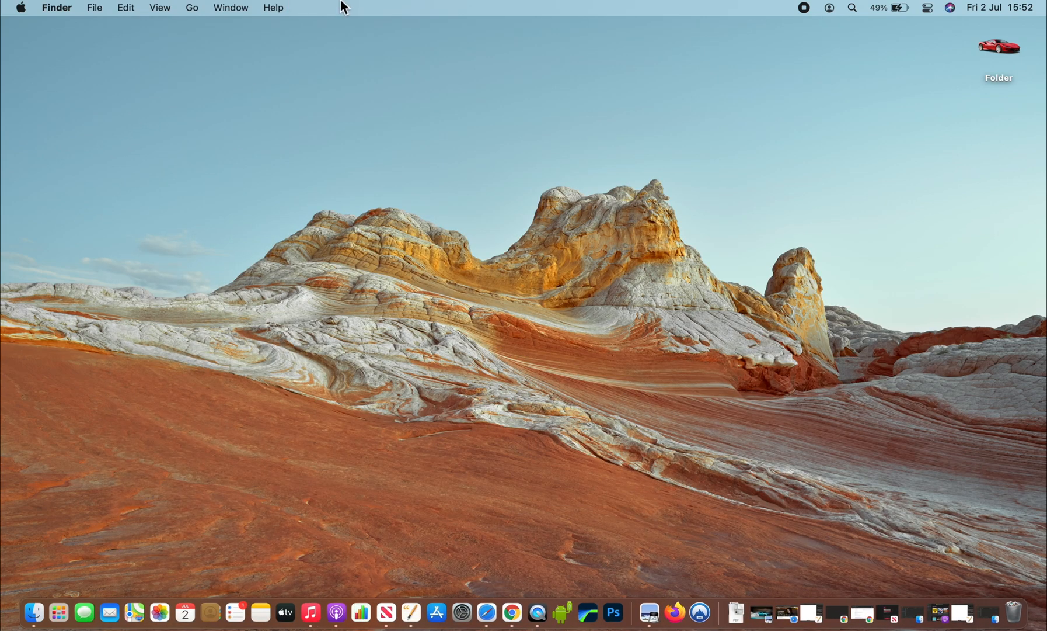
mouse_move(826, 17)
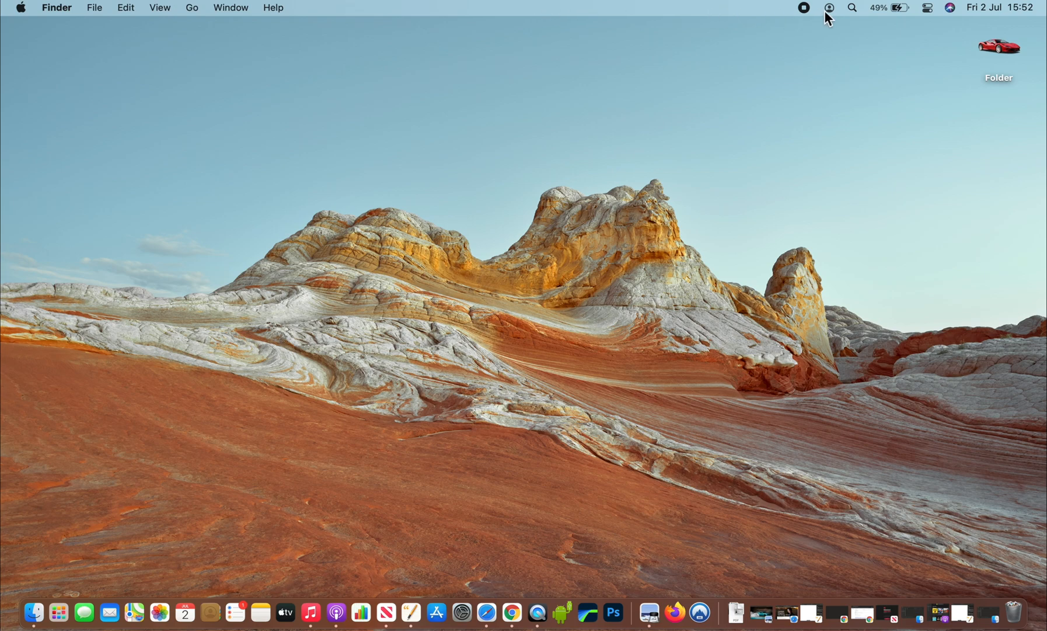
click(851, 8)
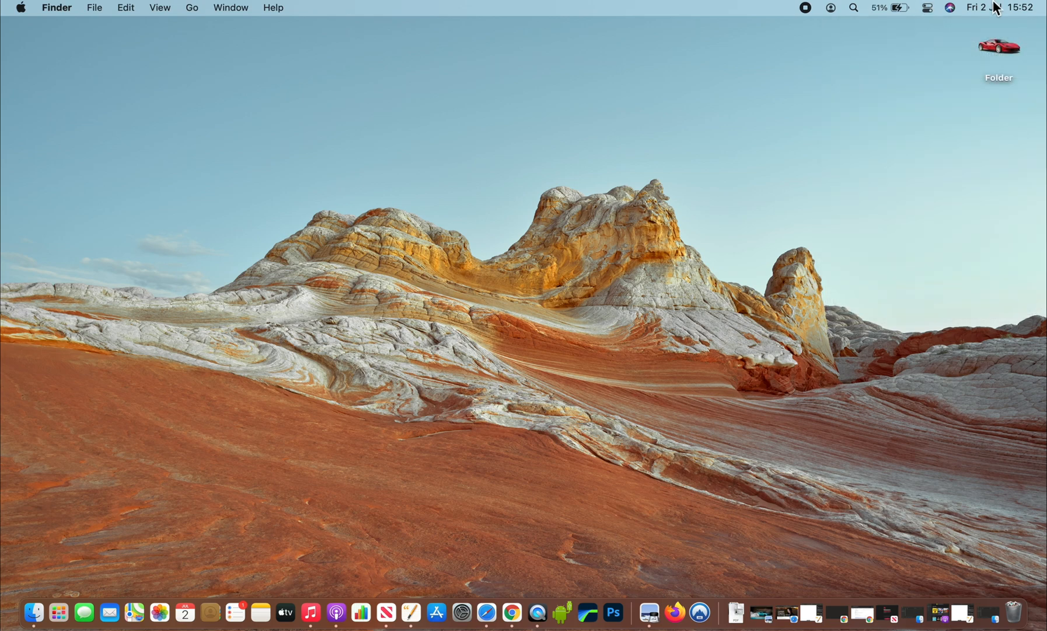
click(1025, 8)
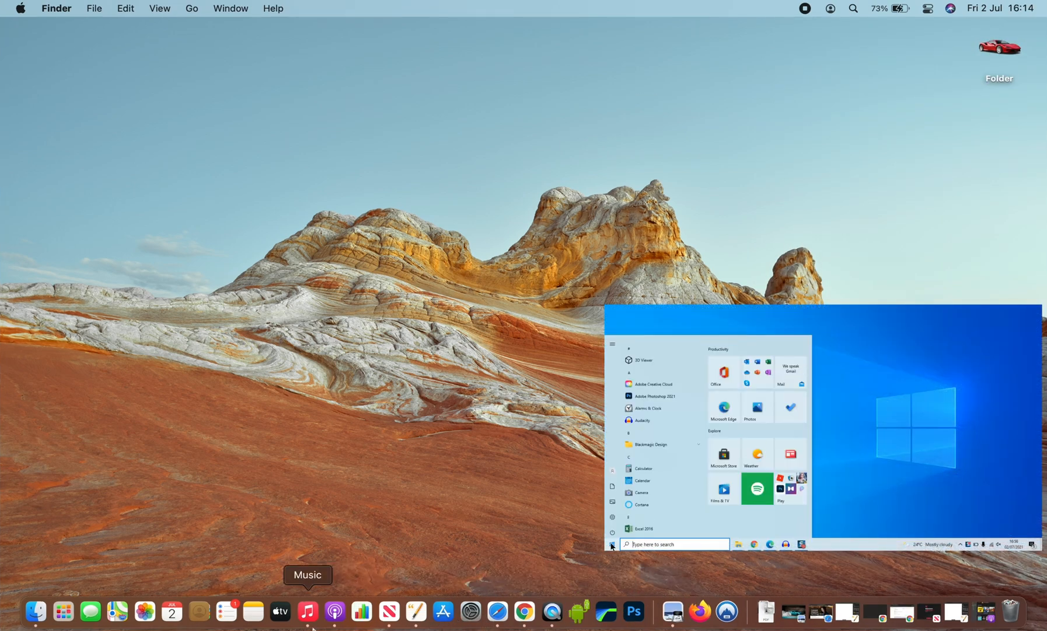
mouse_move(89, 615)
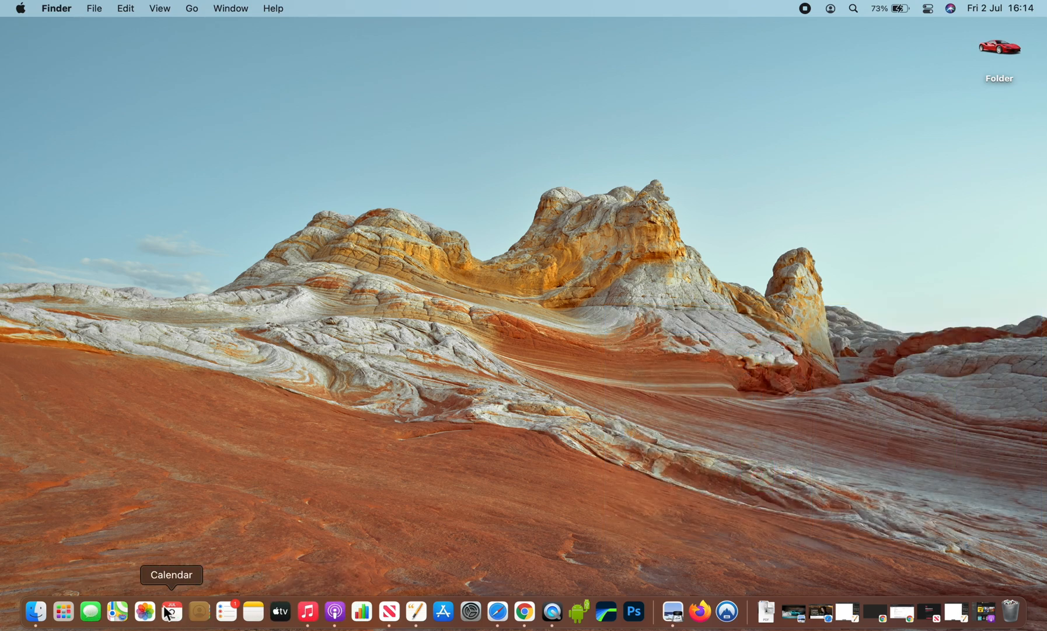
mouse_move(144, 617)
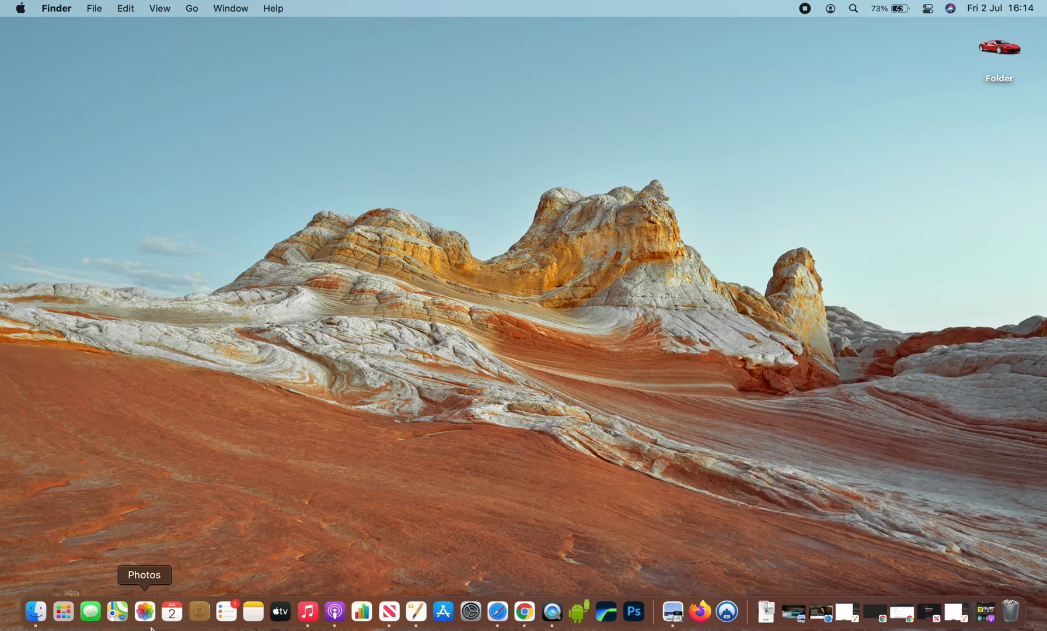
mouse_move(88, 610)
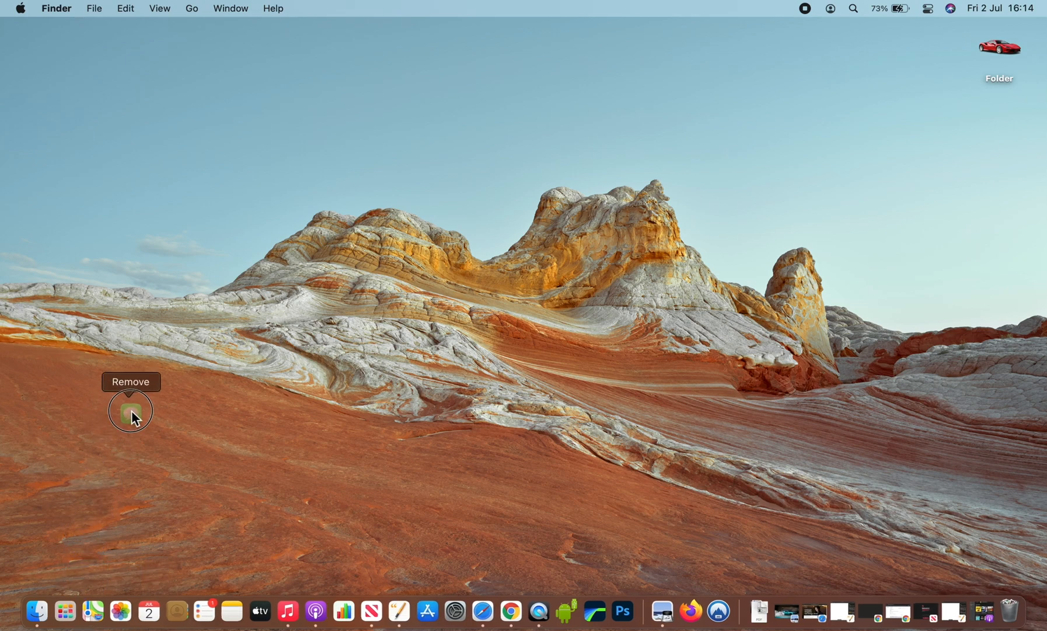
Step: Drag the Messages icon off the Dock so it is removed
click(130, 410)
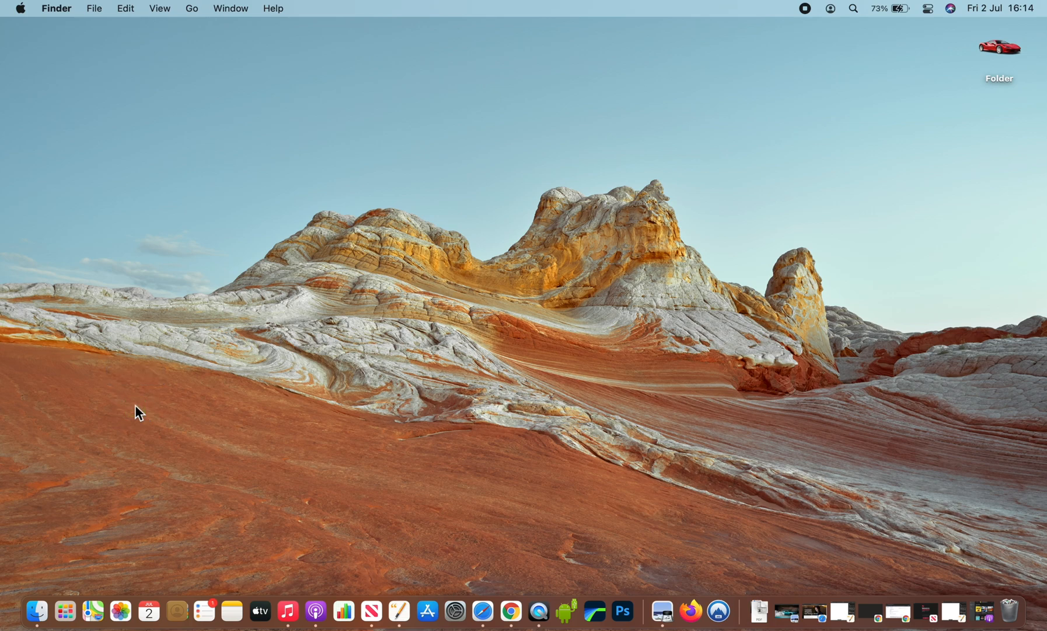
mouse_move(288, 614)
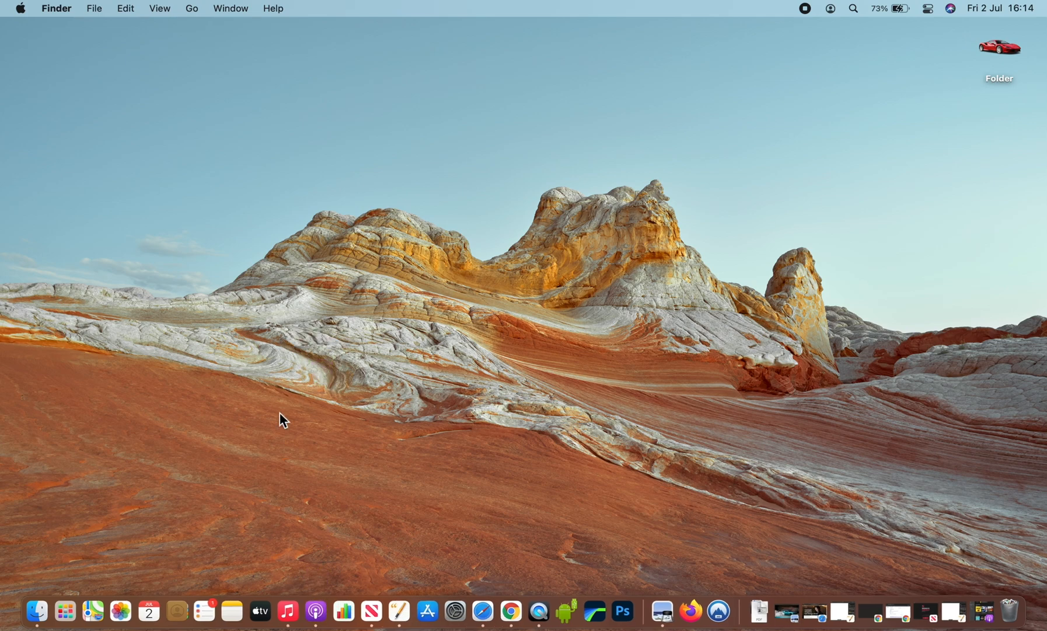
mouse_move(315, 610)
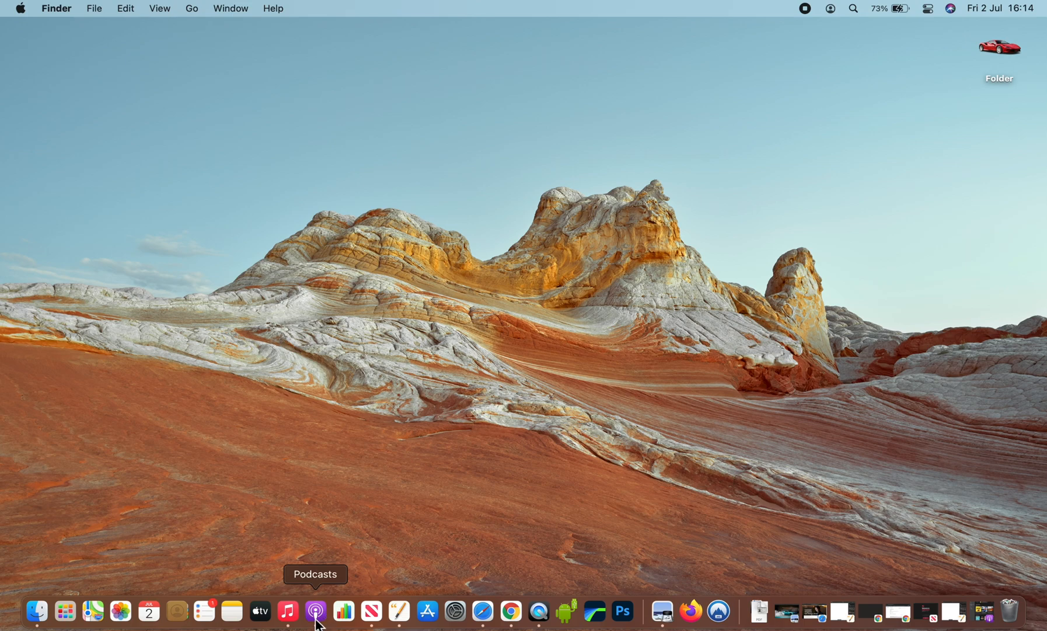
Step: Show the Dock options menu for the Podcasts app
right_click(315, 626)
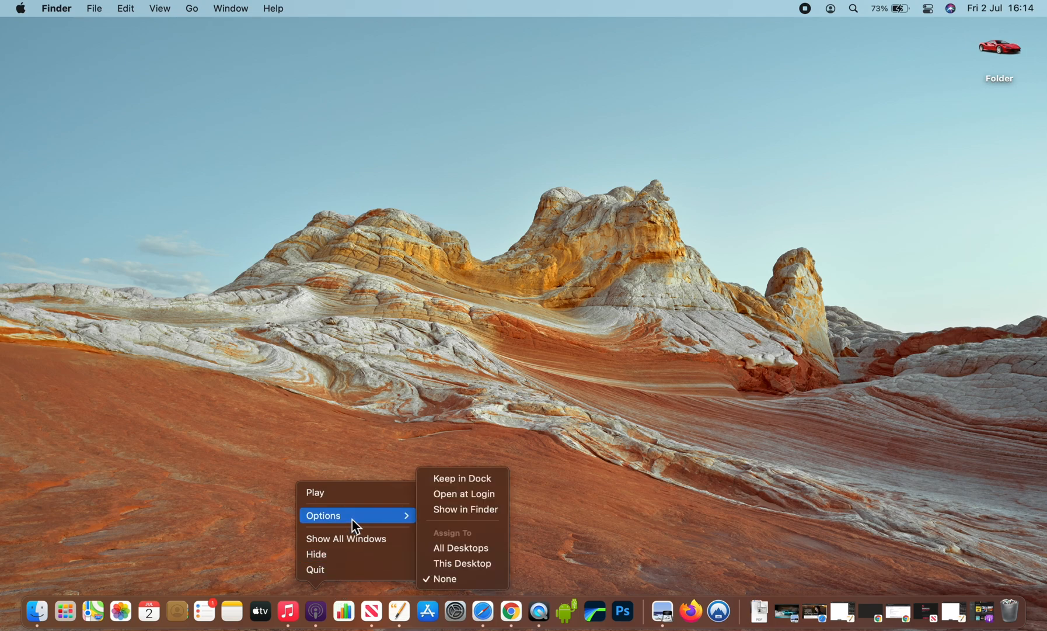
mouse_move(452, 483)
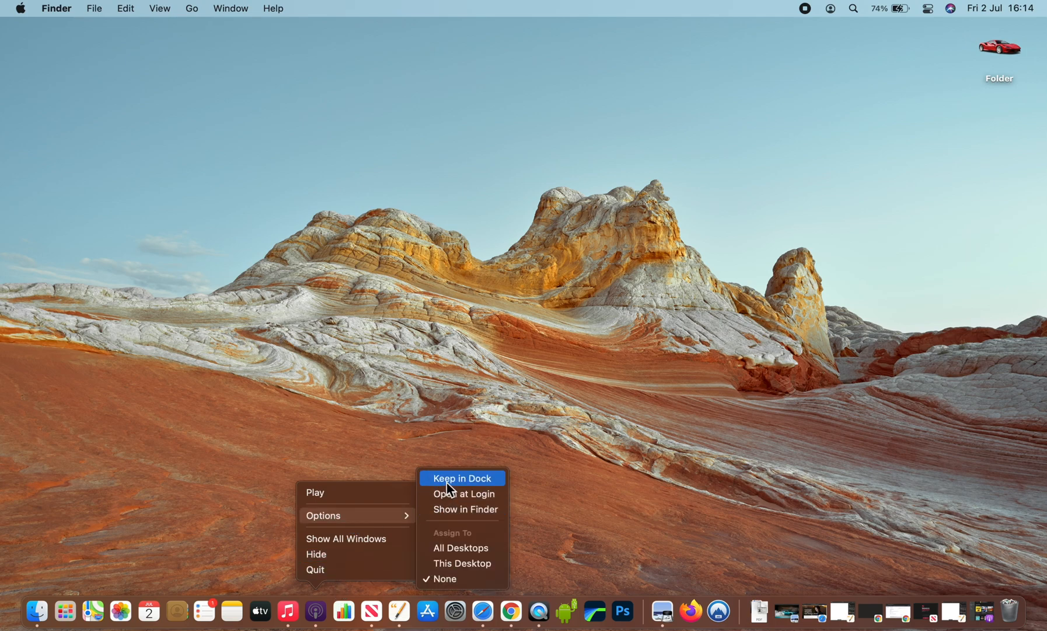
mouse_move(456, 484)
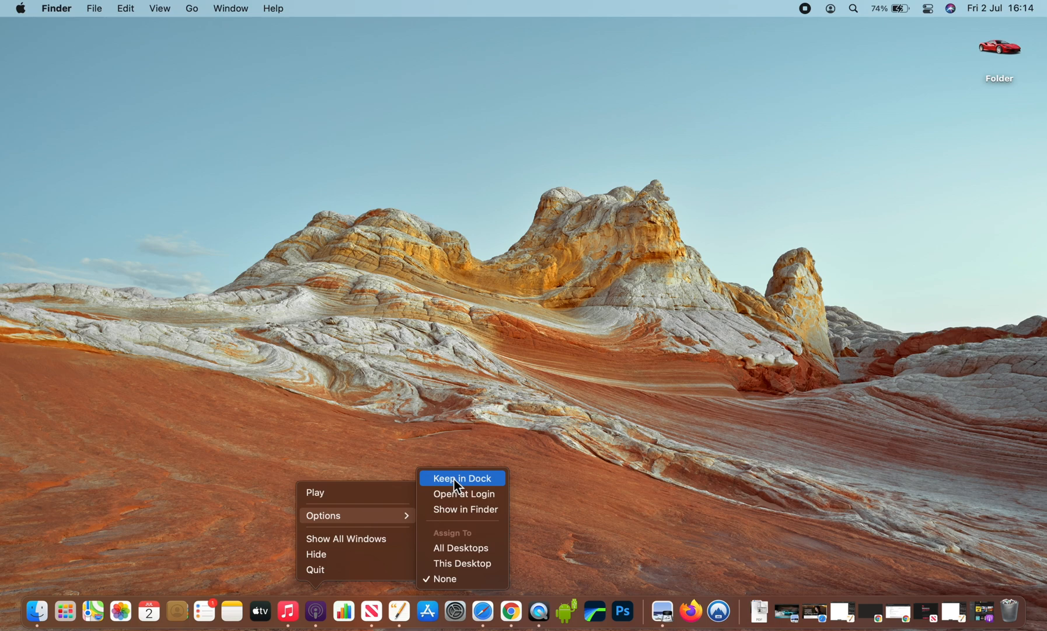
mouse_move(487, 497)
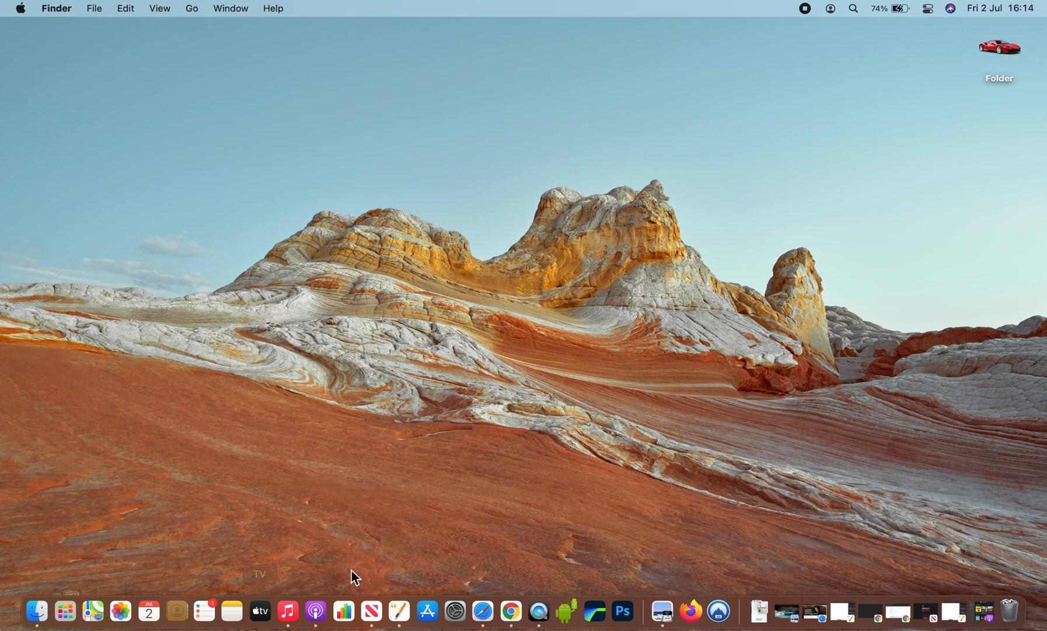
mouse_move(342, 620)
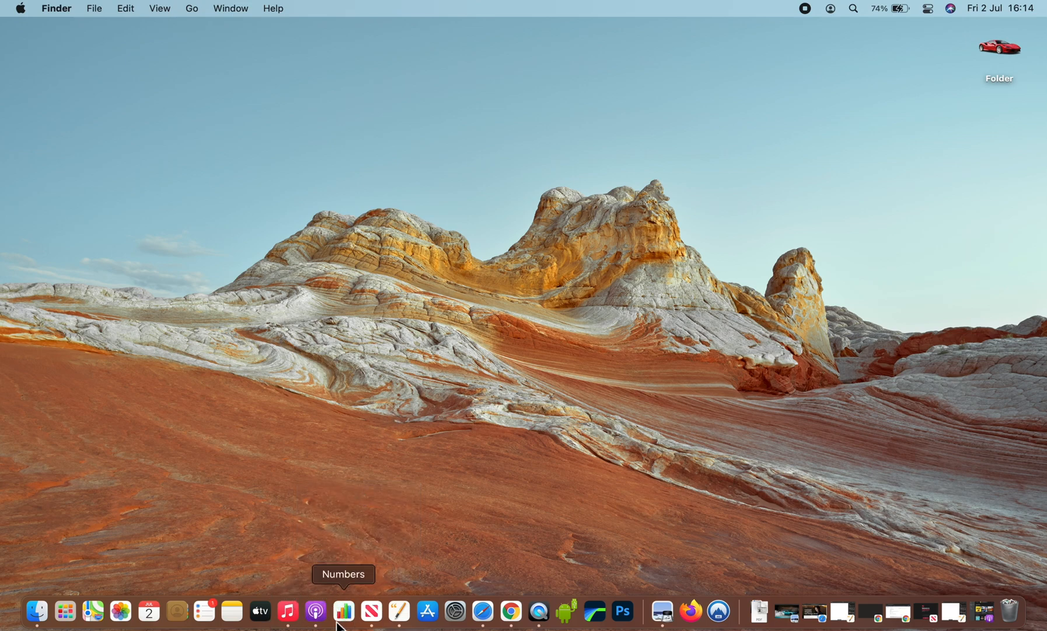
mouse_move(315, 614)
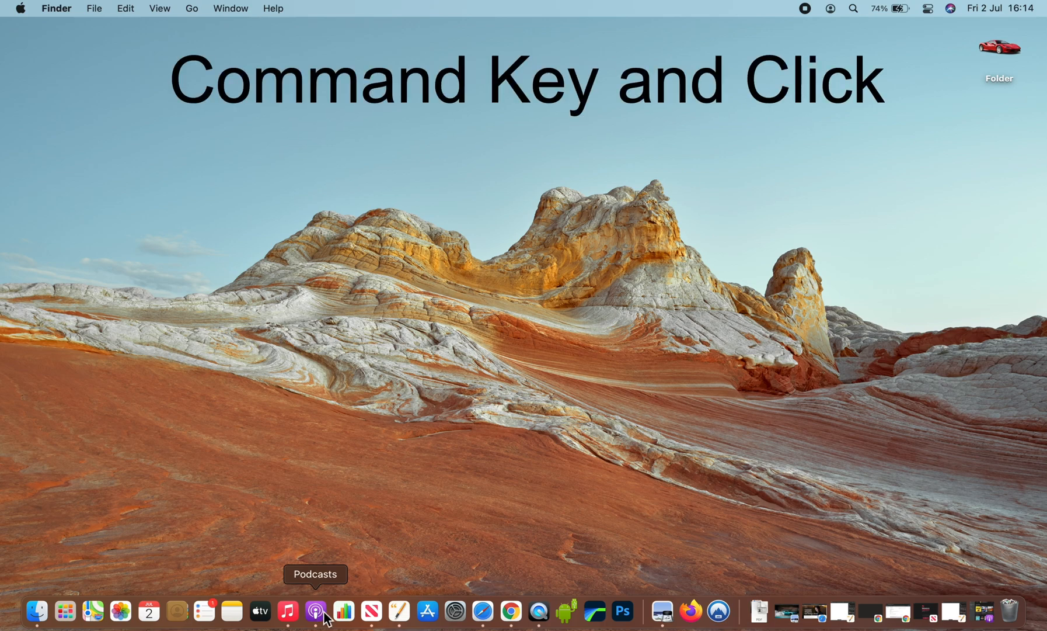
Step: Drag iMovie.app from the Applications folder into the Dock and close the Finder window
click(343, 611)
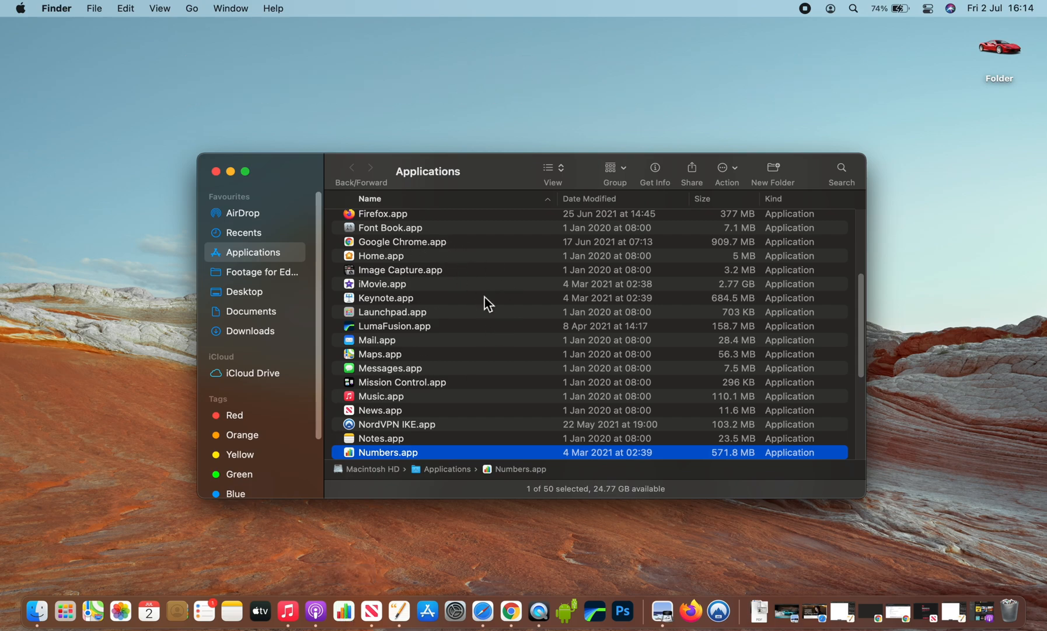
mouse_move(416, 300)
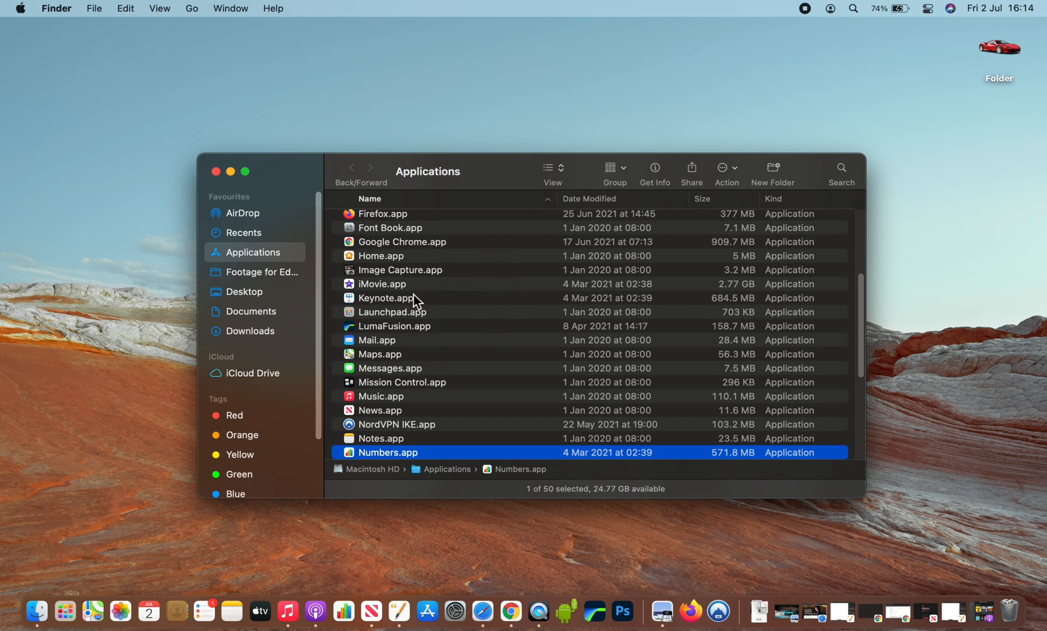
click(382, 283)
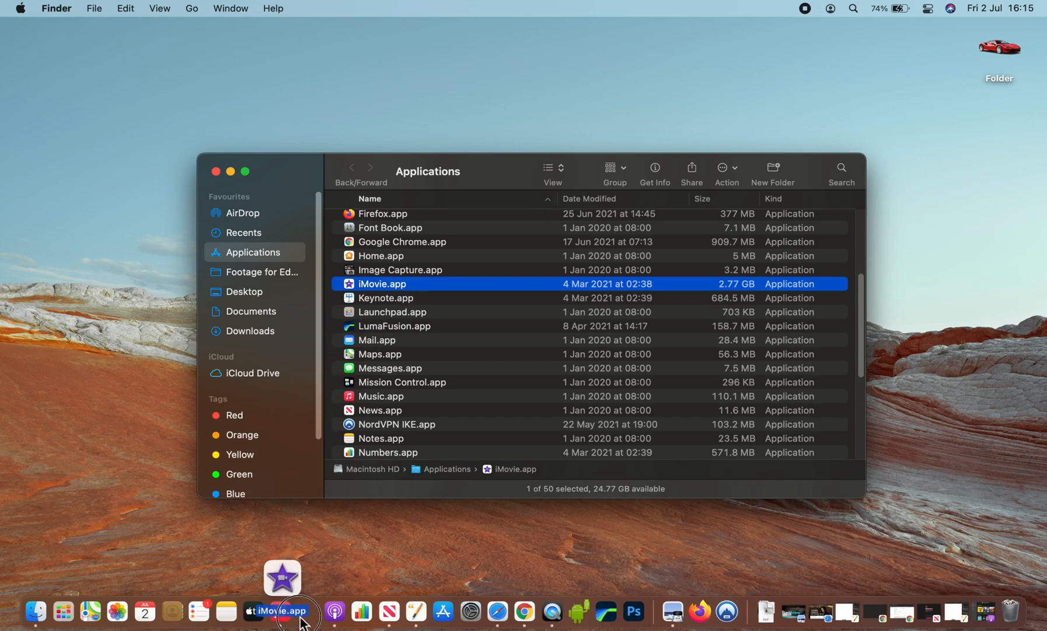
click(216, 171)
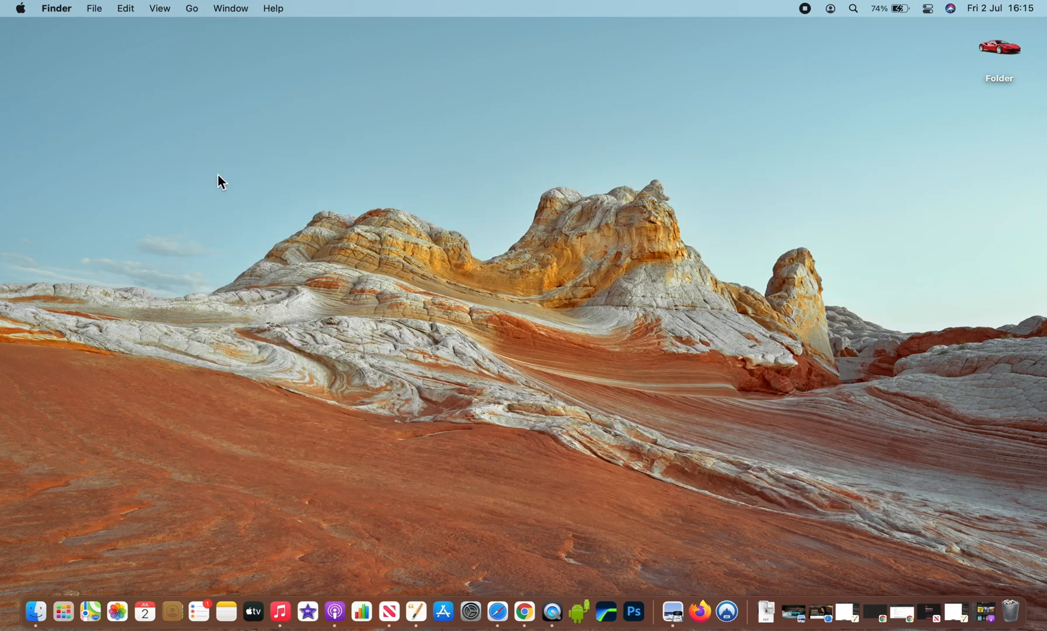
mouse_move(158, 8)
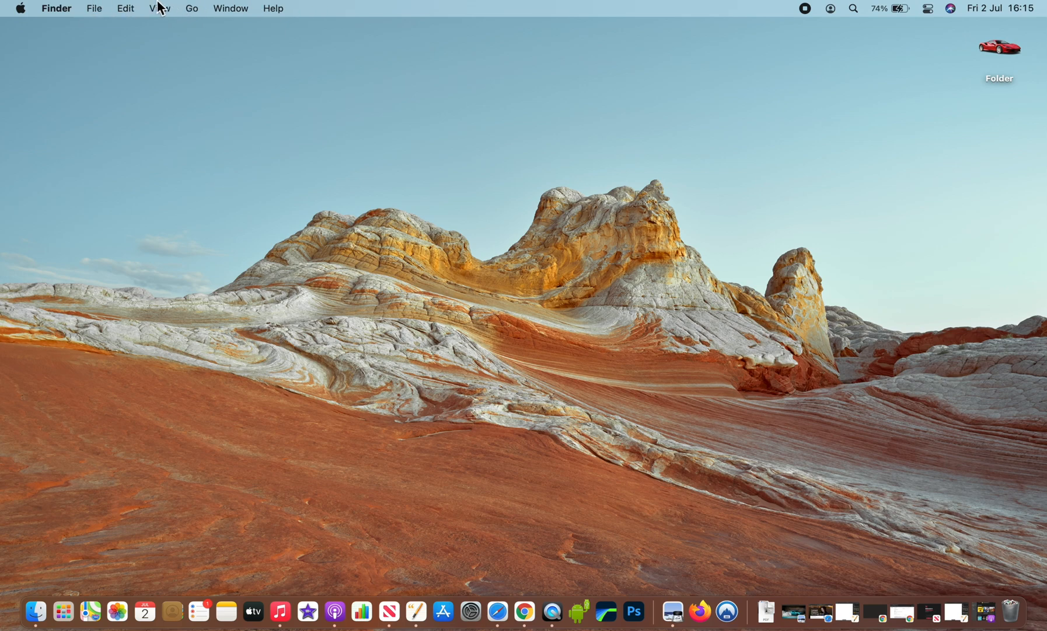
mouse_move(194, 15)
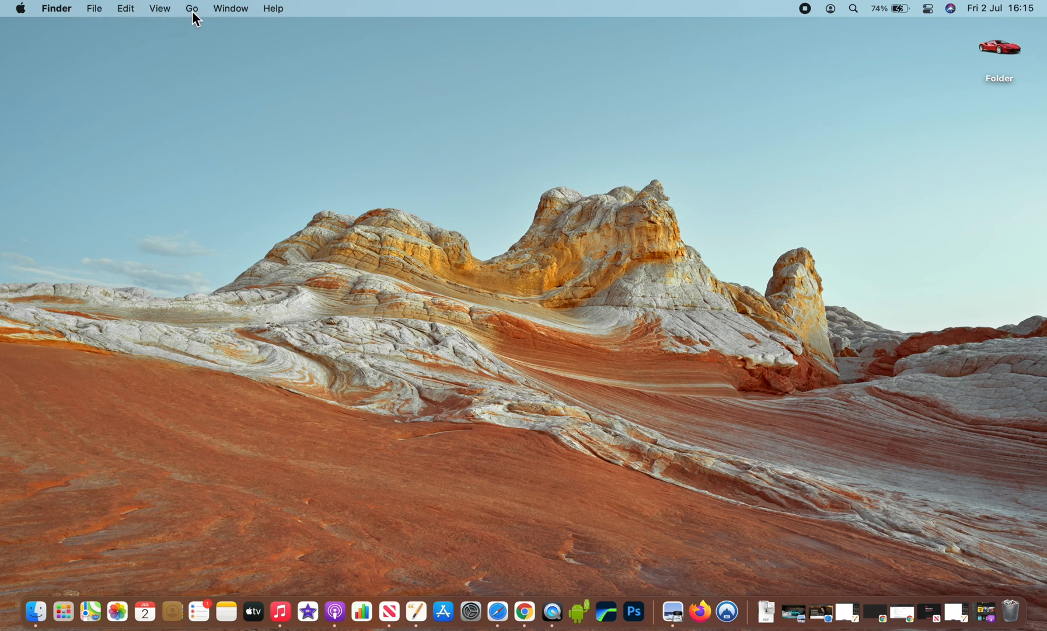
click(192, 8)
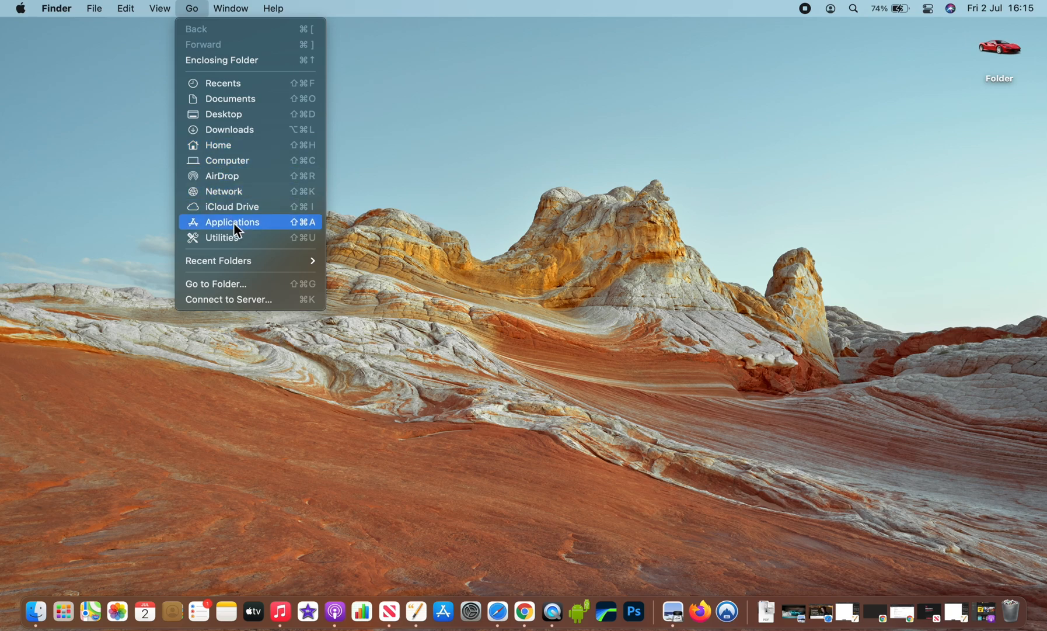
click(231, 221)
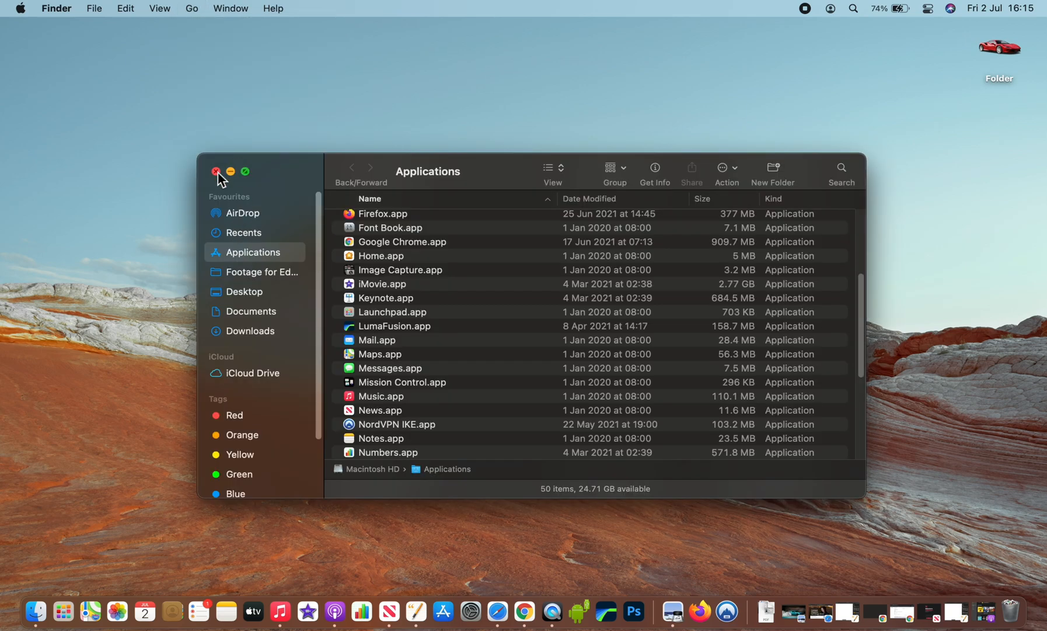
click(215, 171)
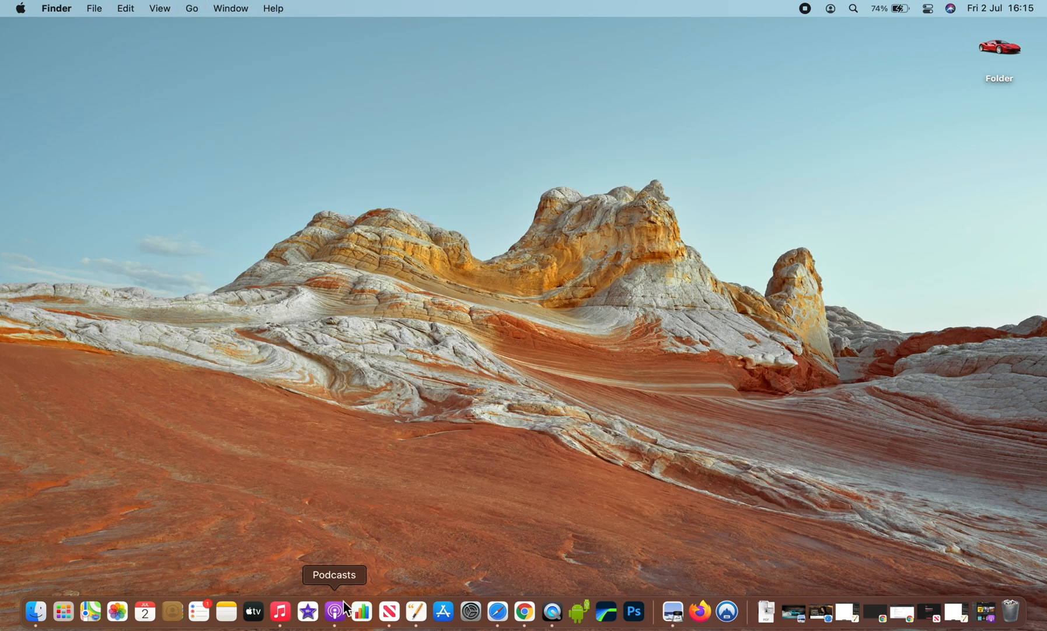
mouse_move(51, 83)
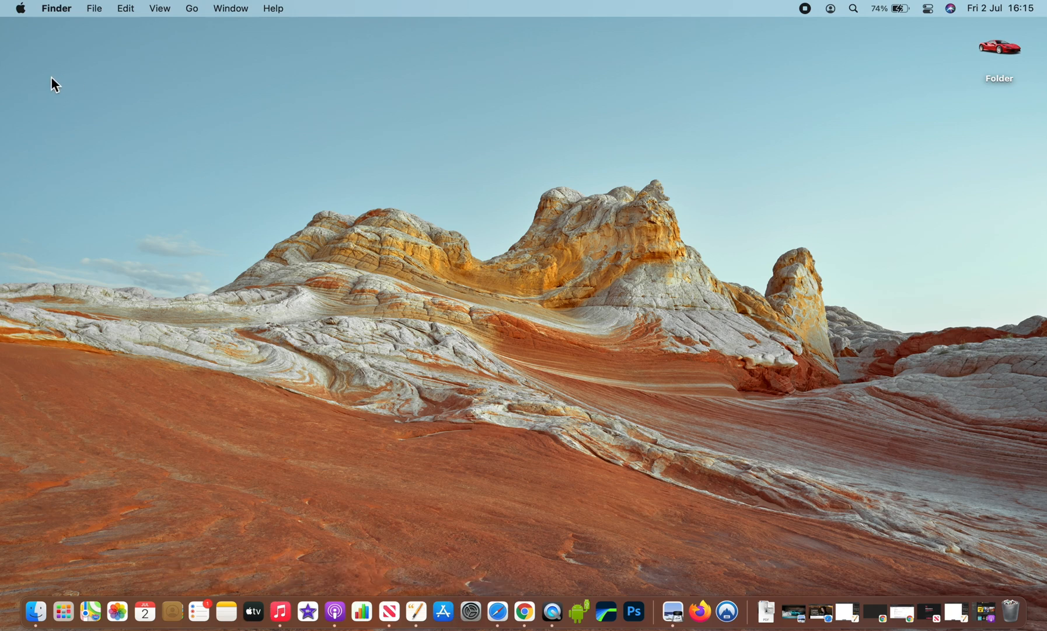
Step: Launch System Preferences from the Apple menu
click(23, 7)
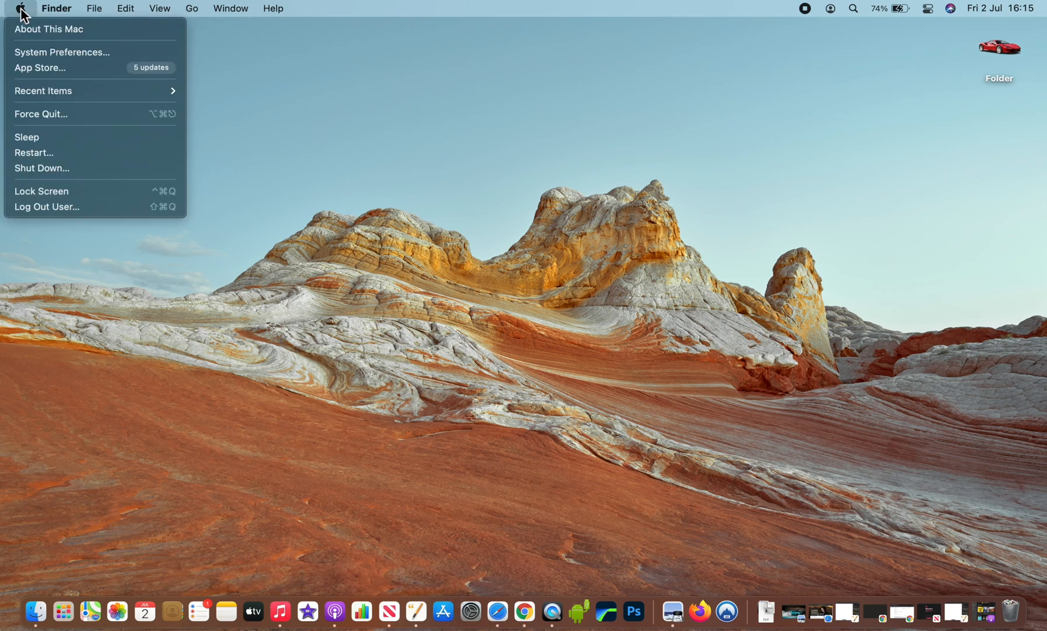
mouse_move(76, 56)
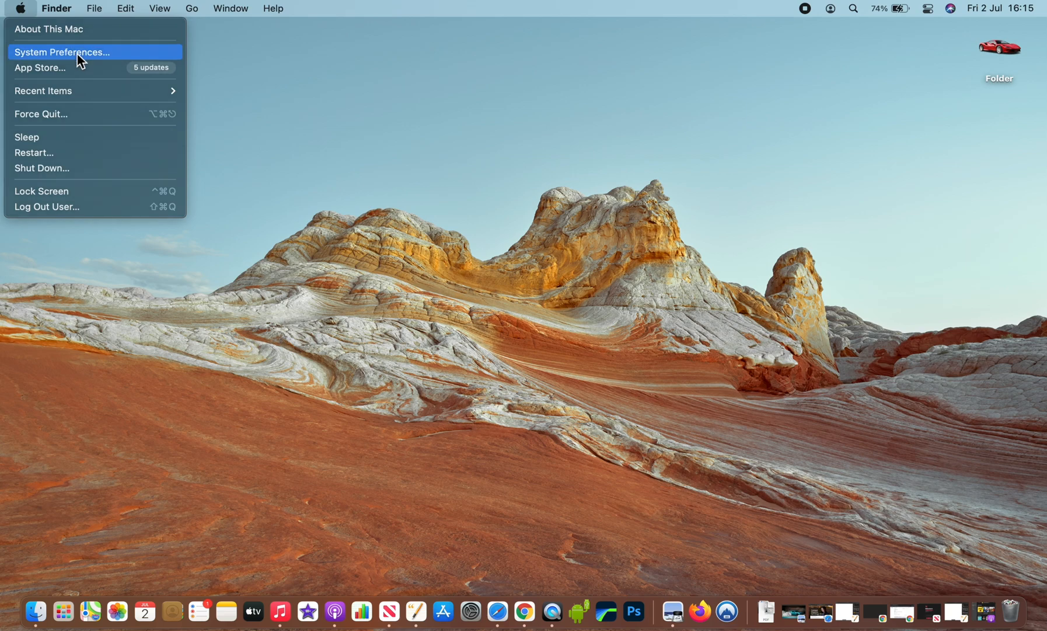
click(65, 51)
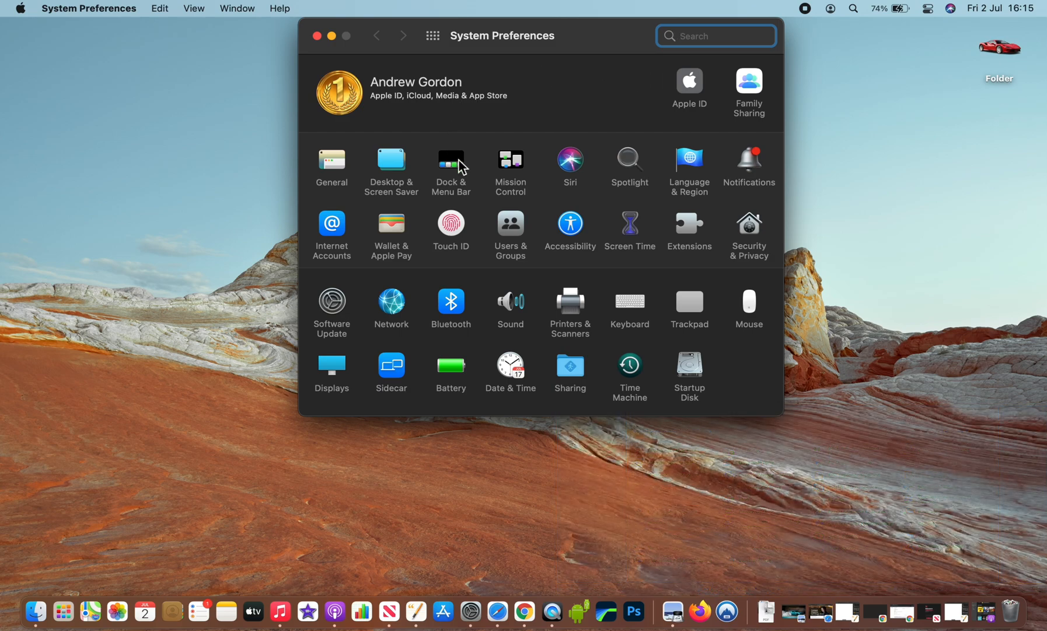
Step: In Dock & Menu Bar, try the Dock on the left and right, then back at the bottom
click(451, 159)
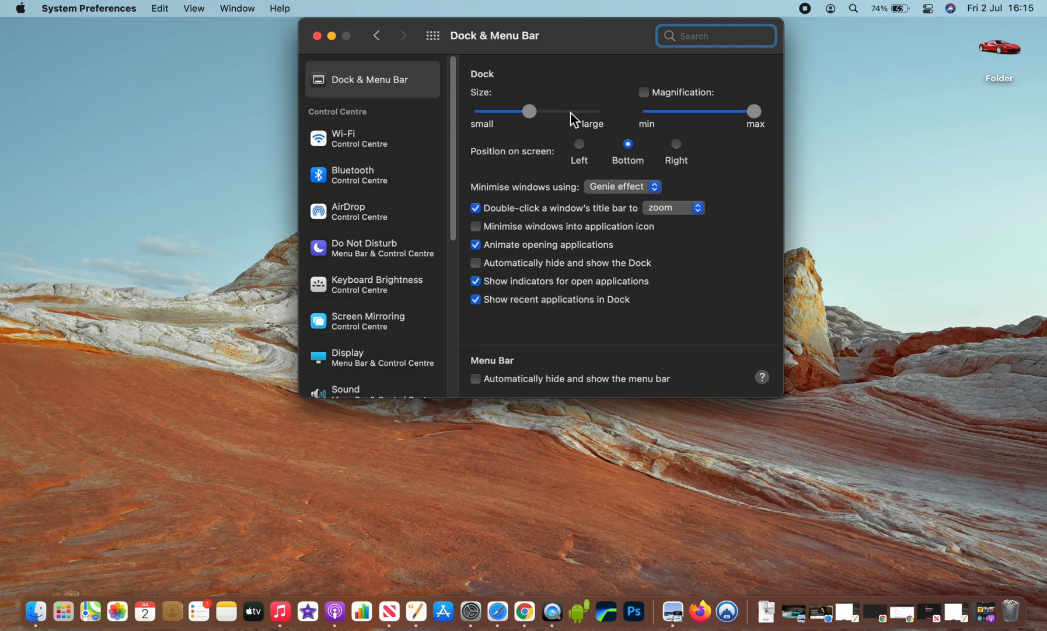
mouse_move(541, 164)
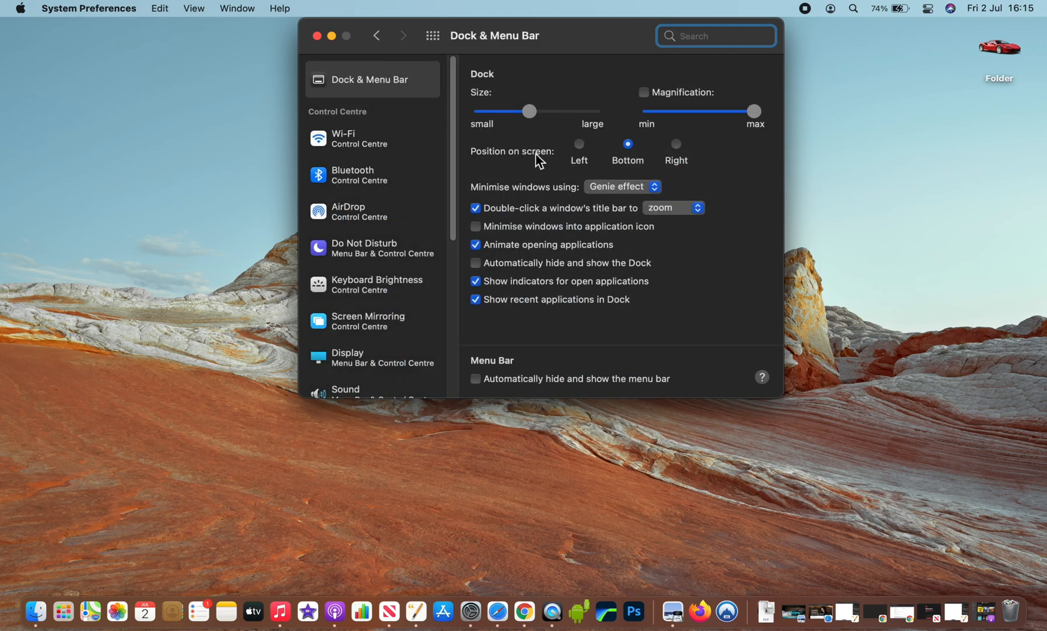
click(579, 144)
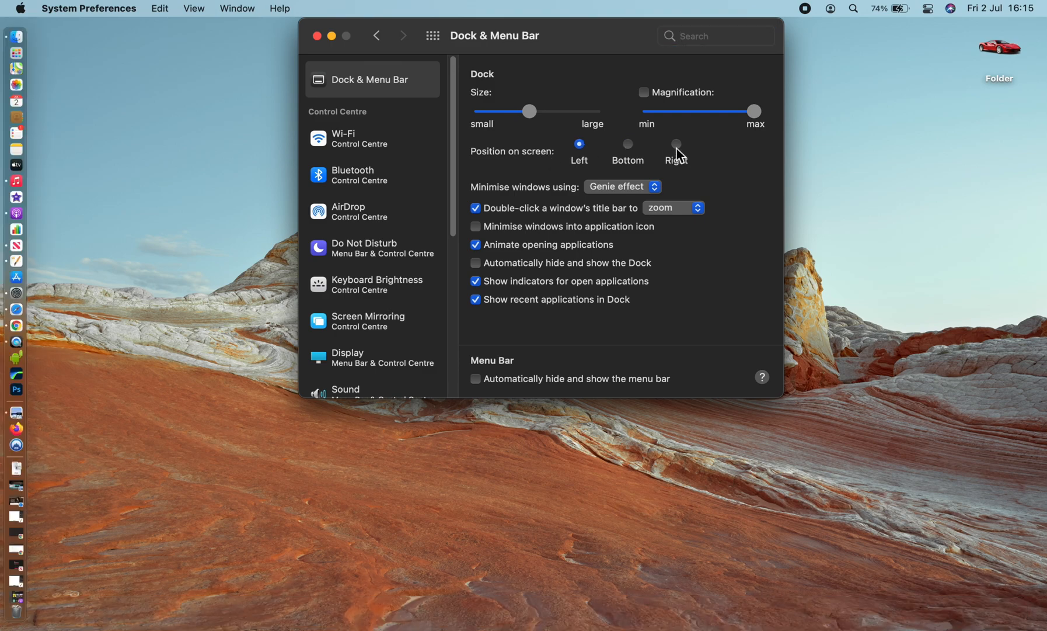
click(676, 144)
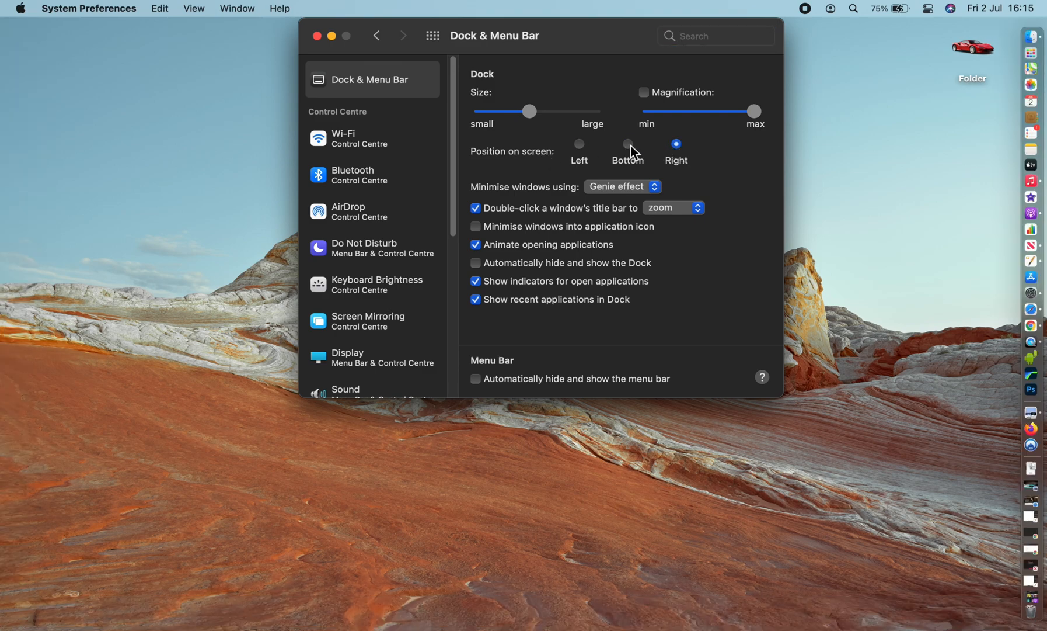
click(628, 143)
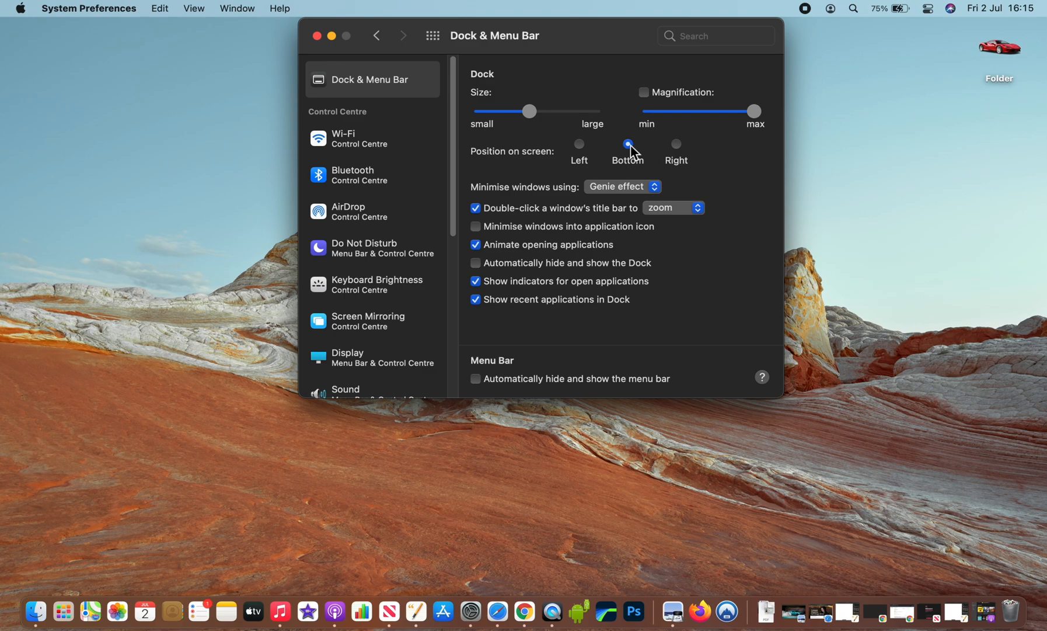
mouse_move(487, 276)
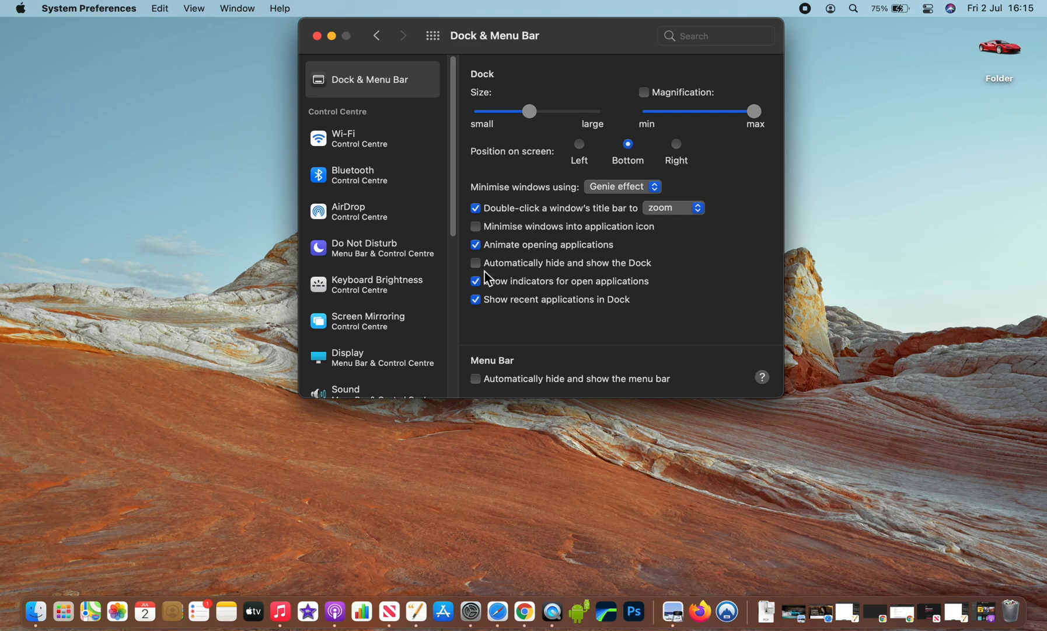
Step: Turn automatic Dock hiding on to try it, then back off
click(474, 263)
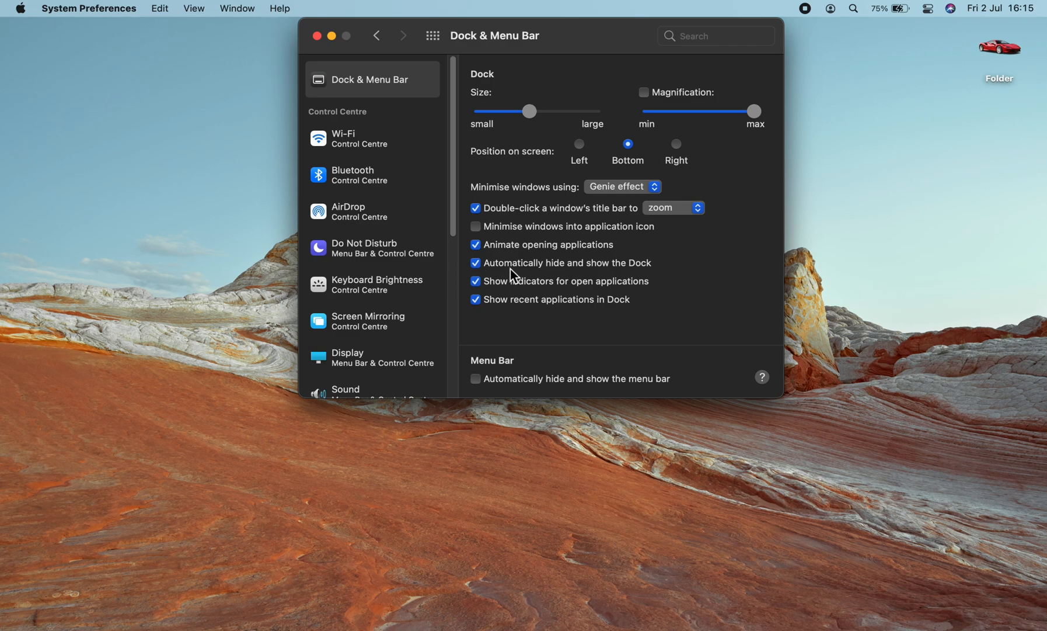
mouse_move(443, 607)
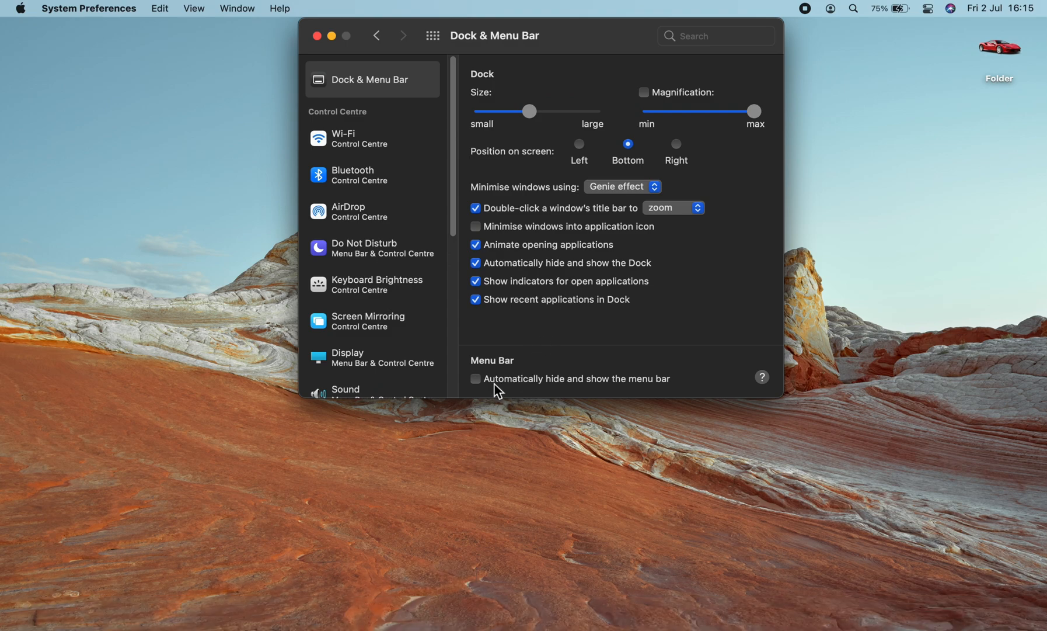
click(475, 379)
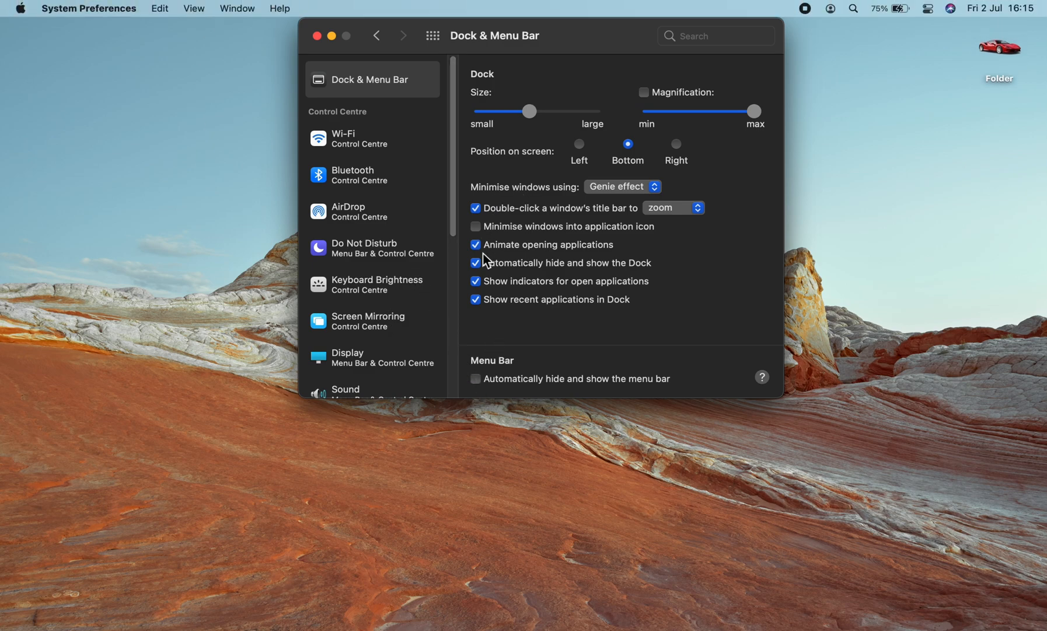
click(475, 263)
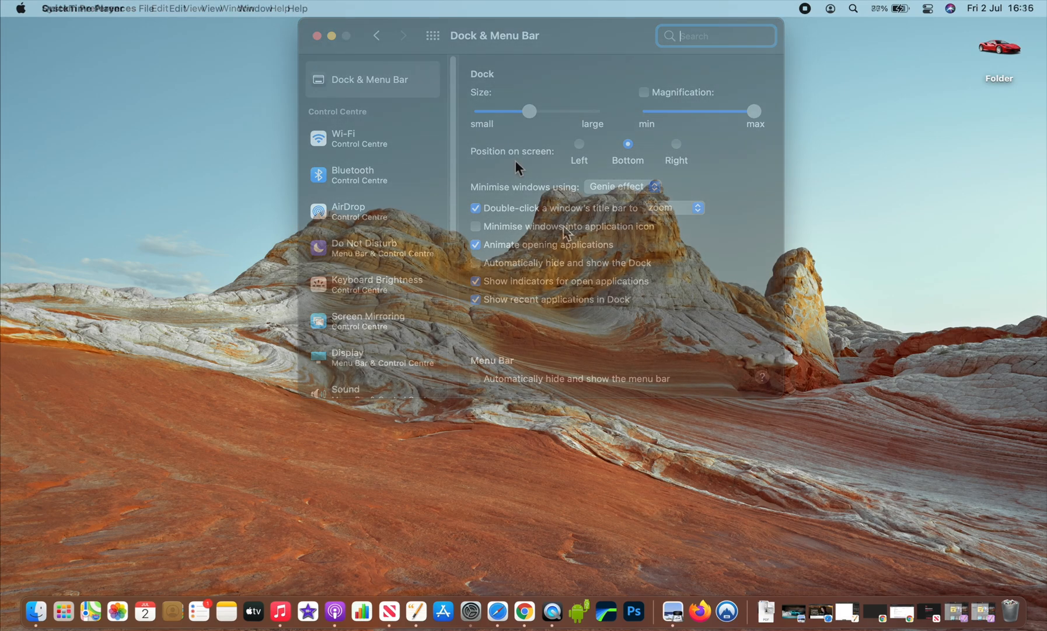
Step: Reach the desktop background settings from the desktop's right-click menu
click(315, 33)
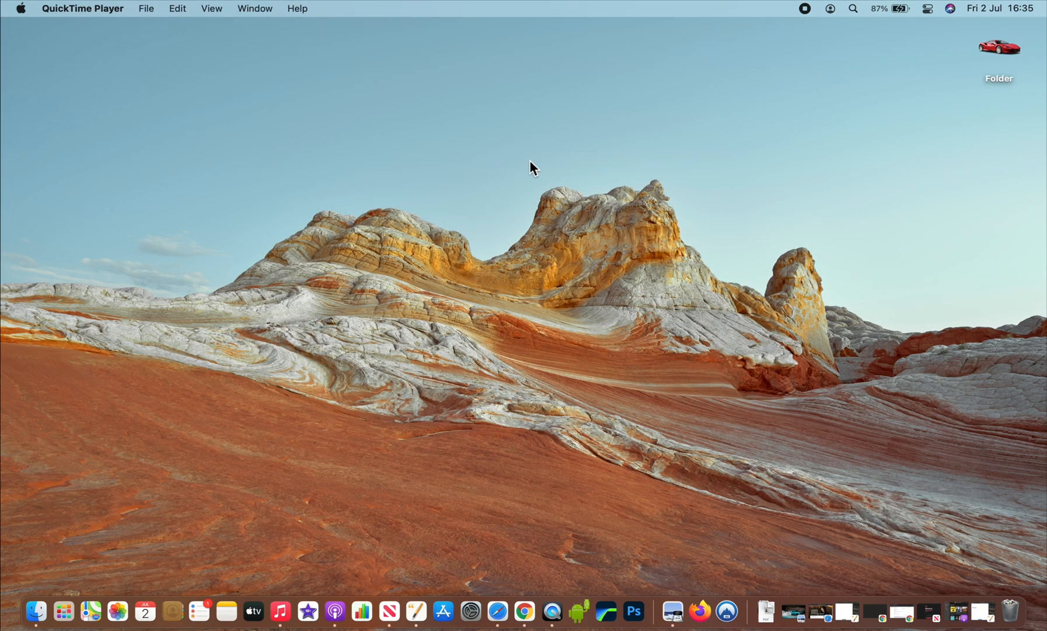
mouse_move(506, 167)
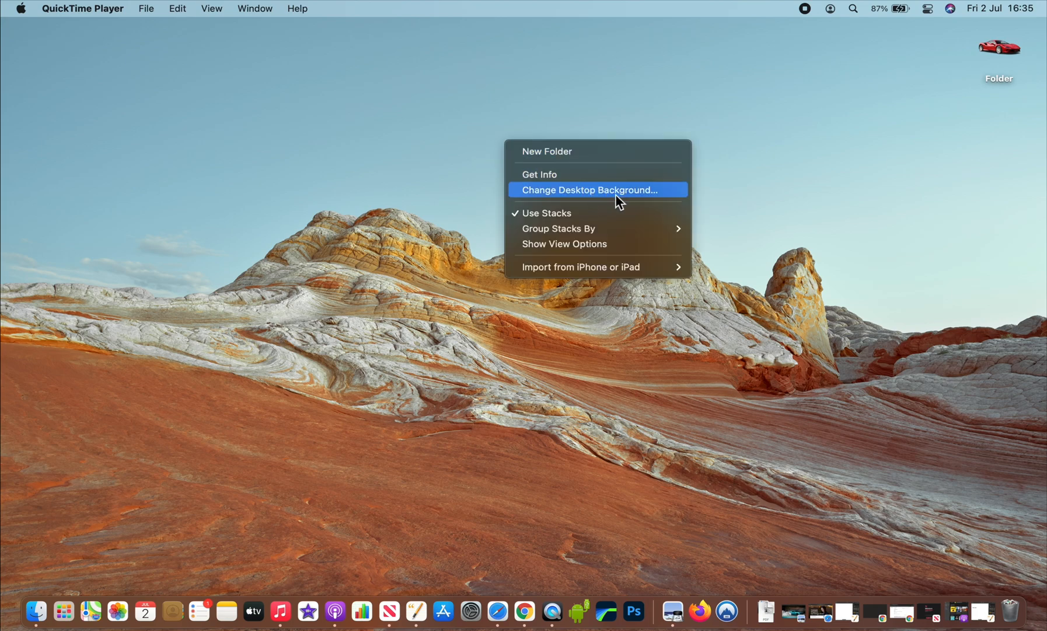
click(600, 189)
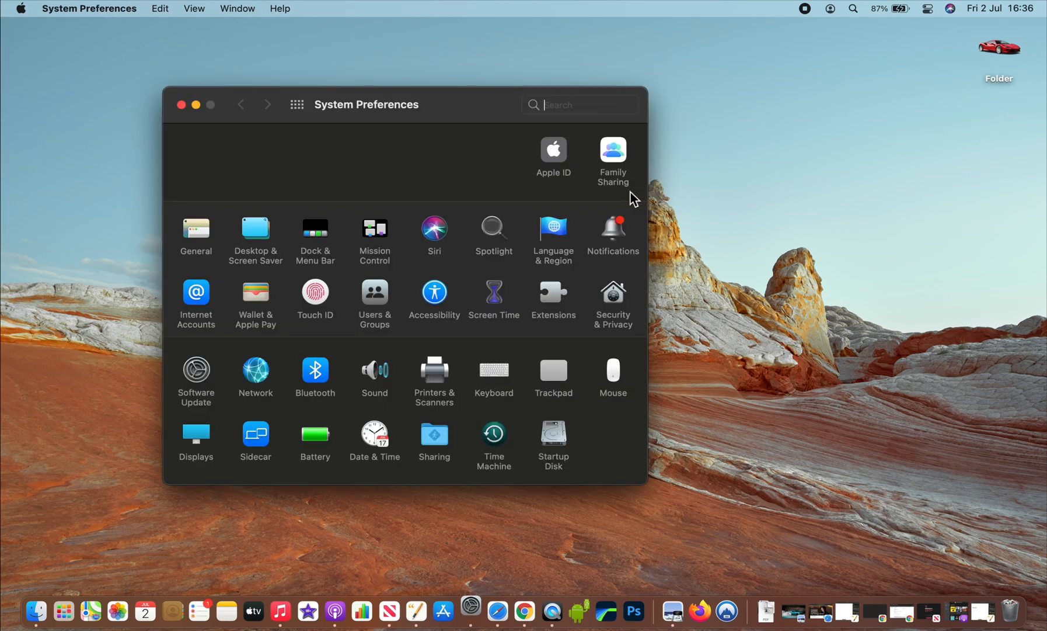
Step: Set the wallpaper to the Big Sur picture in Dynamic mode
click(255, 230)
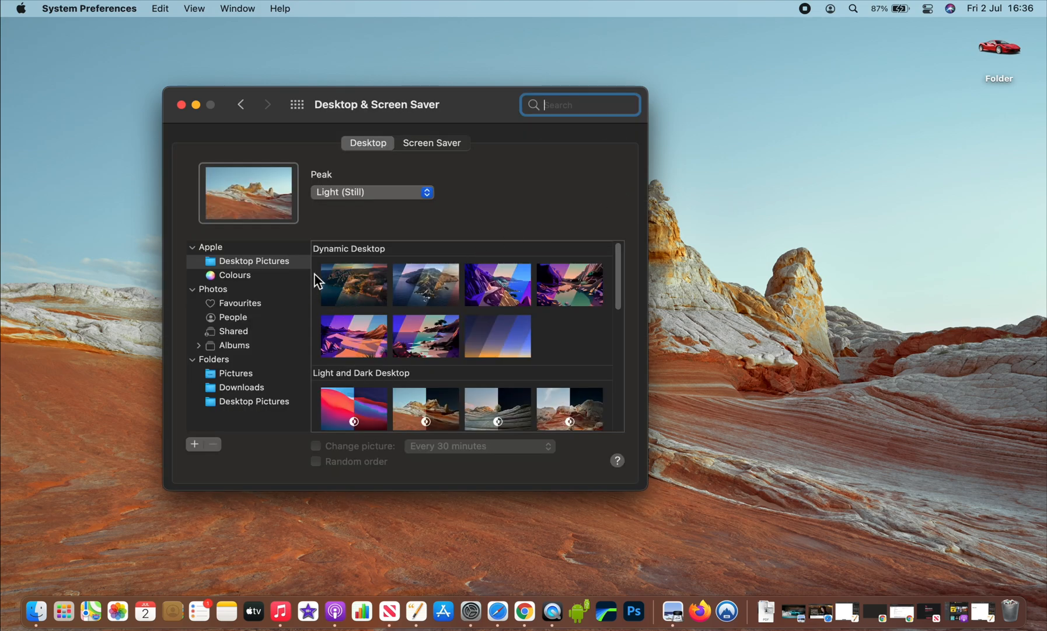
mouse_move(401, 271)
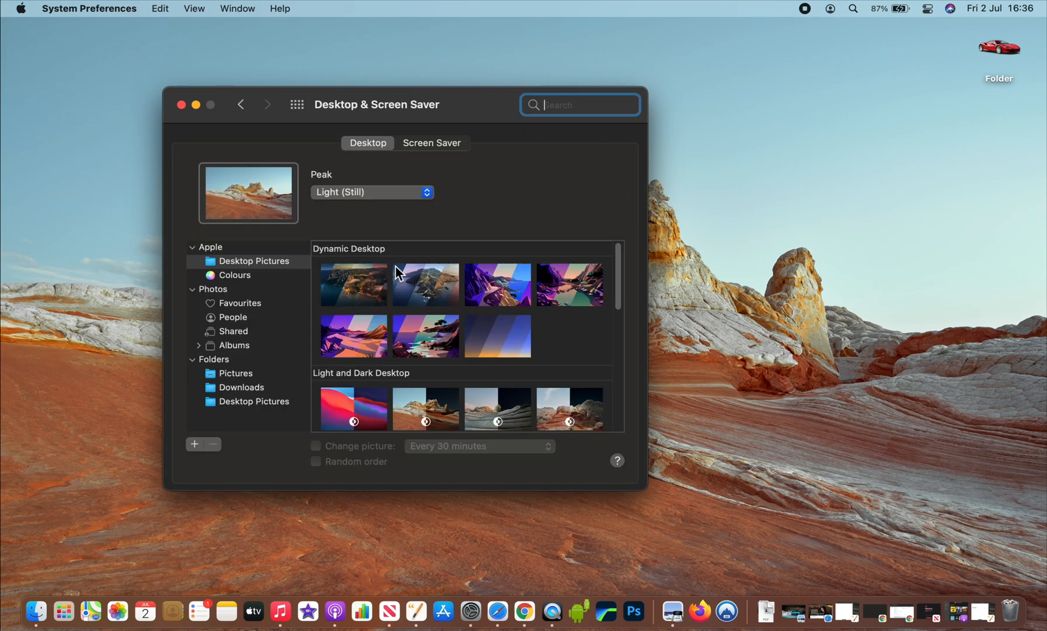
mouse_move(391, 284)
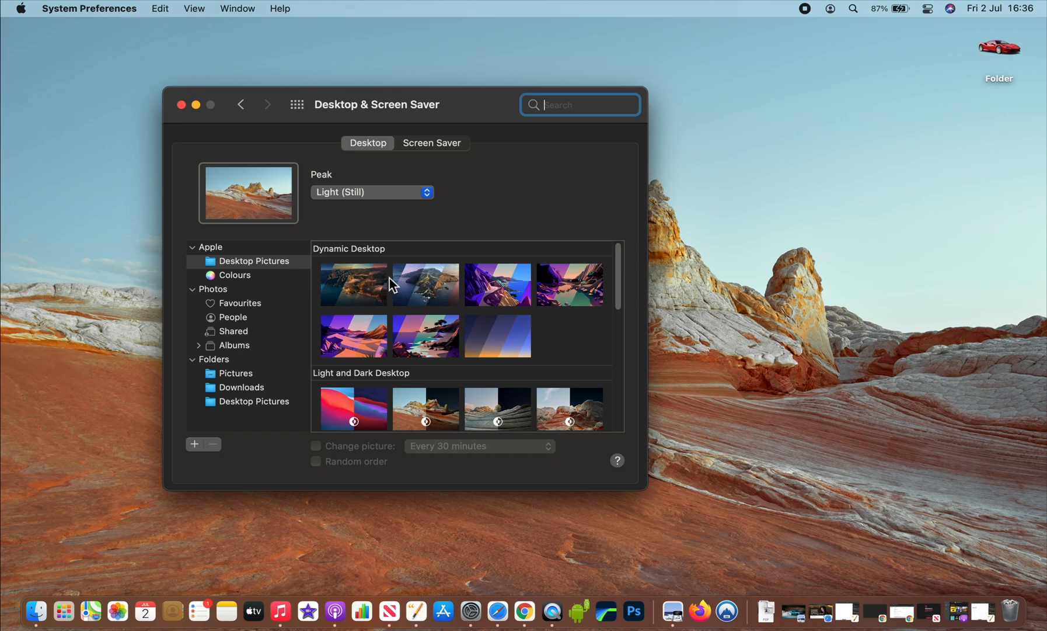
click(353, 284)
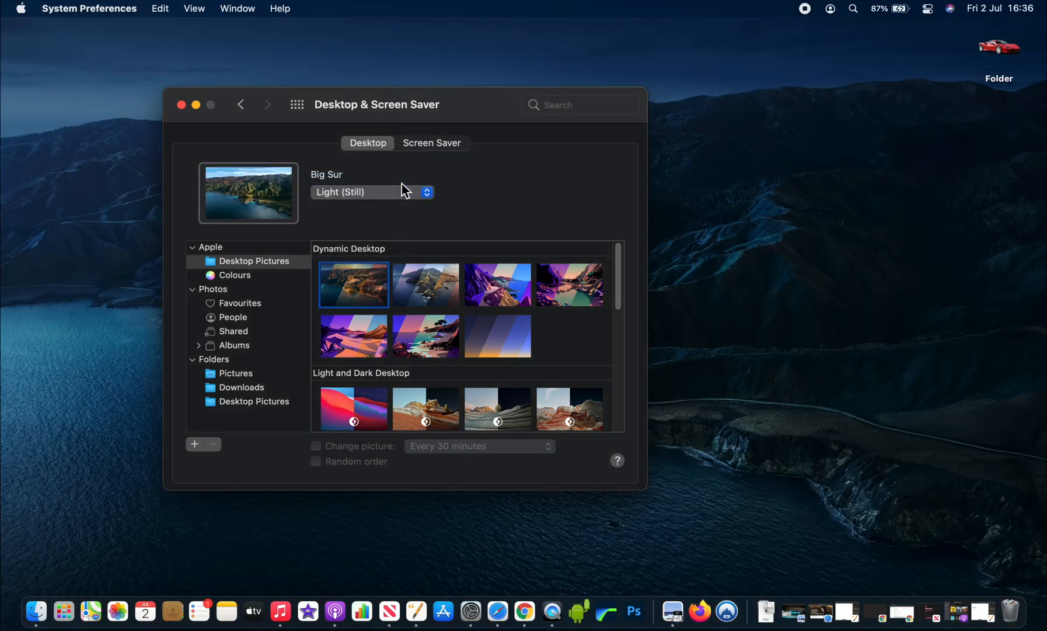
click(366, 192)
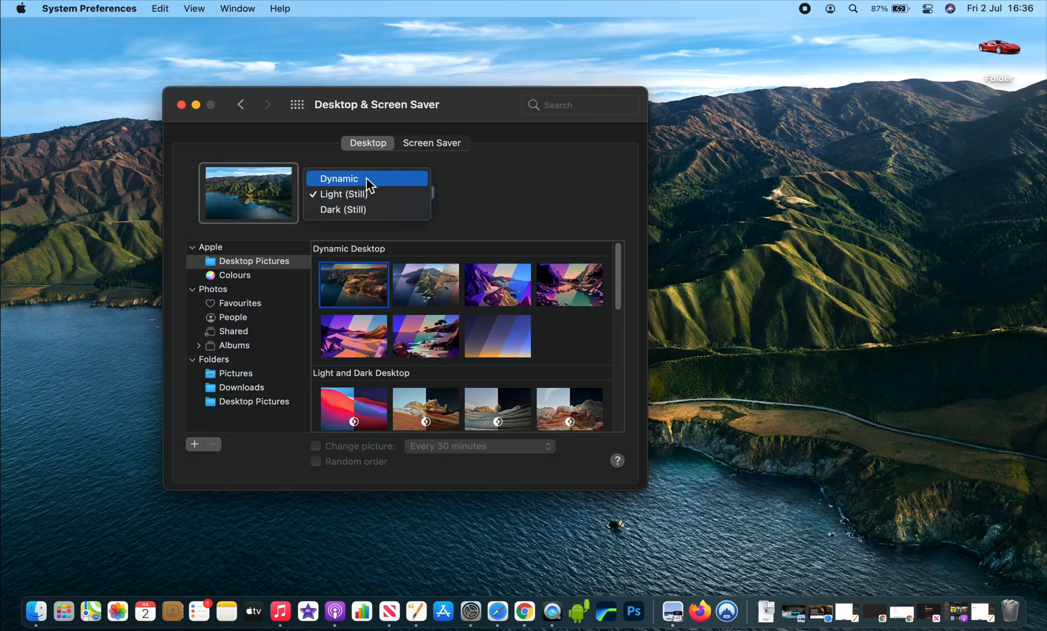
click(339, 178)
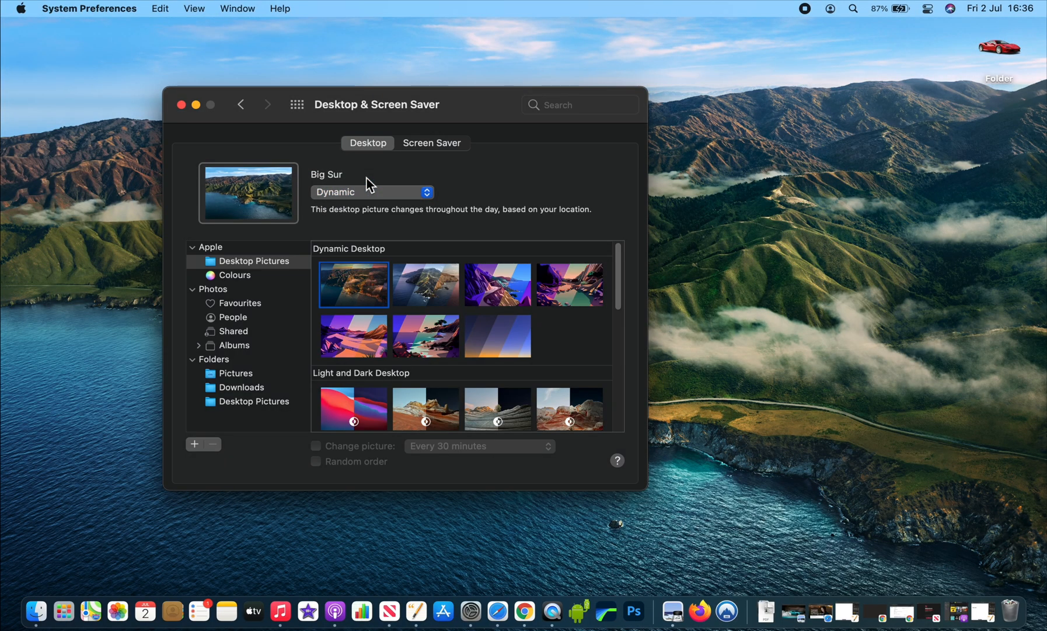
Step: Try a solid turquoise green background, then return to the Big Sur wallpaper
scroll(down, 3)
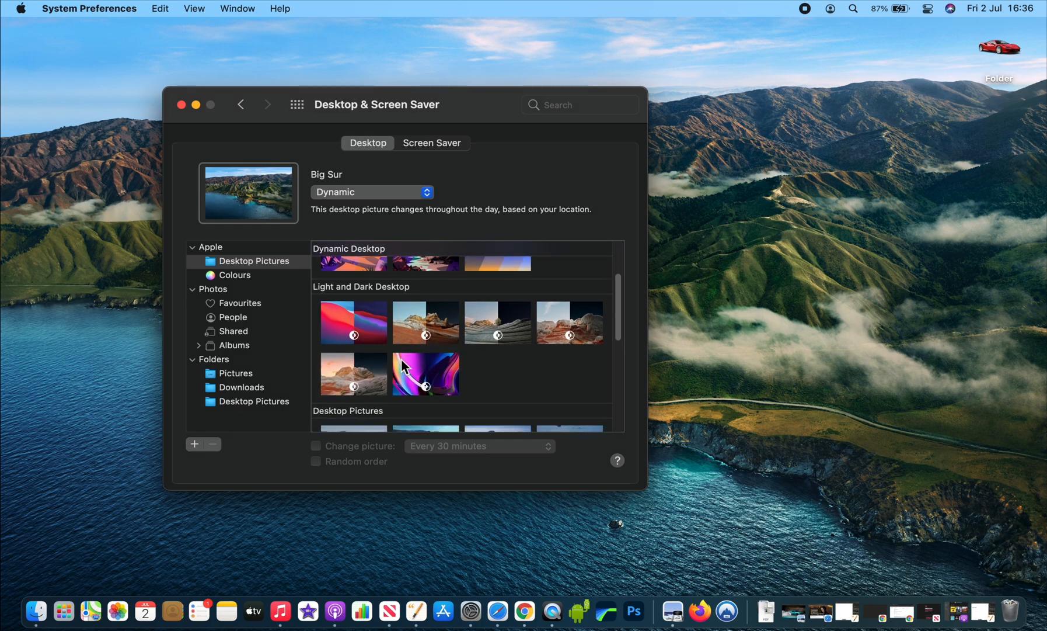
scroll(down, 3)
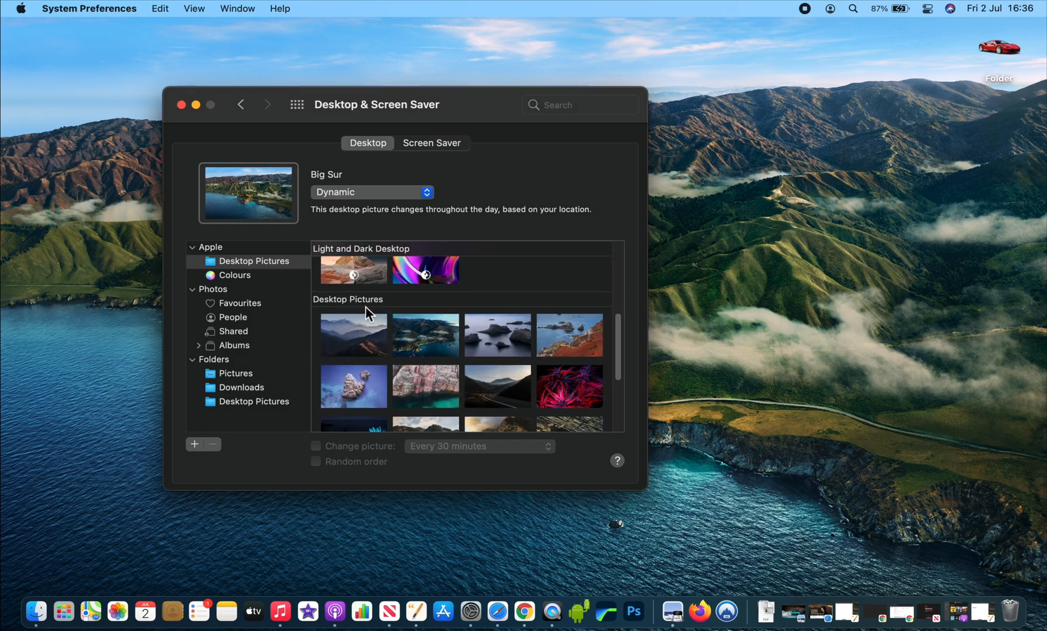
scroll(down, 3)
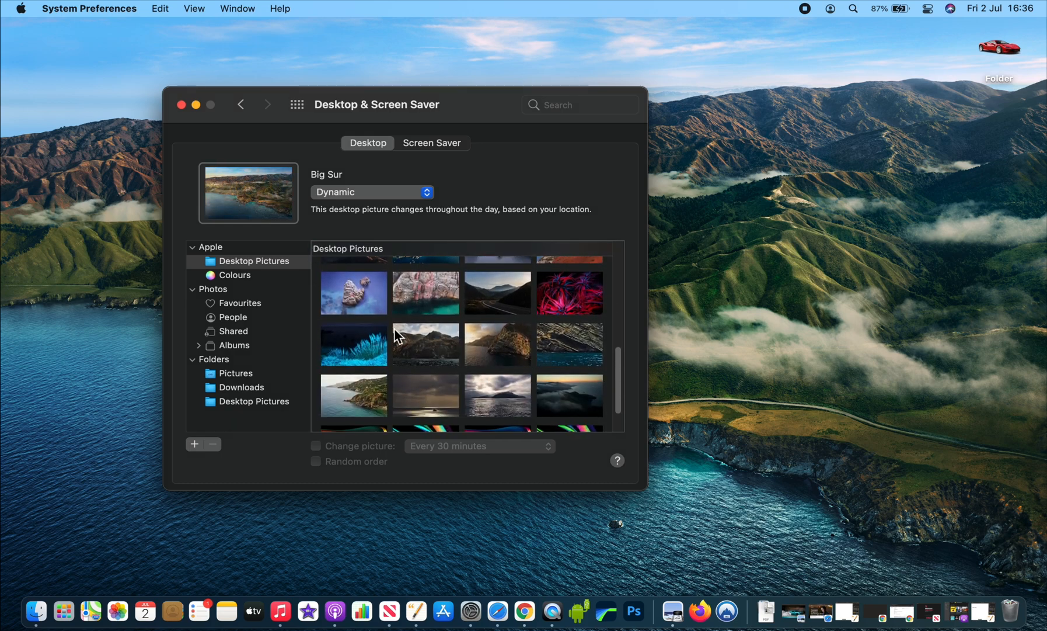
mouse_move(225, 285)
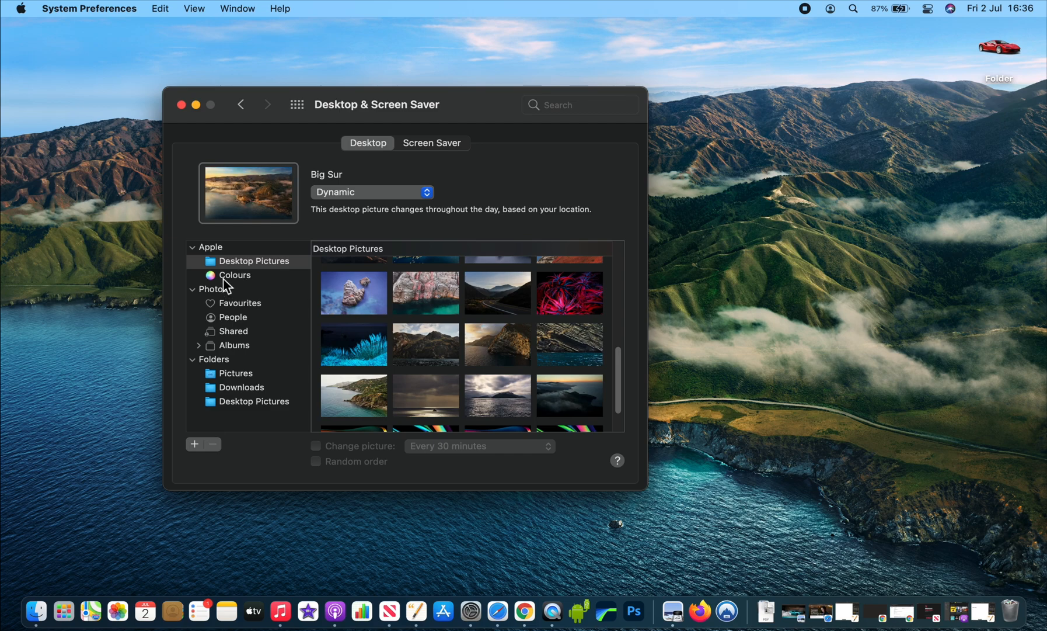
click(234, 275)
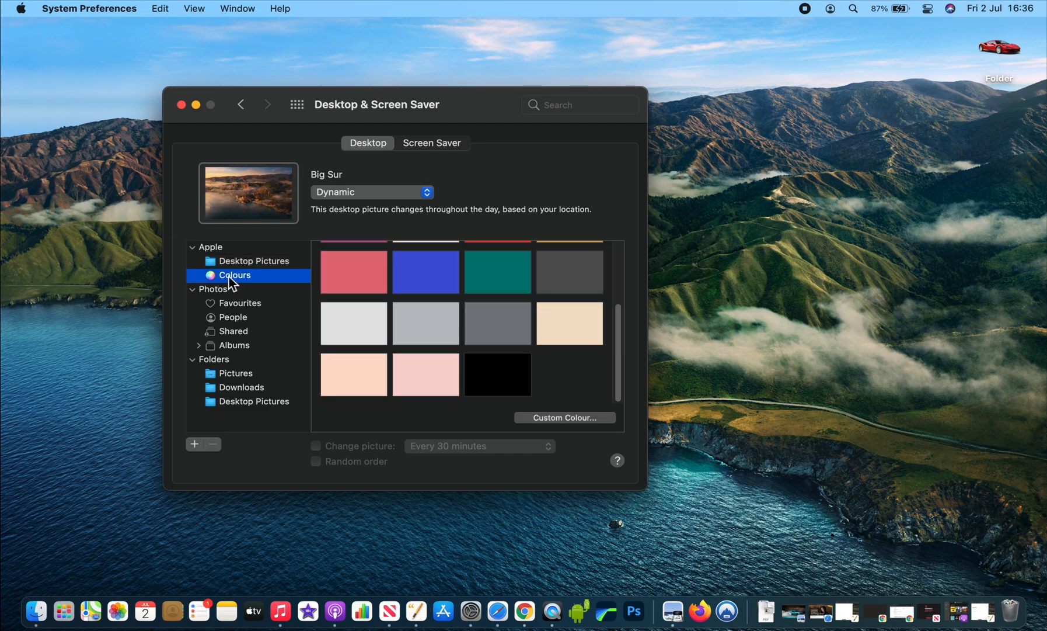
click(354, 269)
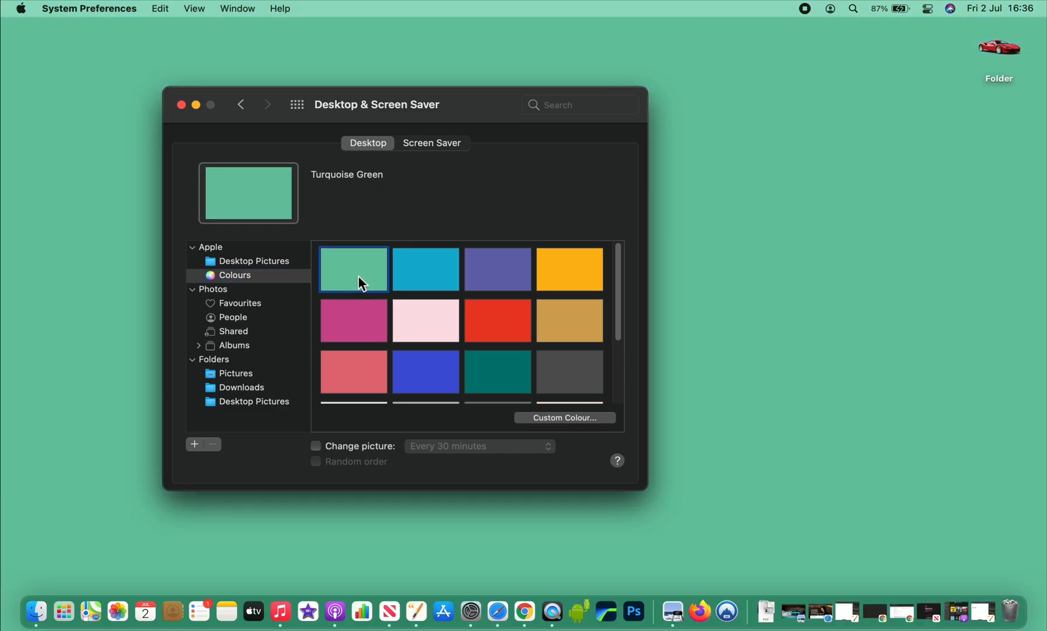
click(254, 260)
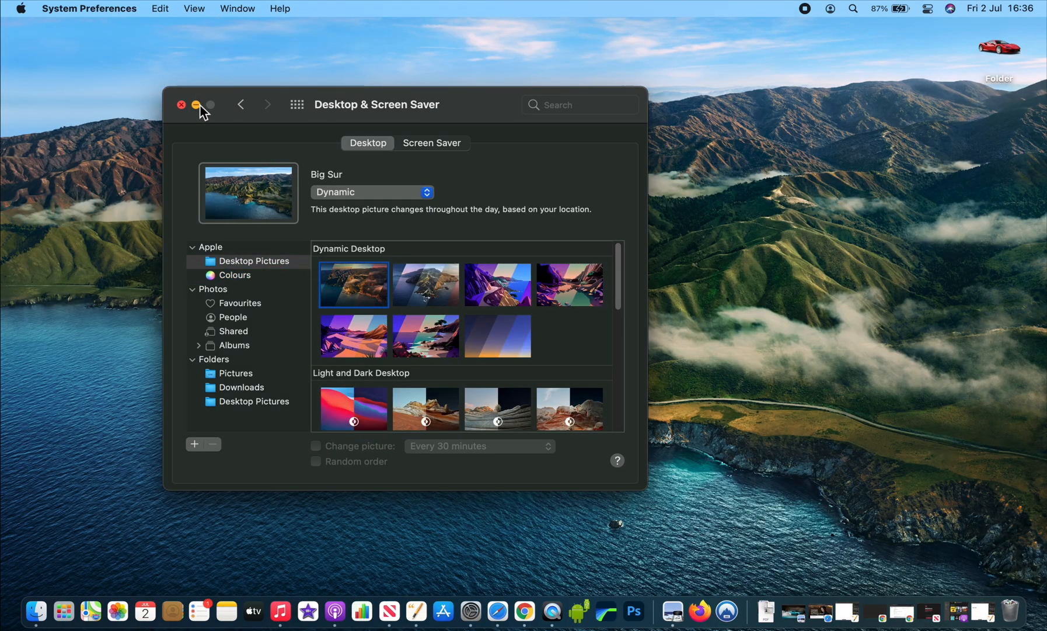
Step: Close Desktop & Screen Saver settings and launch Pages
click(183, 104)
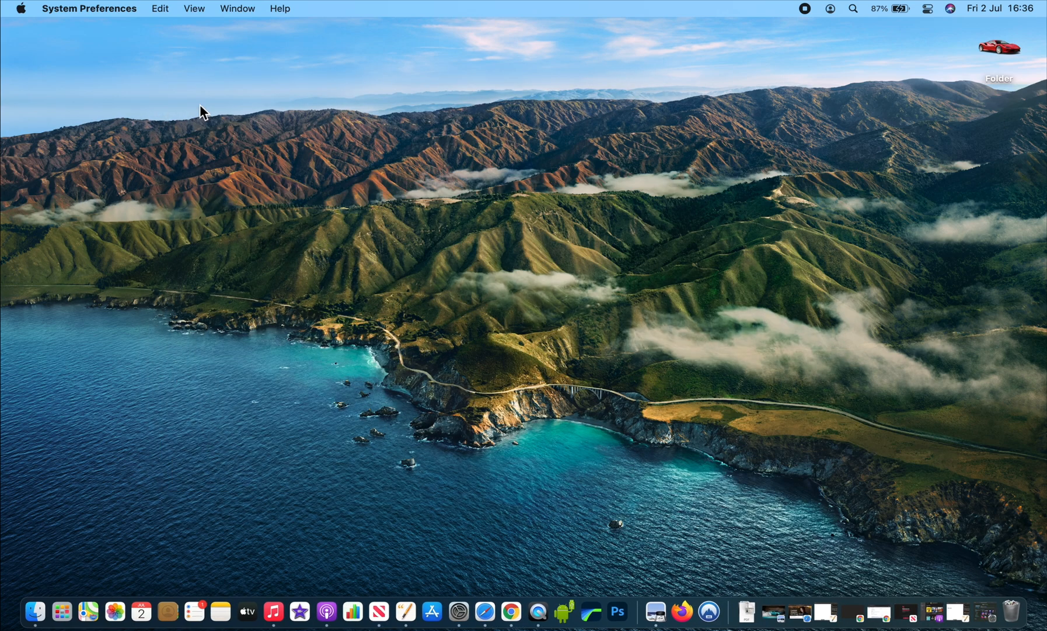
mouse_move(188, 116)
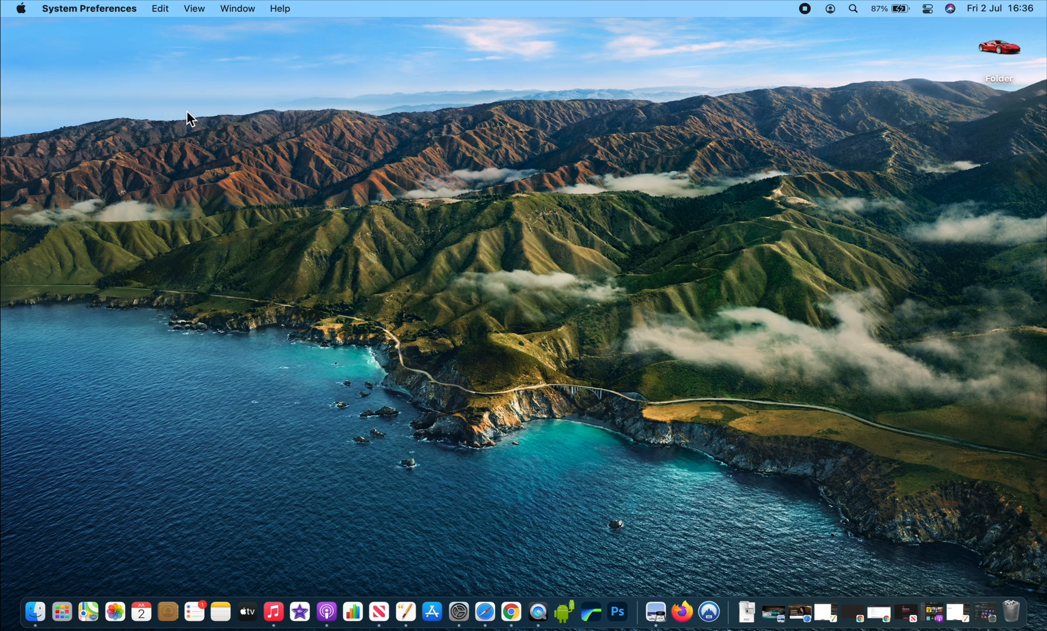
click(406, 609)
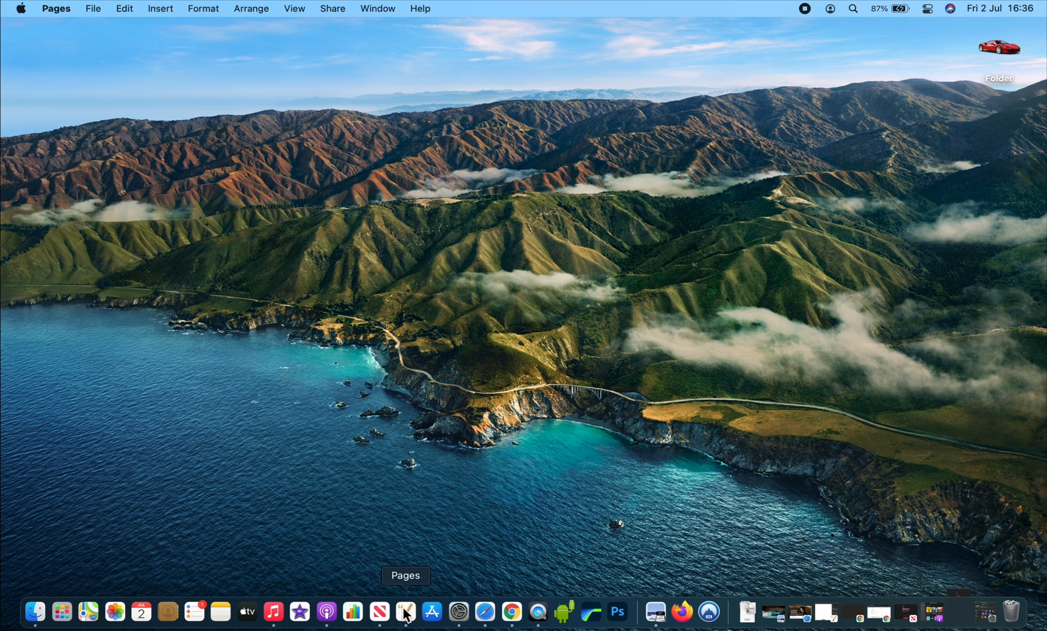
Step: In a new document, write Hello world and paste extra copies on new lines
click(405, 613)
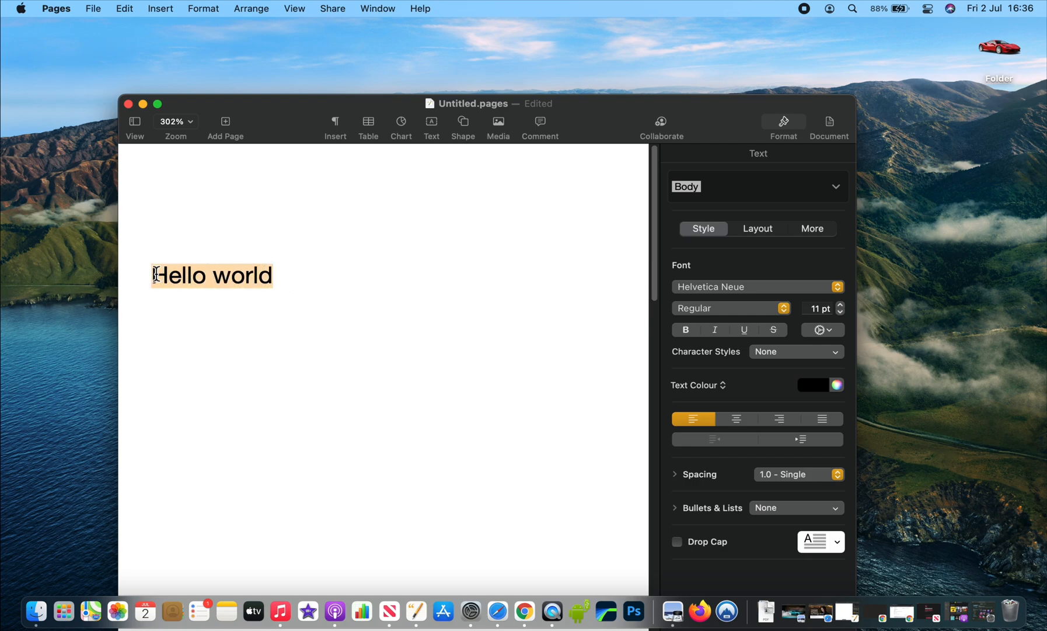
key(cmd+c)
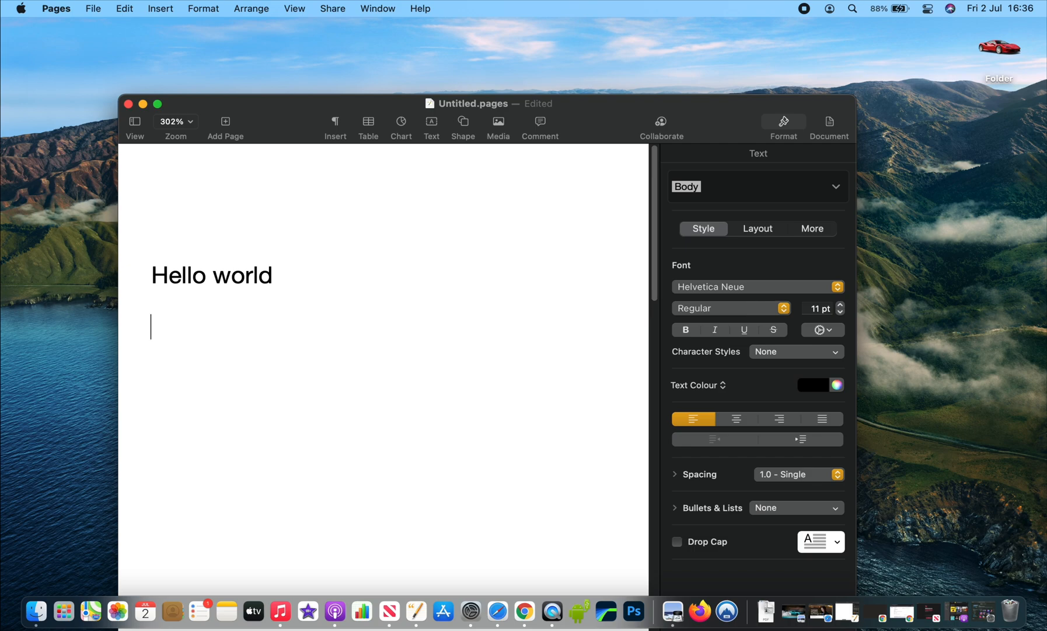
key(cmd+v)
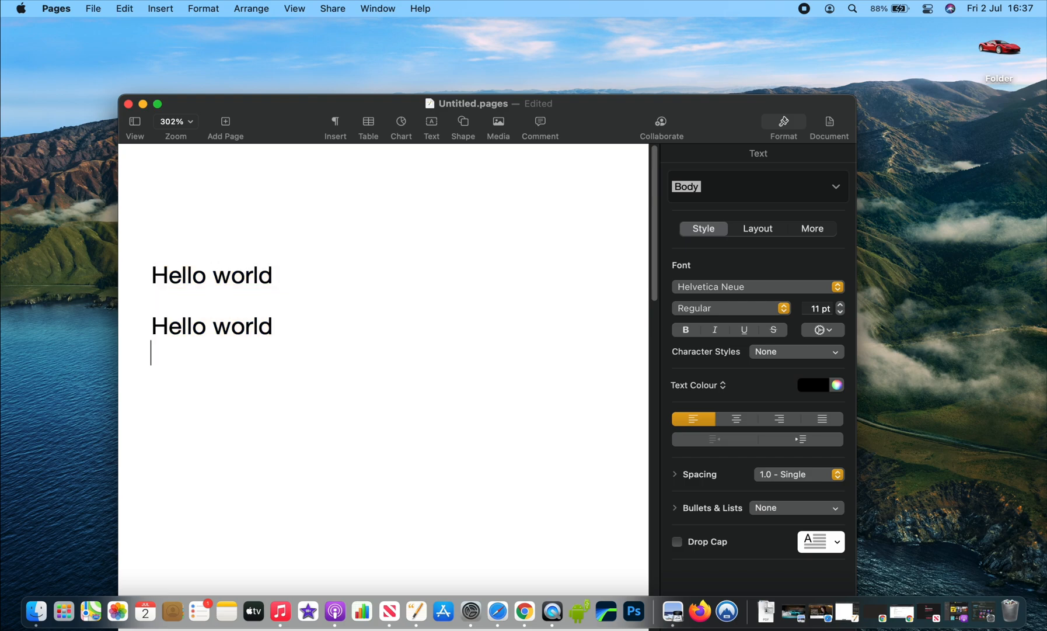
text(Hello world)
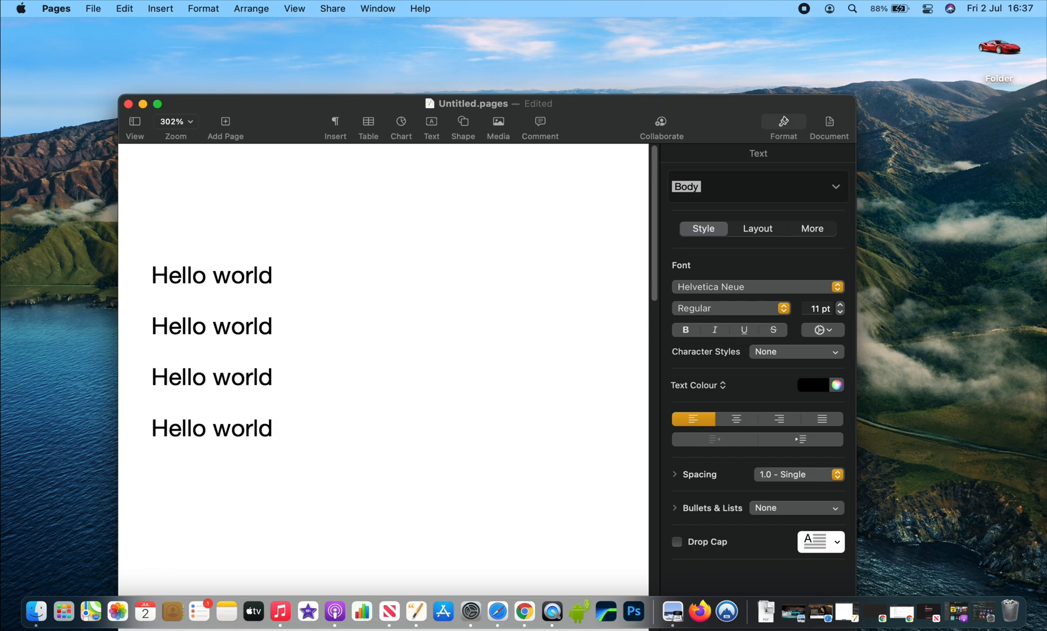
click(273, 427)
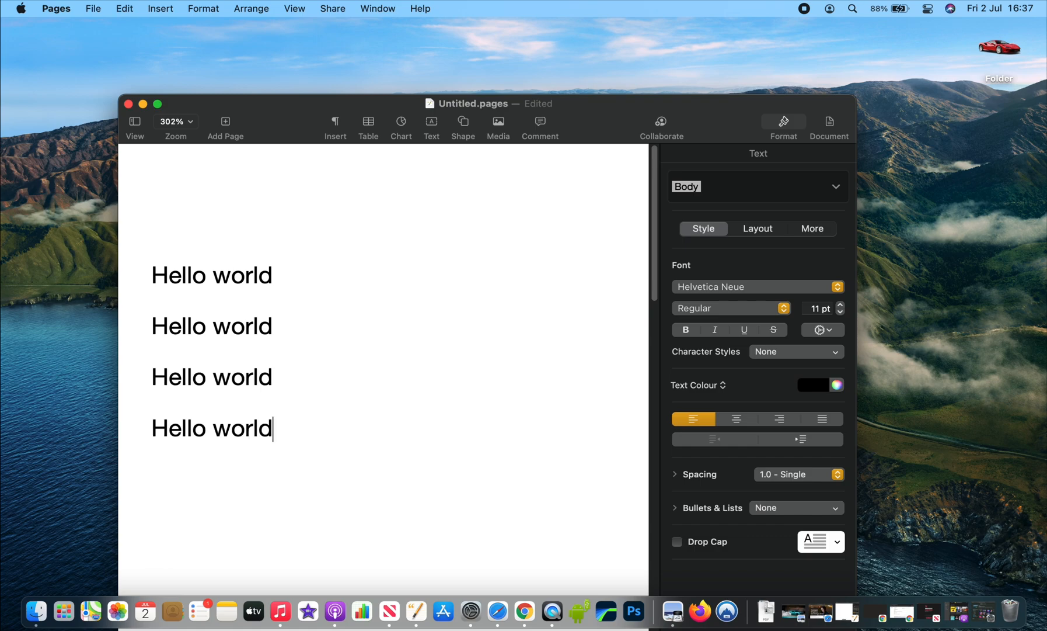
Step: Undo the pasted copies back down to a single Hello world line
key(cmd+z)
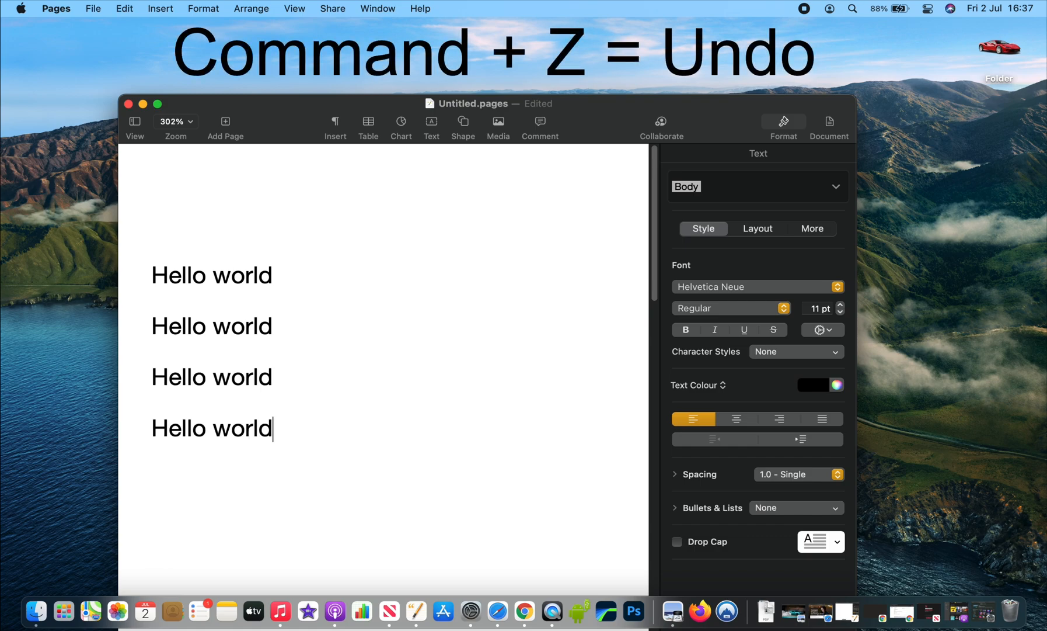
key(cmd+z)
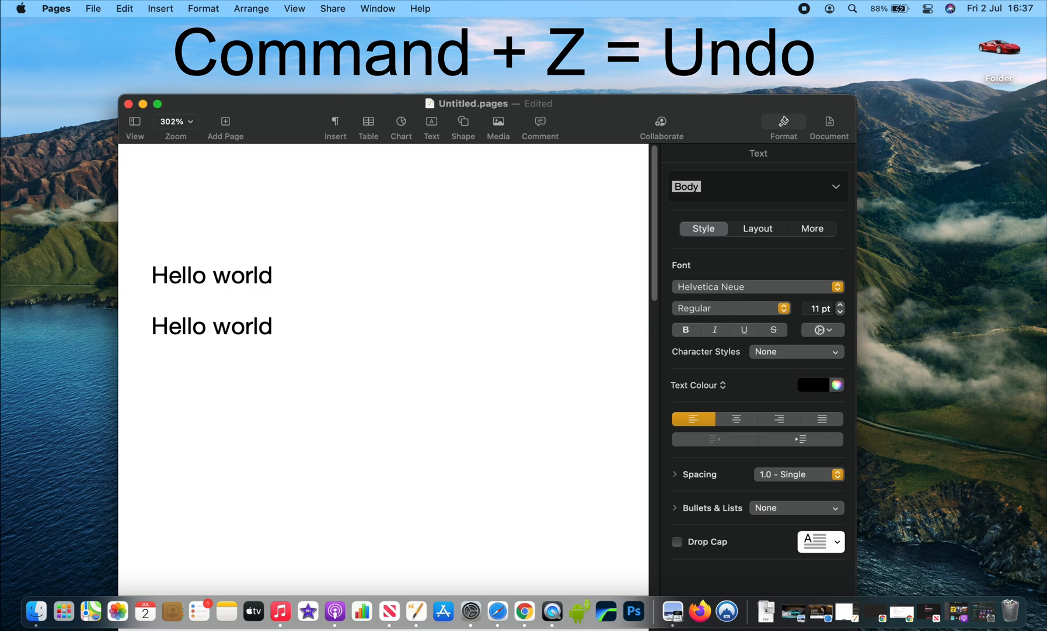
key(cmd+z)
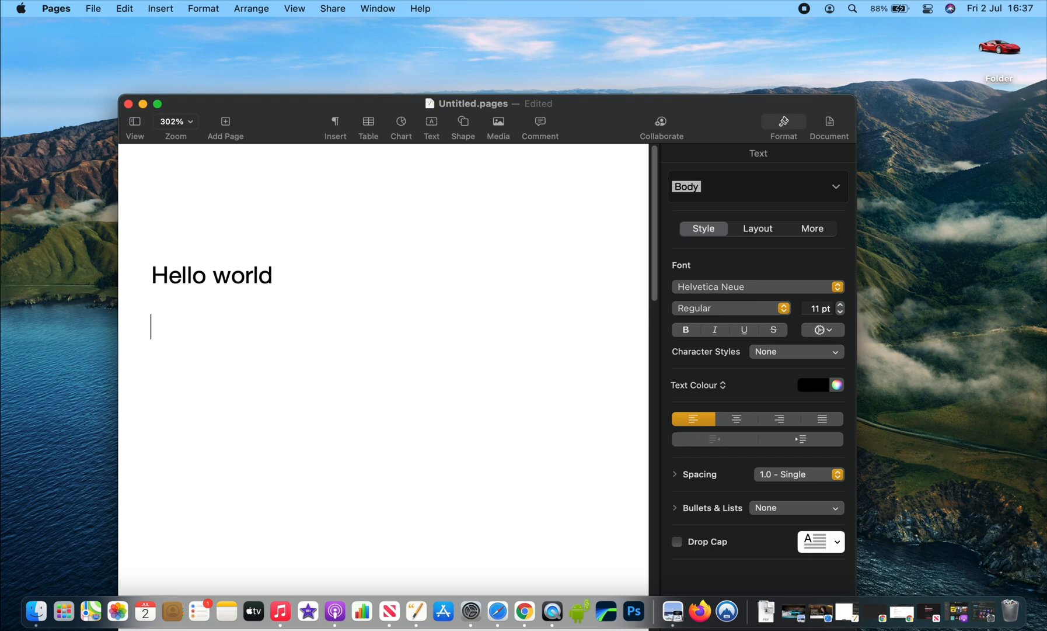
Step: Capture a region screenshot around the Hello world text and open it from the desktop
key(cmd+shift+4)
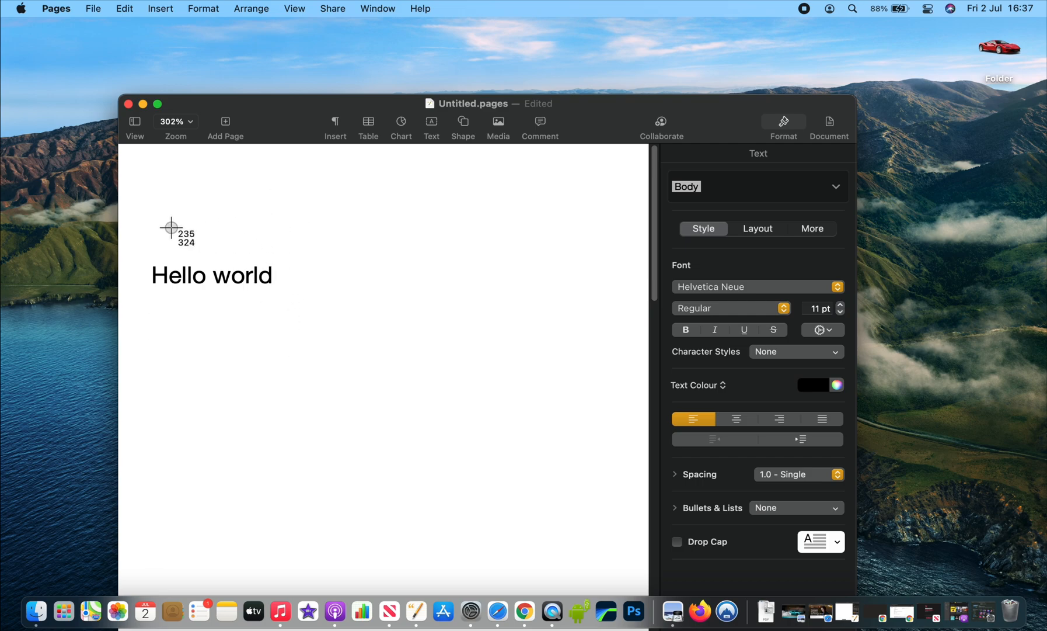
mouse_move(141, 232)
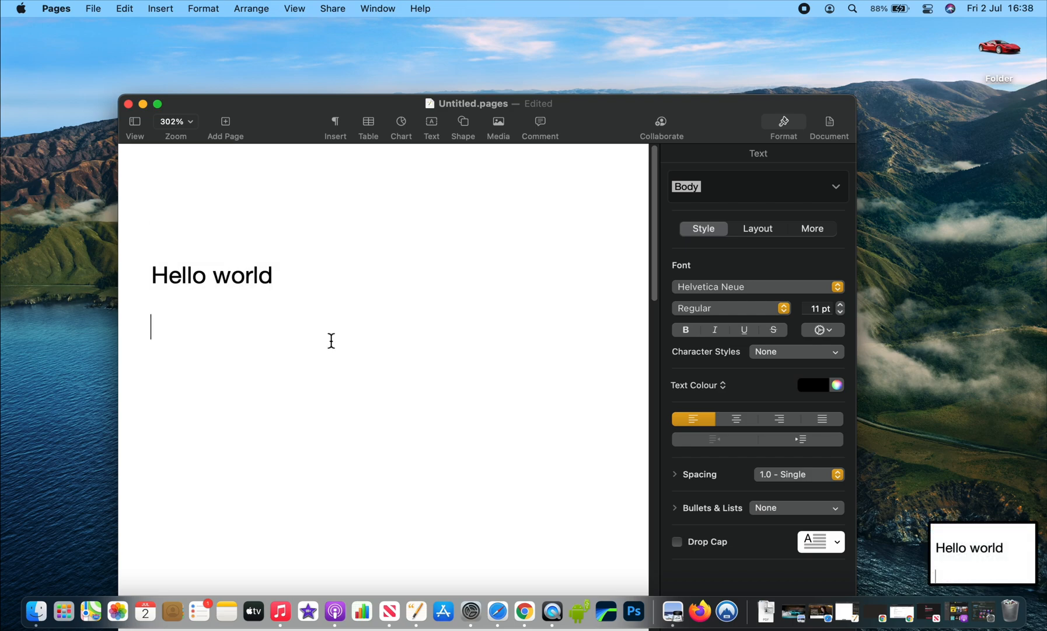
mouse_move(840, 411)
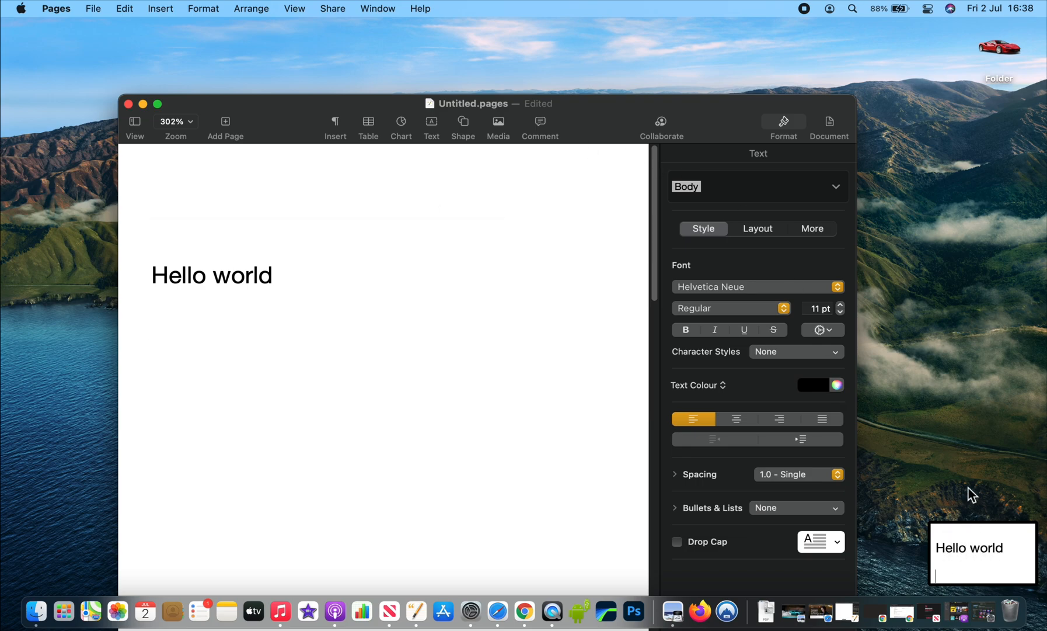
mouse_move(962, 109)
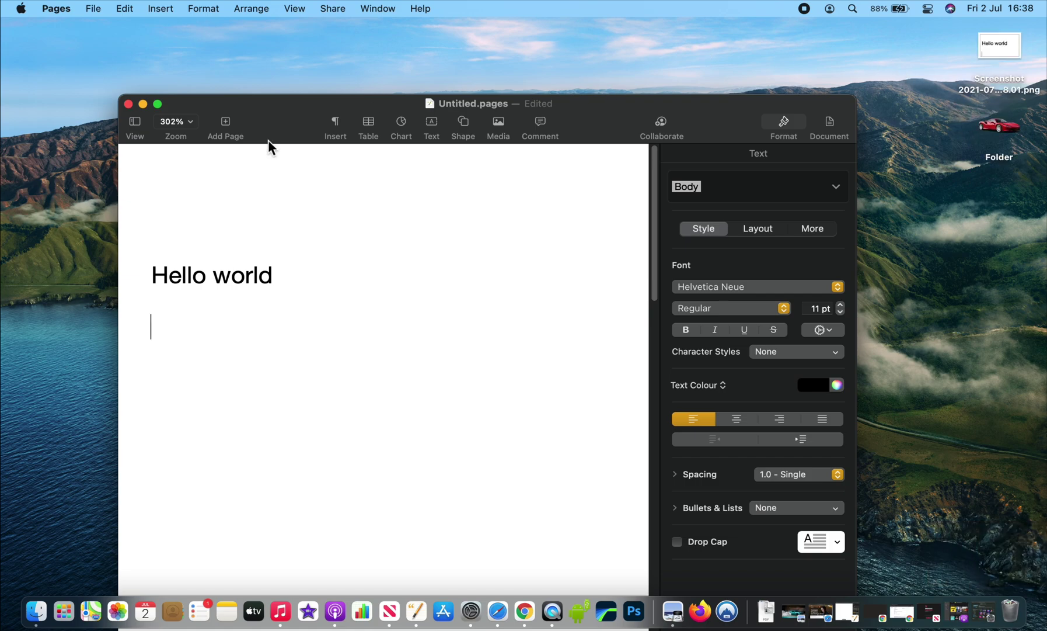
mouse_move(1018, 39)
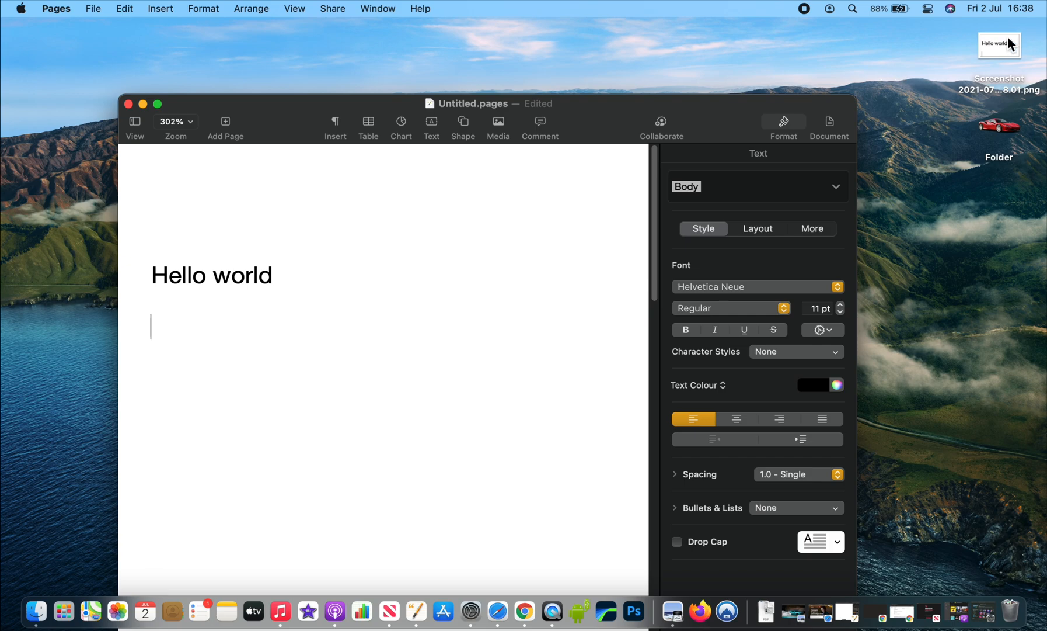
double_click(1000, 47)
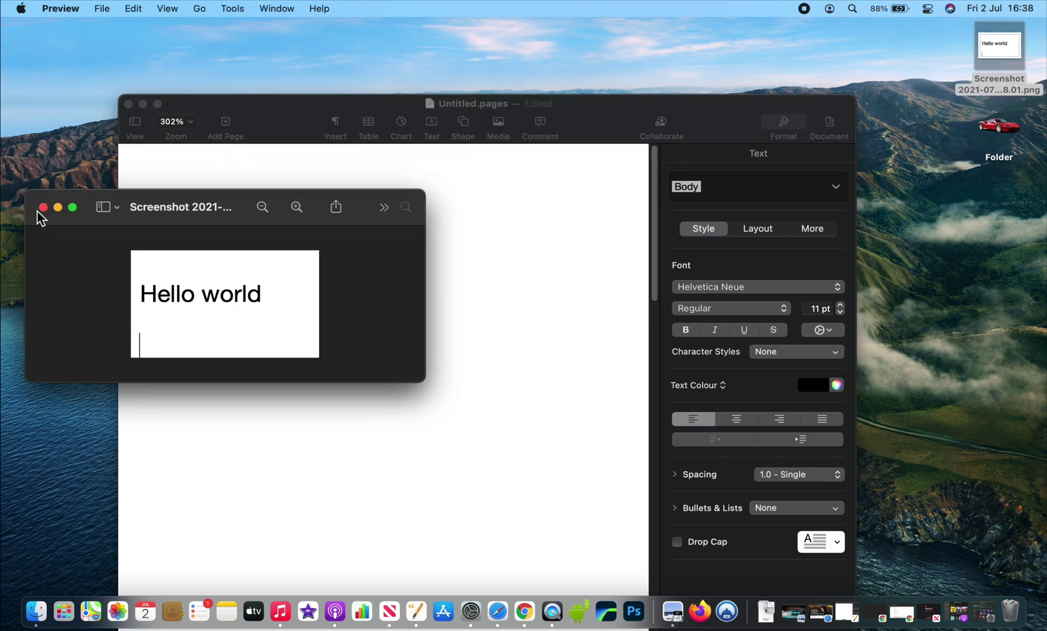
Step: Close the Preview window showing the Hello world screenshot
click(44, 207)
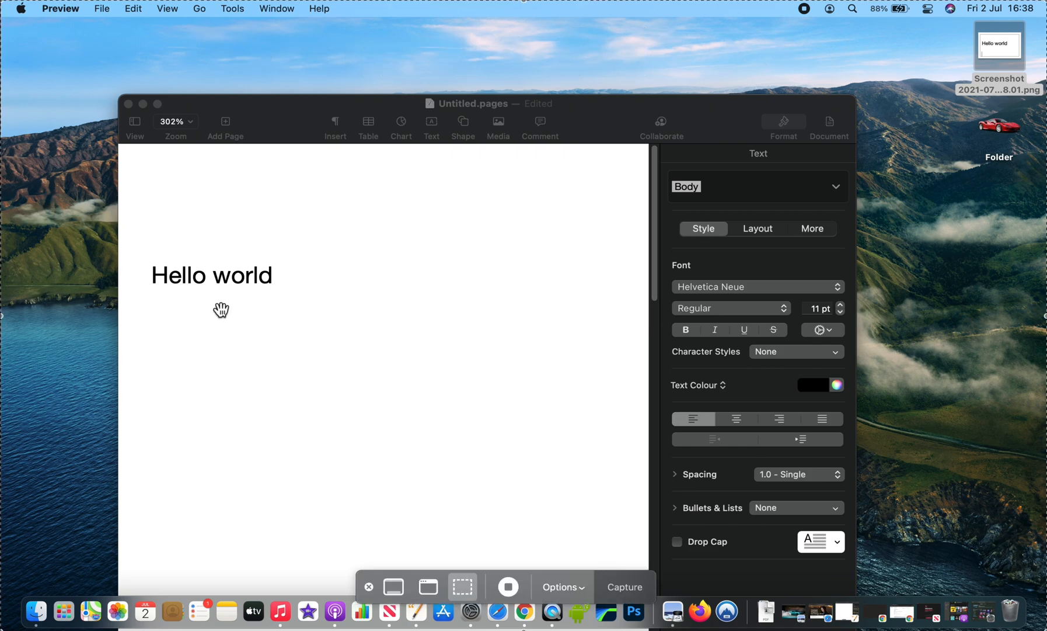
mouse_move(393, 586)
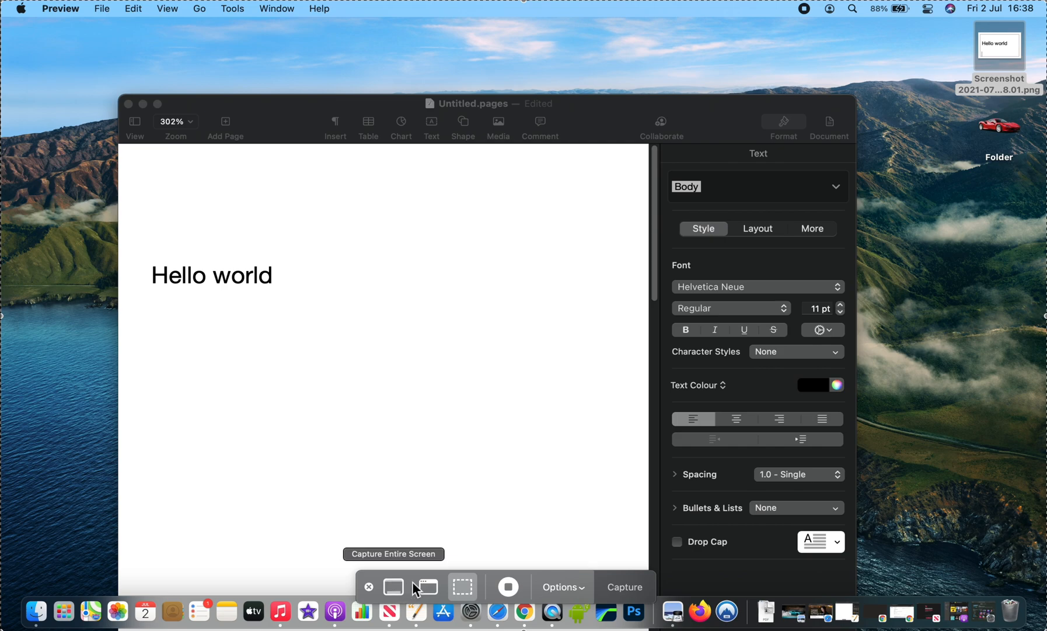
mouse_move(445, 586)
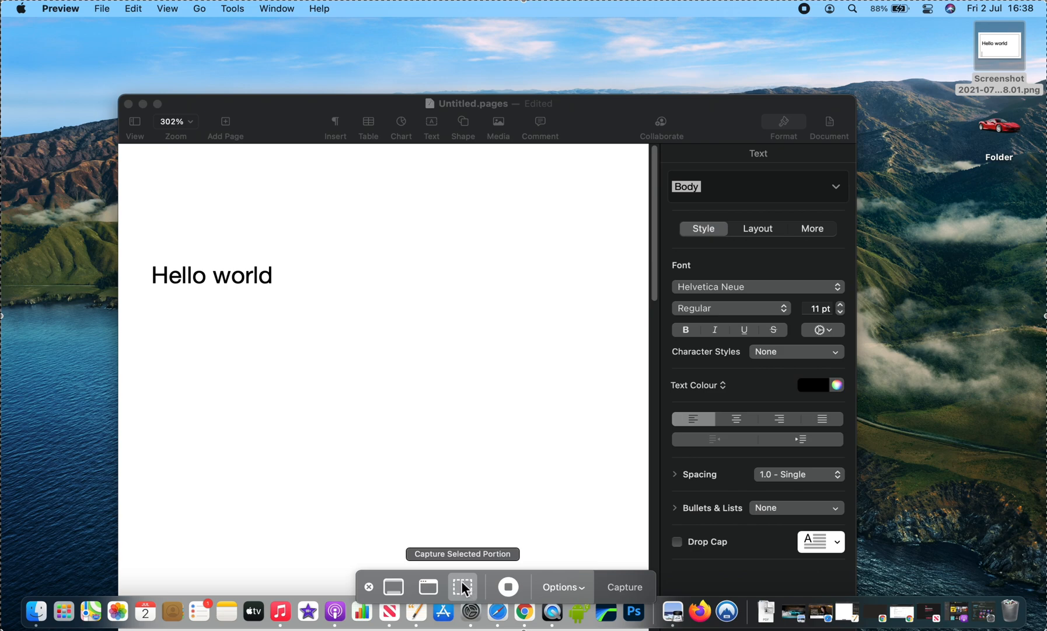
mouse_move(510, 585)
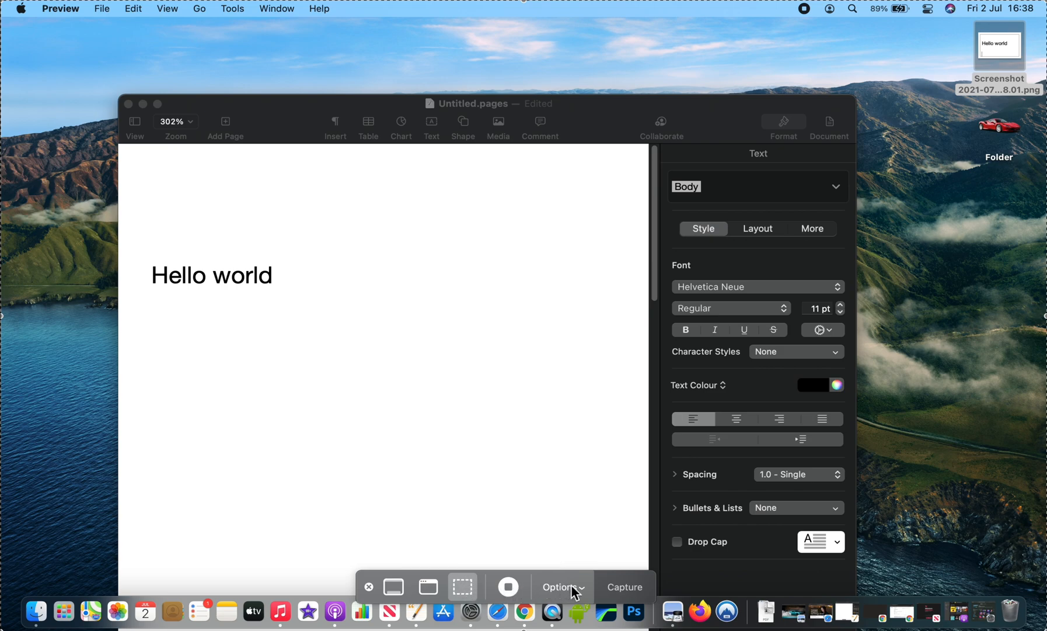
mouse_move(428, 586)
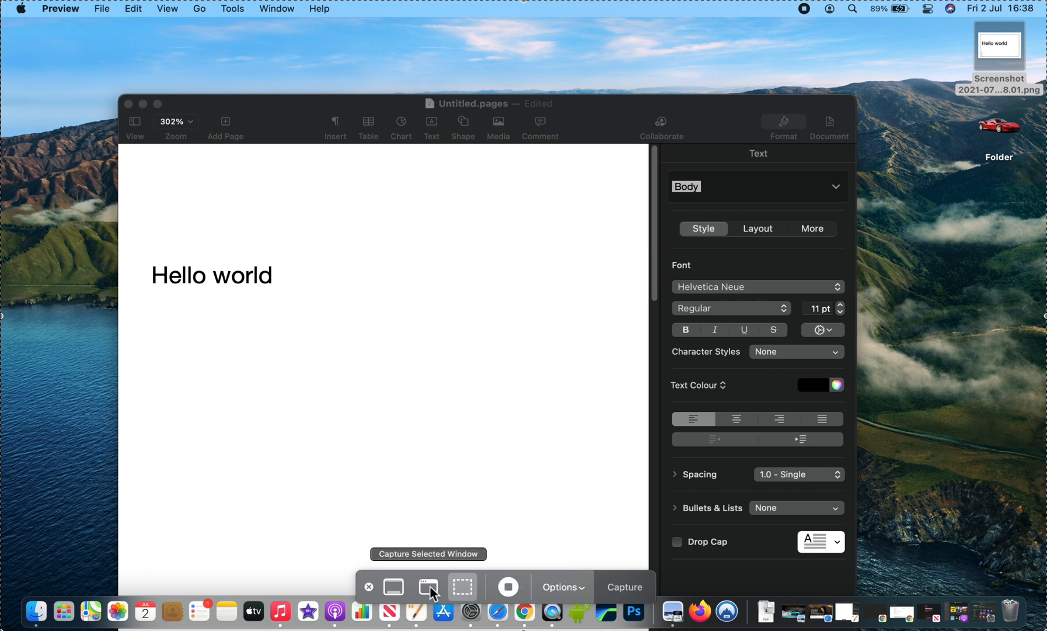
Step: Capture the whole Pages document window as a single-window screenshot
click(427, 587)
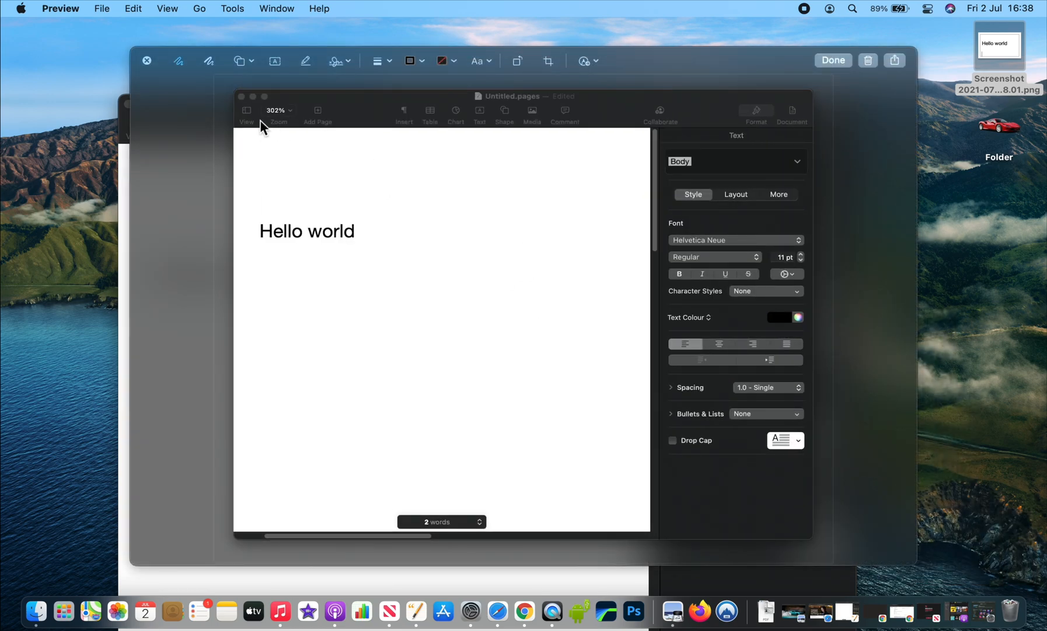
mouse_move(275, 90)
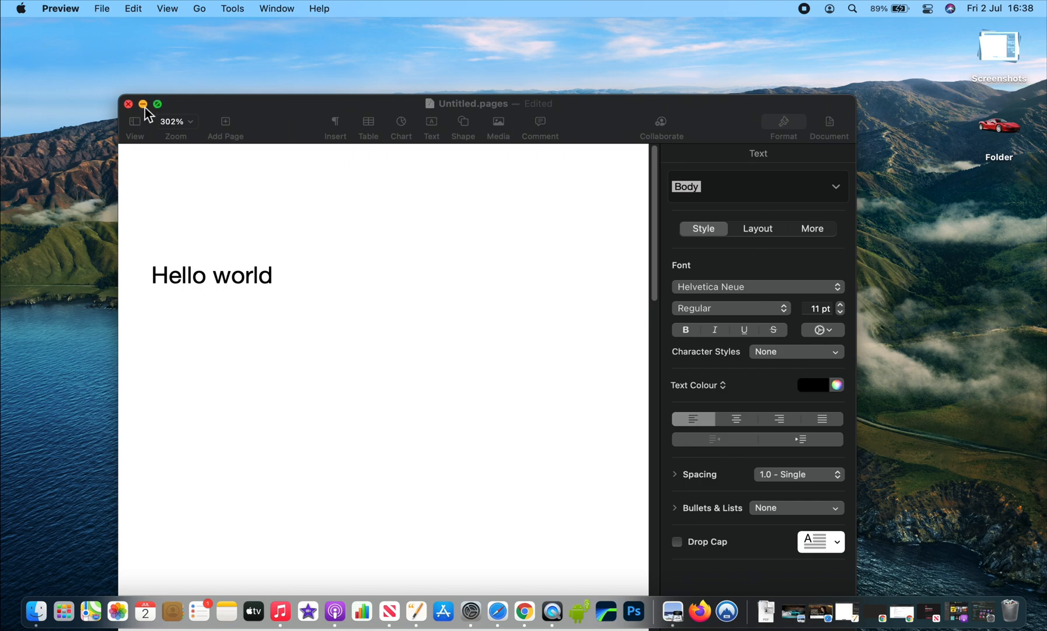
Step: Minimise Pages, then open Spotlight from the menu bar and via Cmd+Space and dismiss it
click(144, 105)
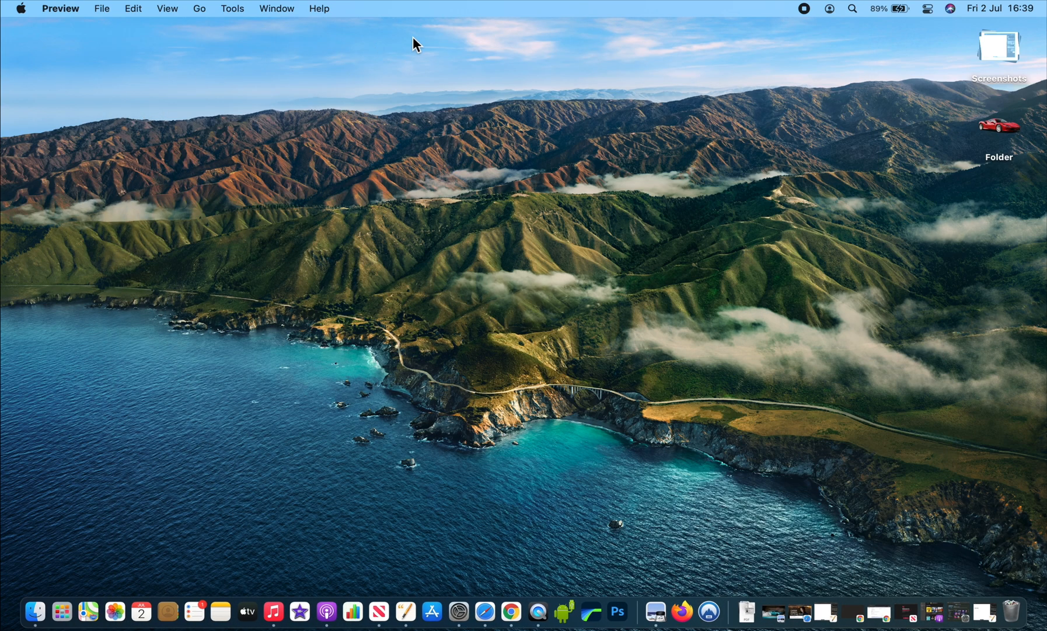
mouse_move(852, 13)
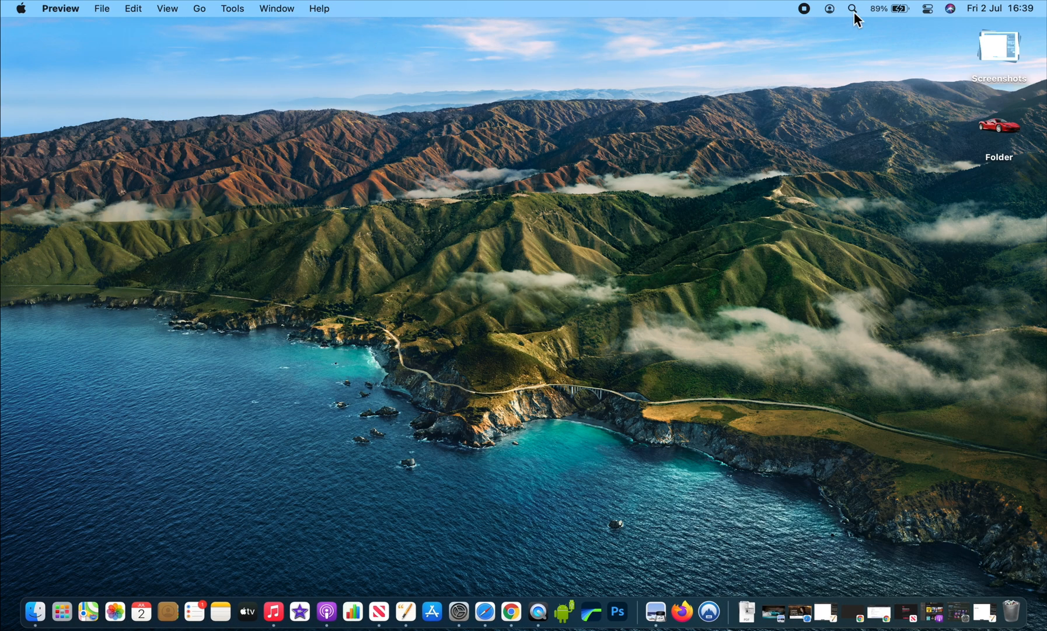
click(852, 9)
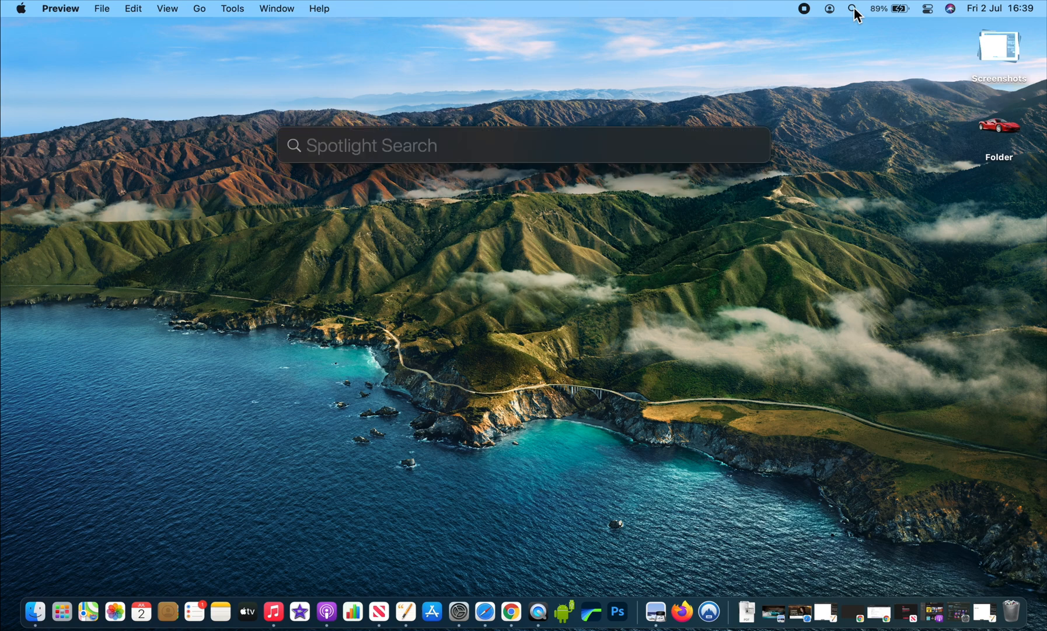
mouse_move(814, 83)
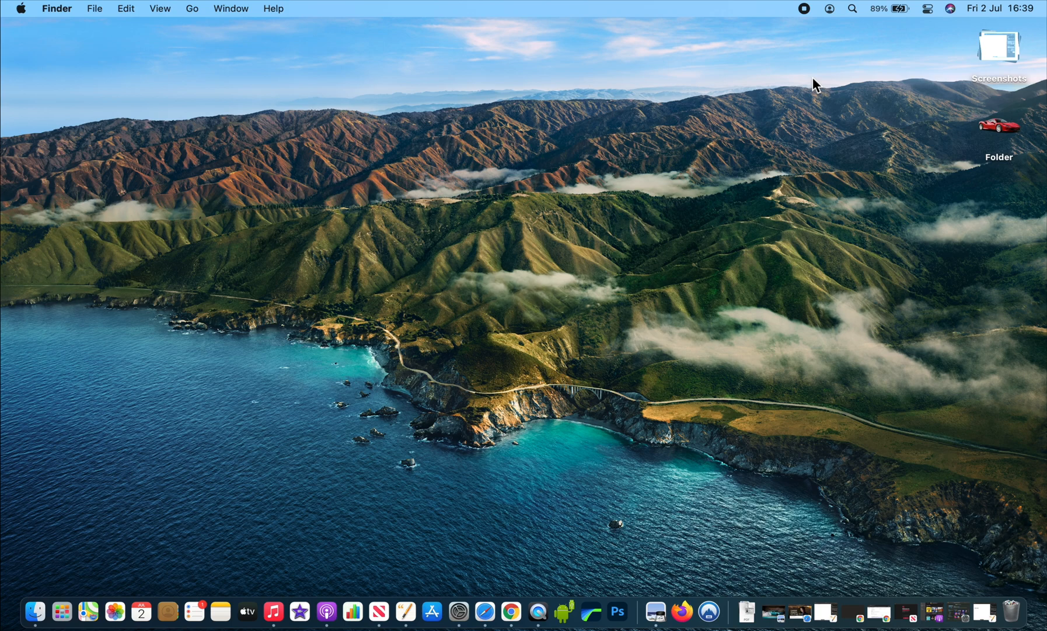
key(Cmd+Space)
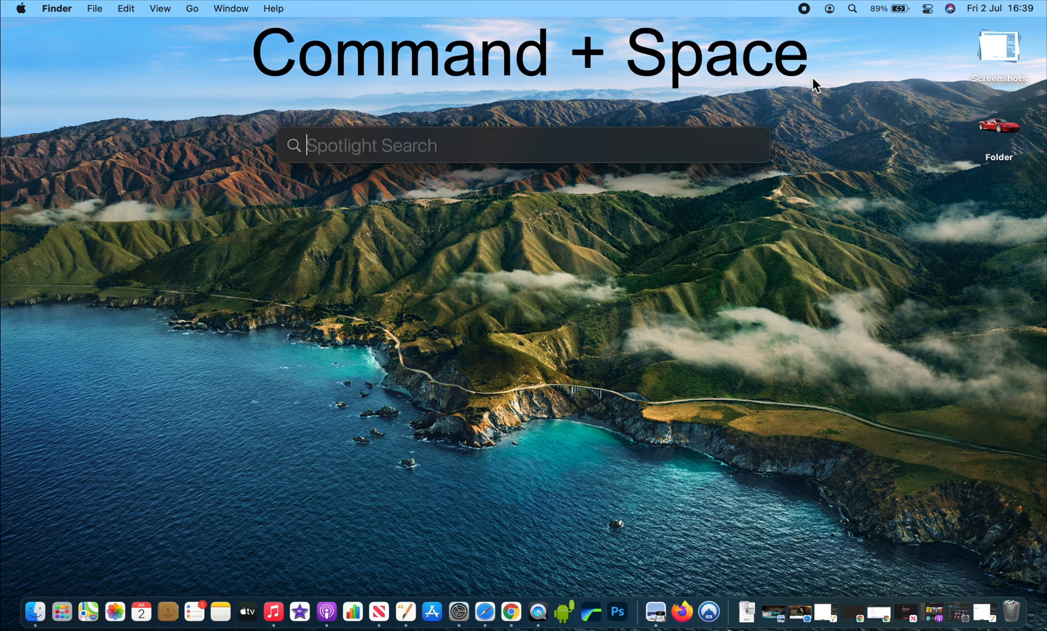
key(Escape)
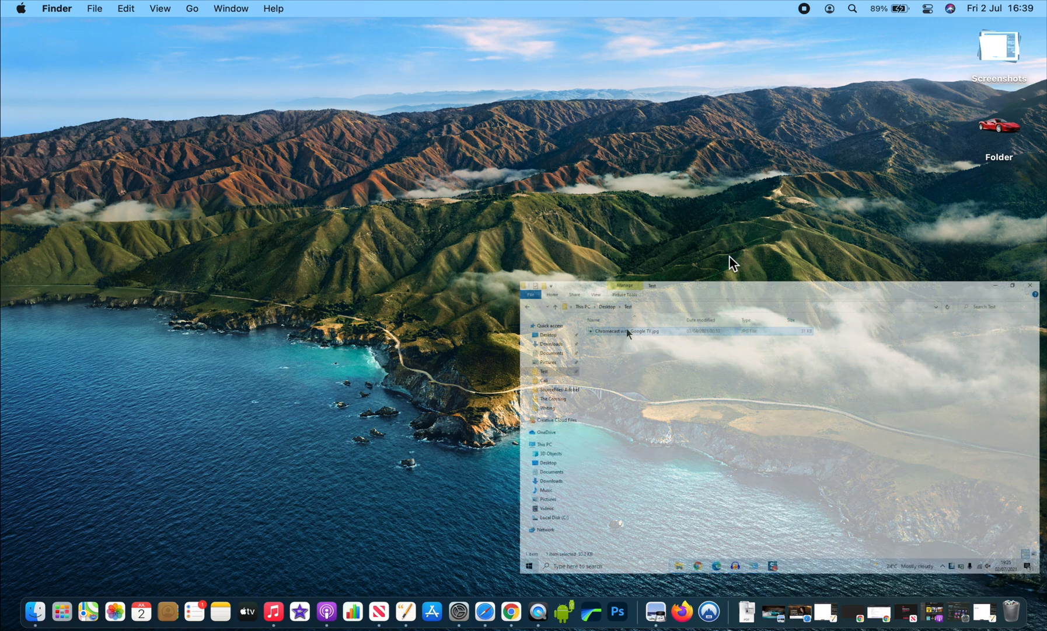
Step: Expand the Screenshots stack and show Get Info for the 16.38.47 screenshot
right_click(620, 331)
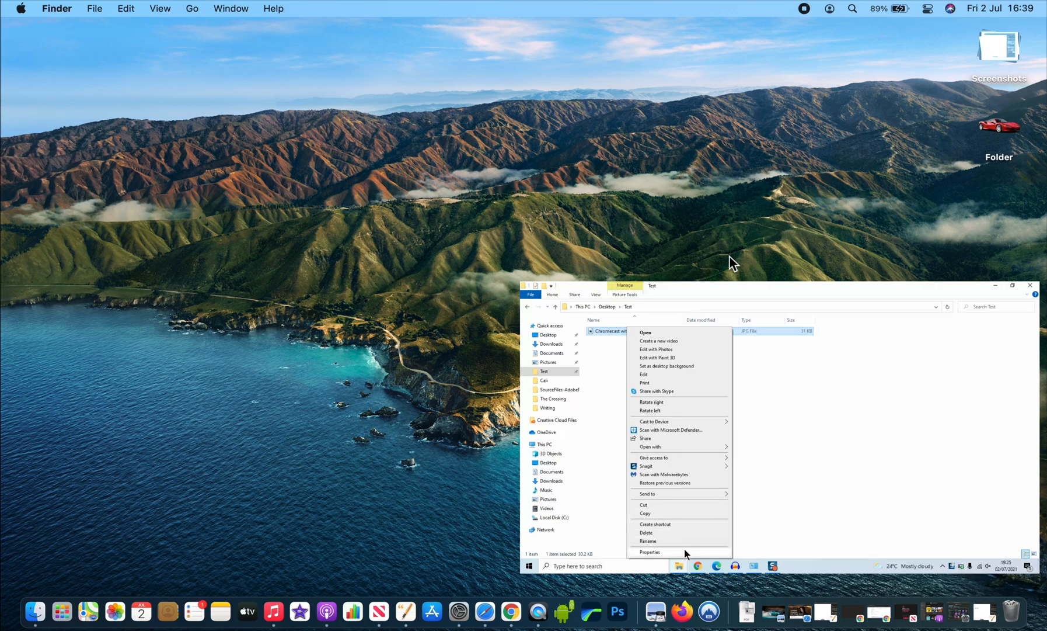
click(649, 551)
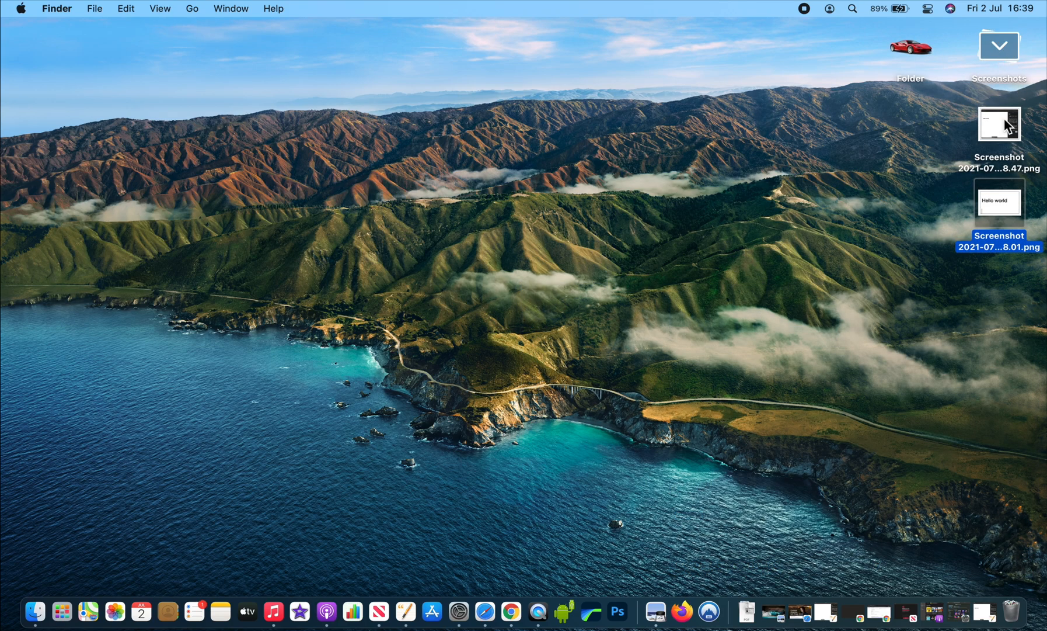
right_click(996, 123)
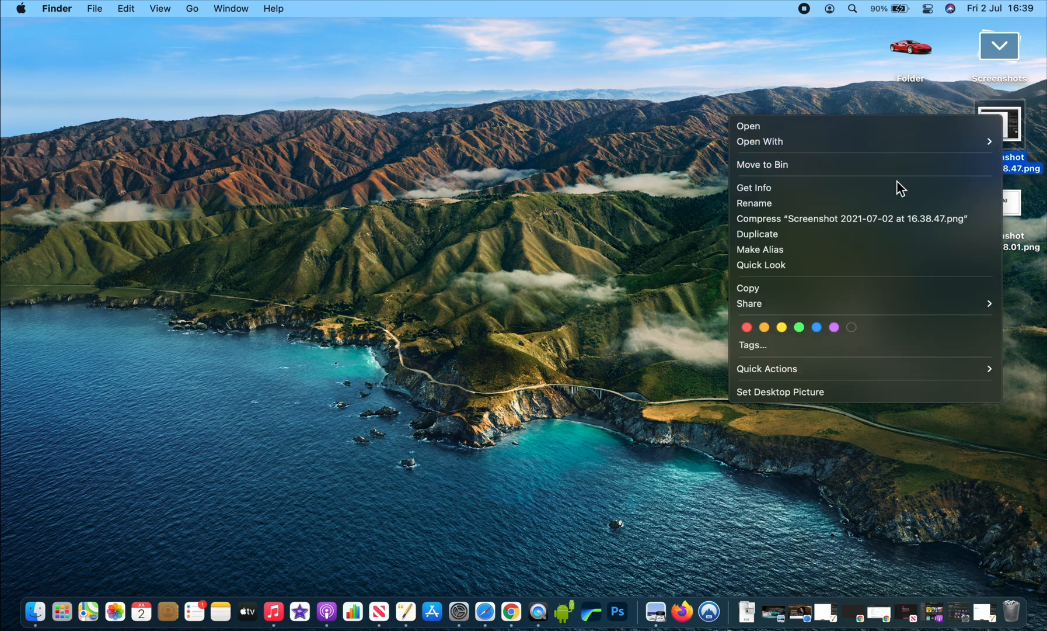
click(754, 187)
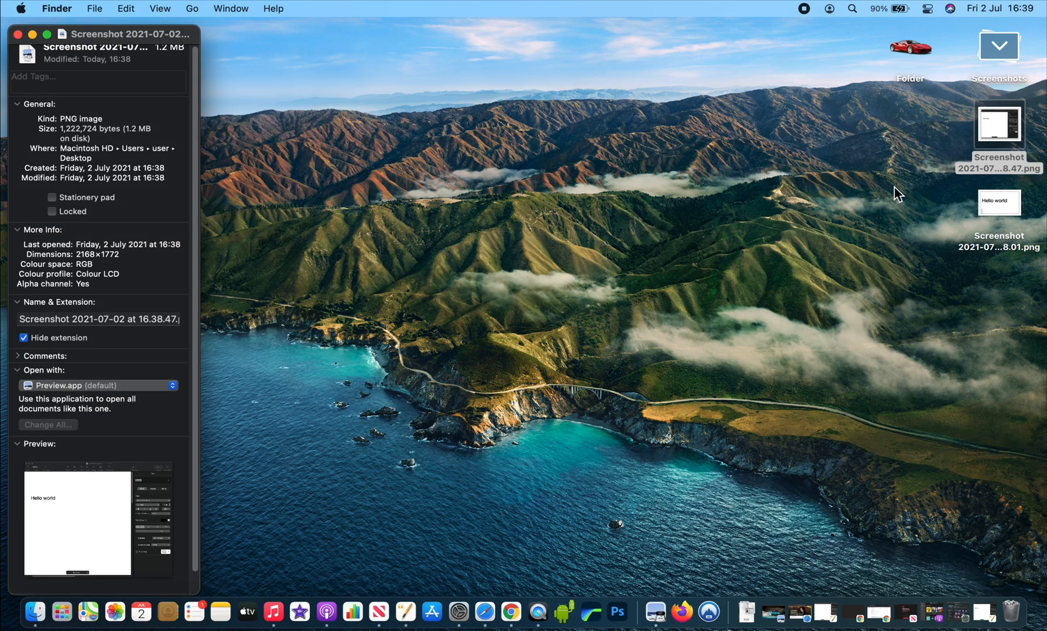
mouse_move(118, 192)
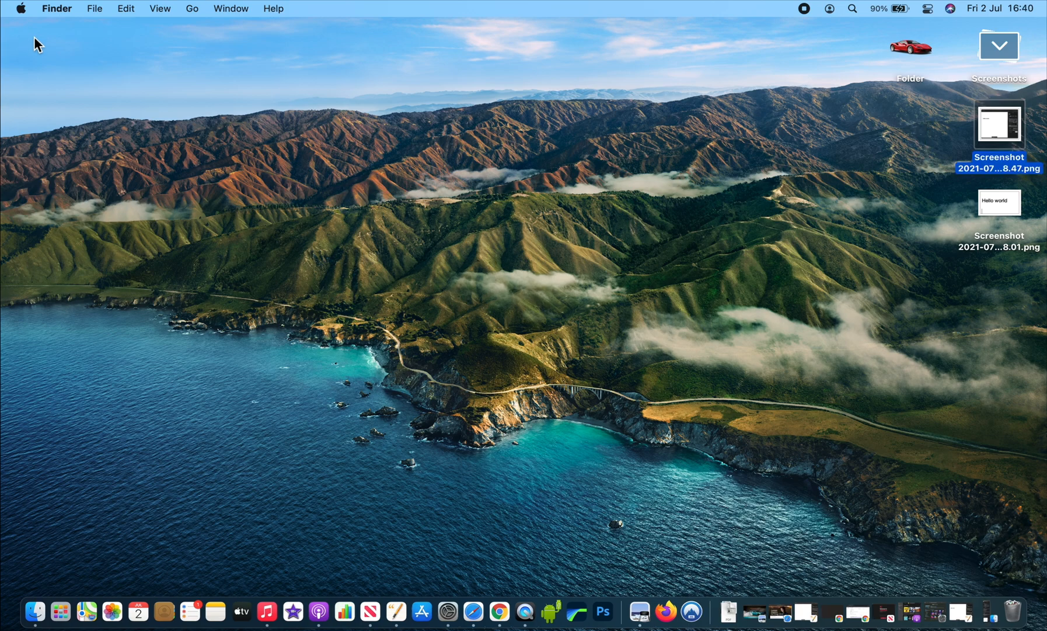
mouse_move(482, 14)
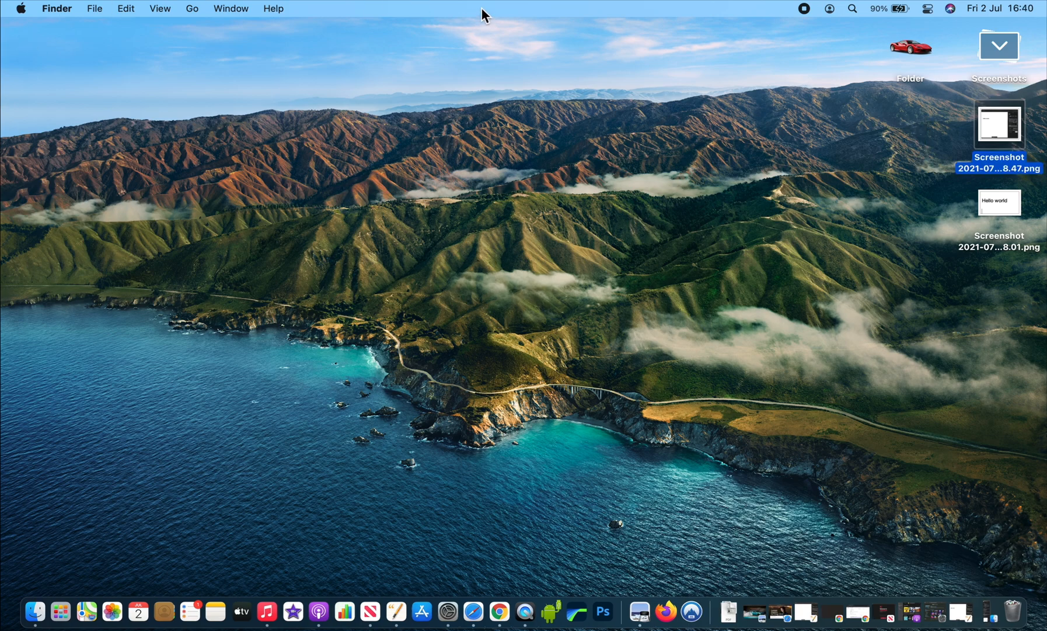
Step: Move the 16.38.47 screenshot to the Bin, leaving the 16.38.01 screenshot and Folder
right_click(999, 124)
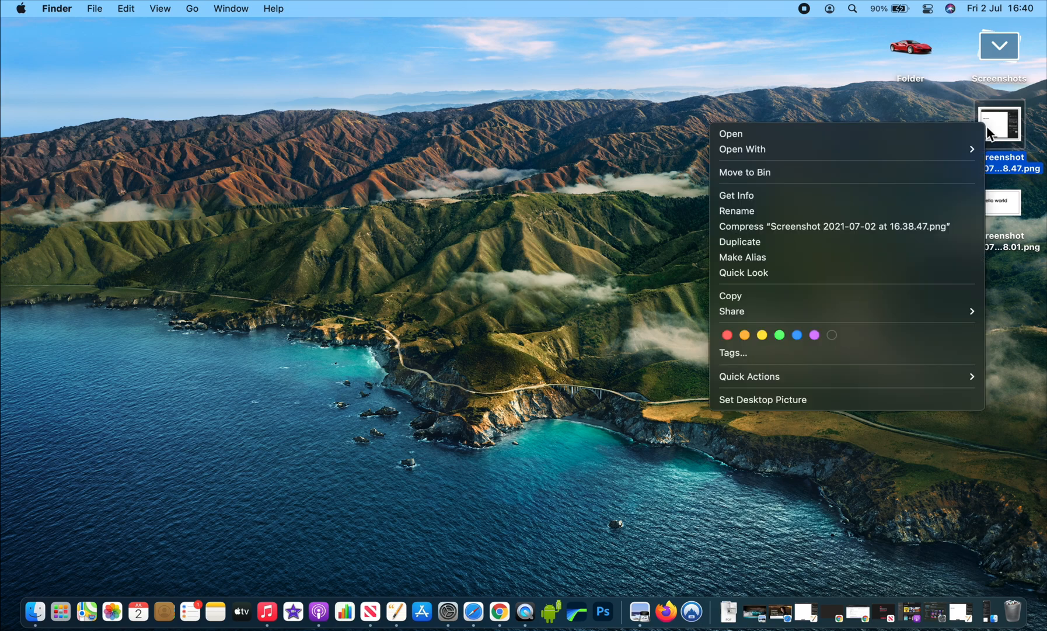
mouse_move(878, 178)
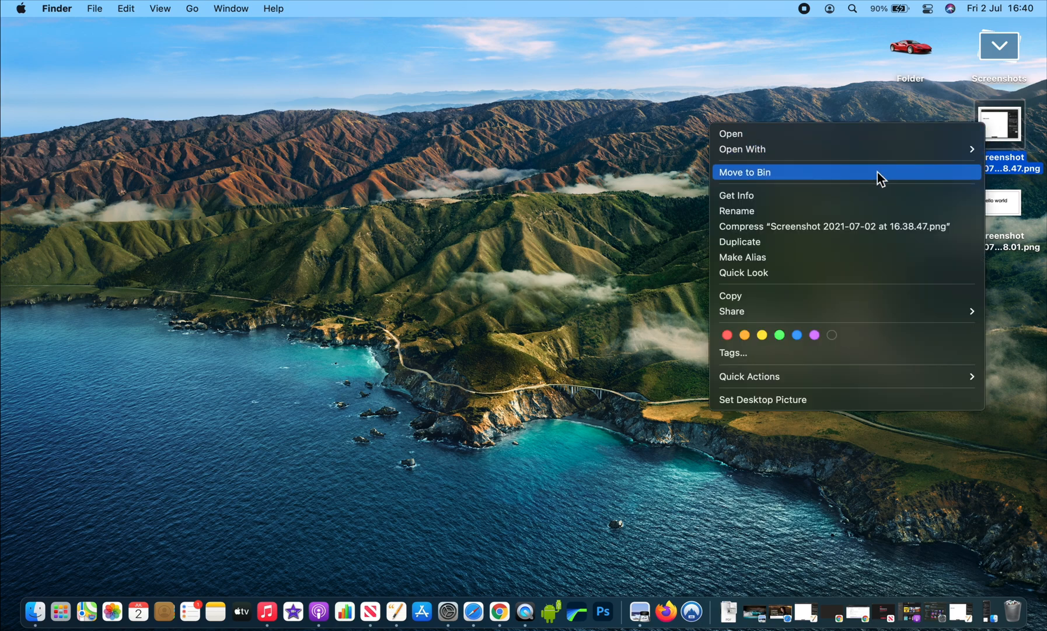
click(745, 172)
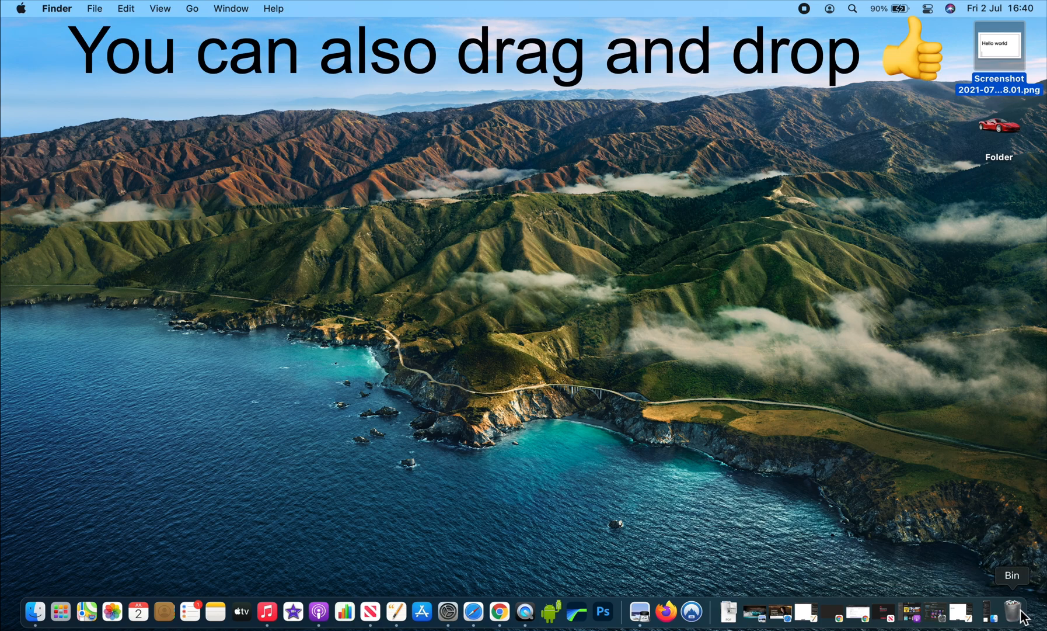
right_click(1015, 613)
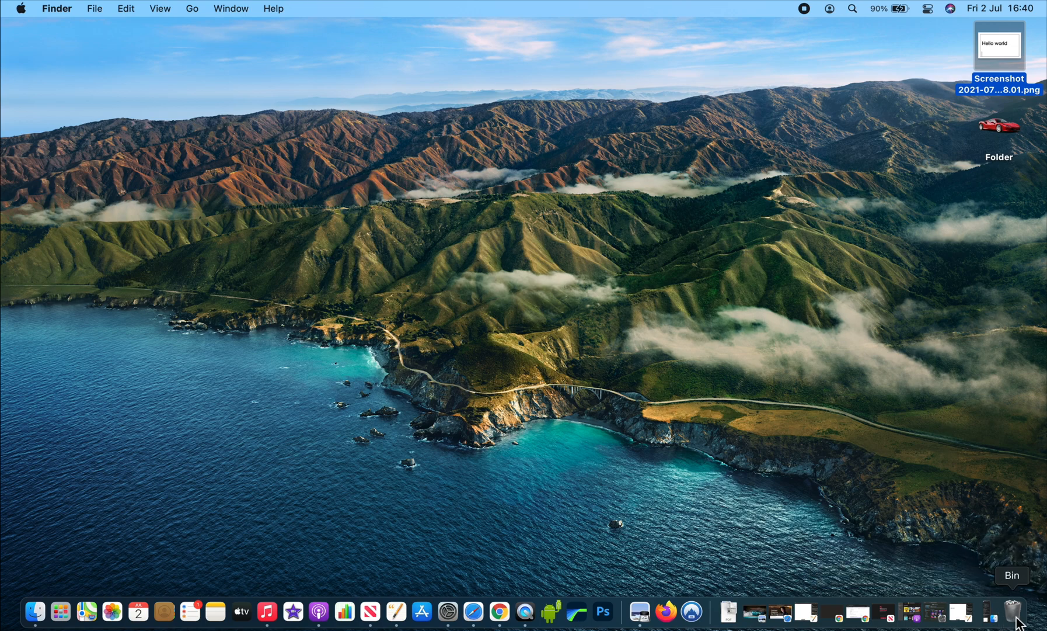
mouse_move(930, 545)
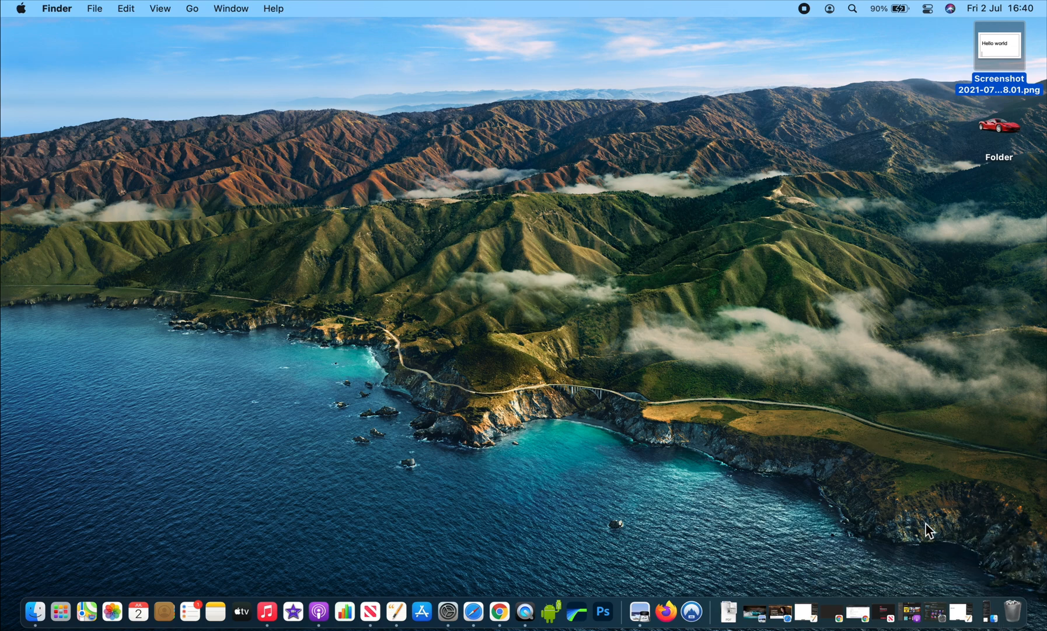
mouse_move(920, 186)
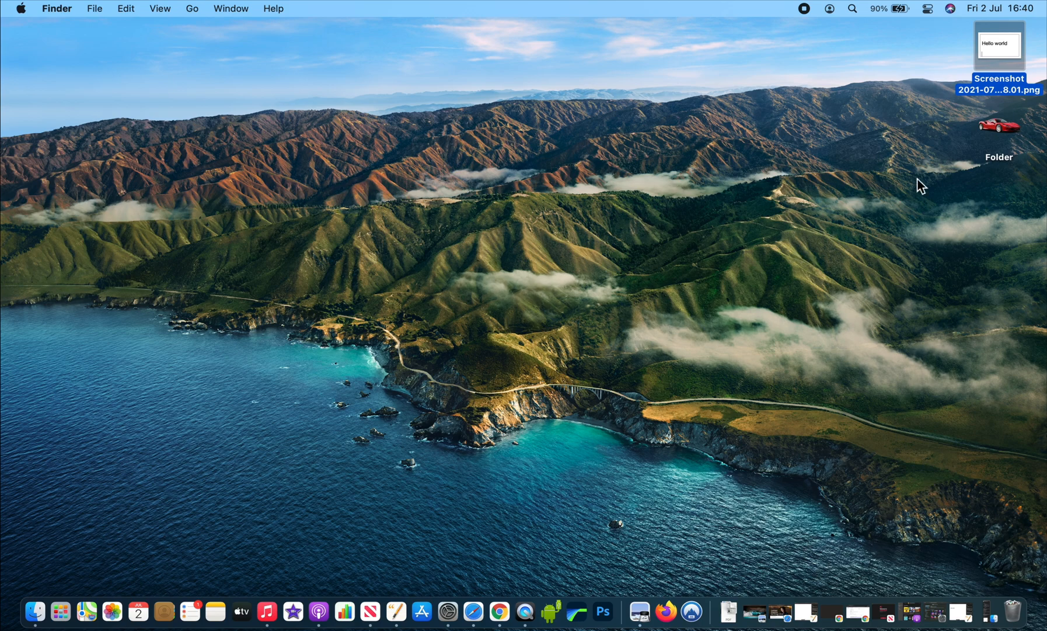
mouse_move(663, 228)
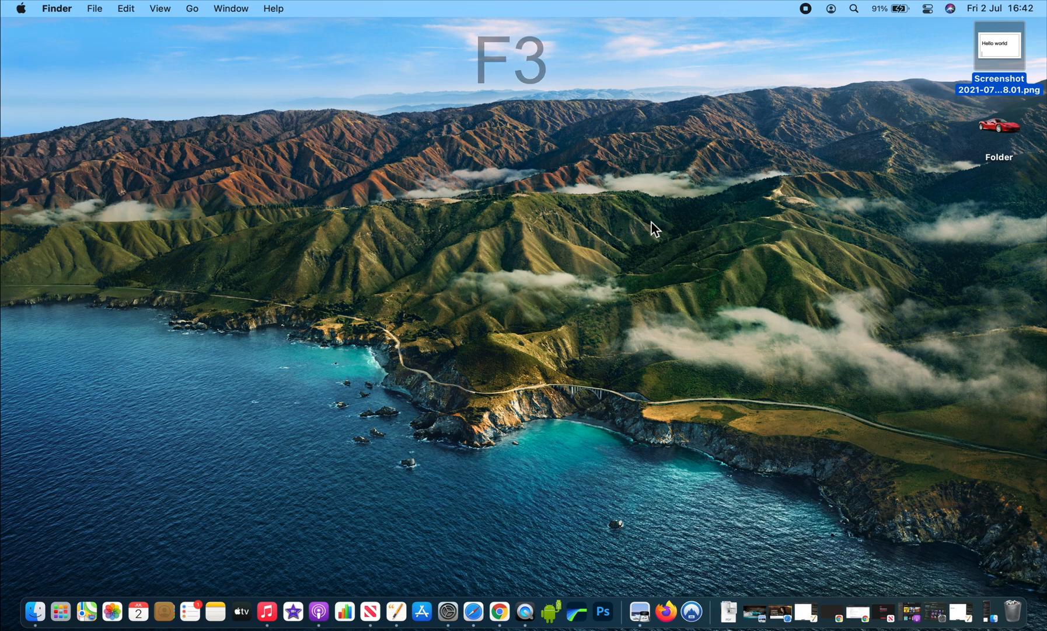
Step: In Mission Control add a fourth desktop space and switch to Desktop 4
key(F3)
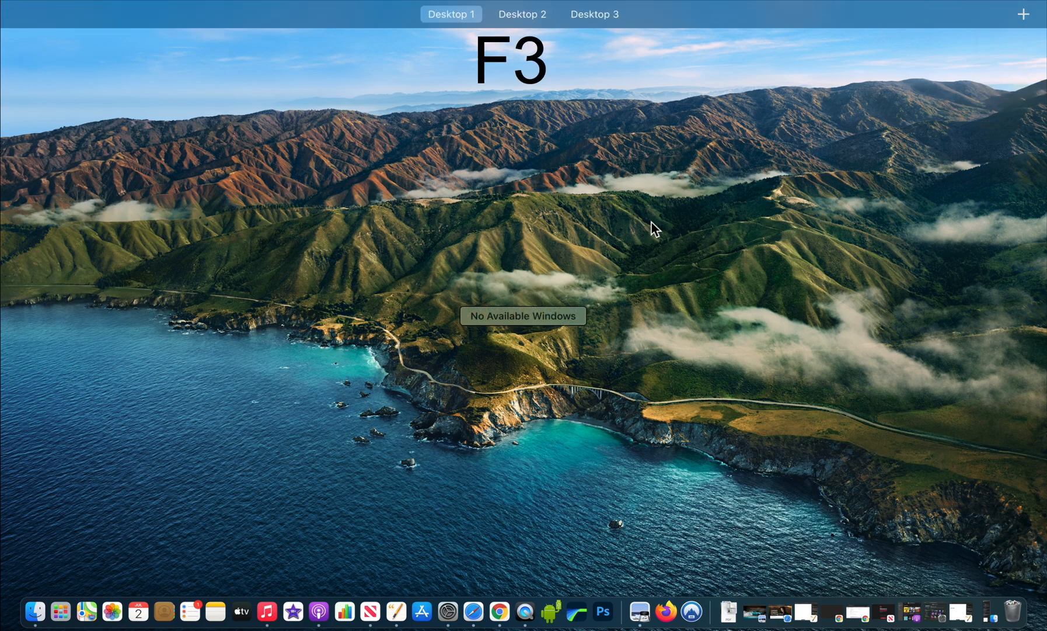
mouse_move(973, 67)
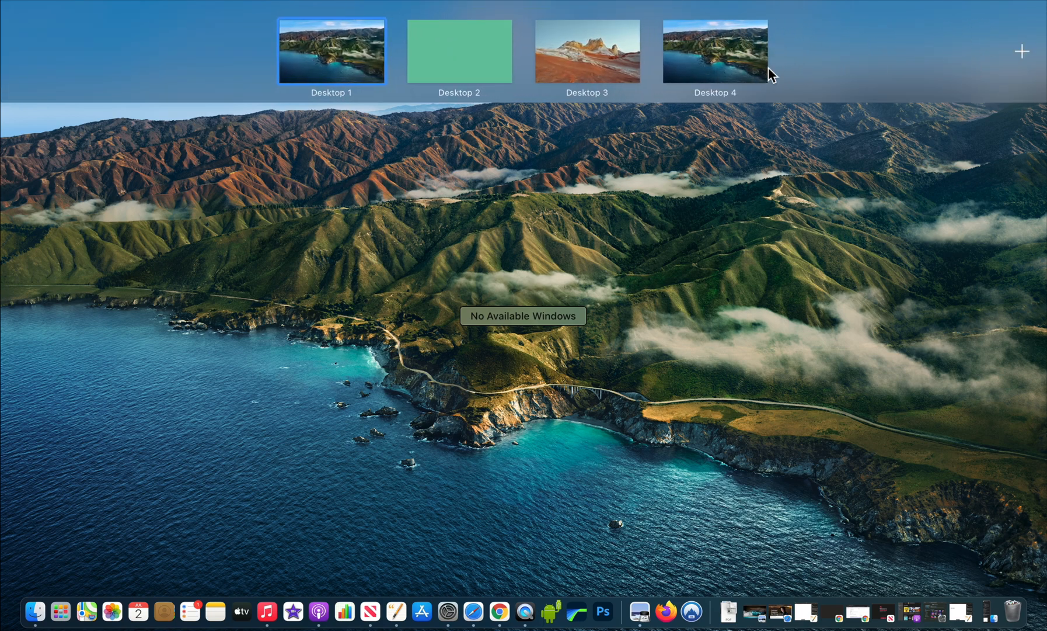
click(331, 49)
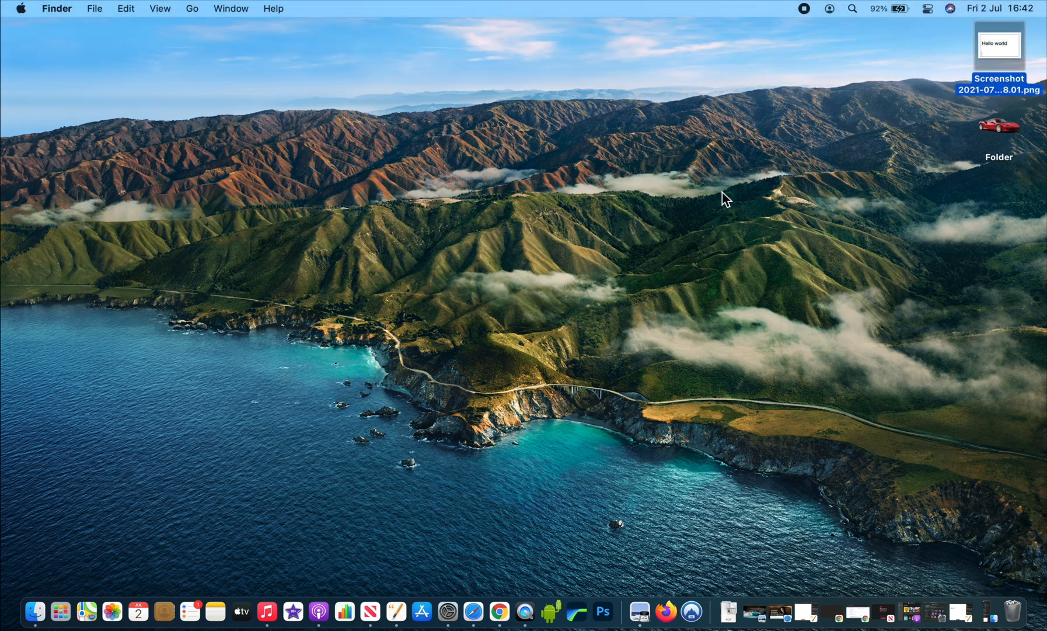